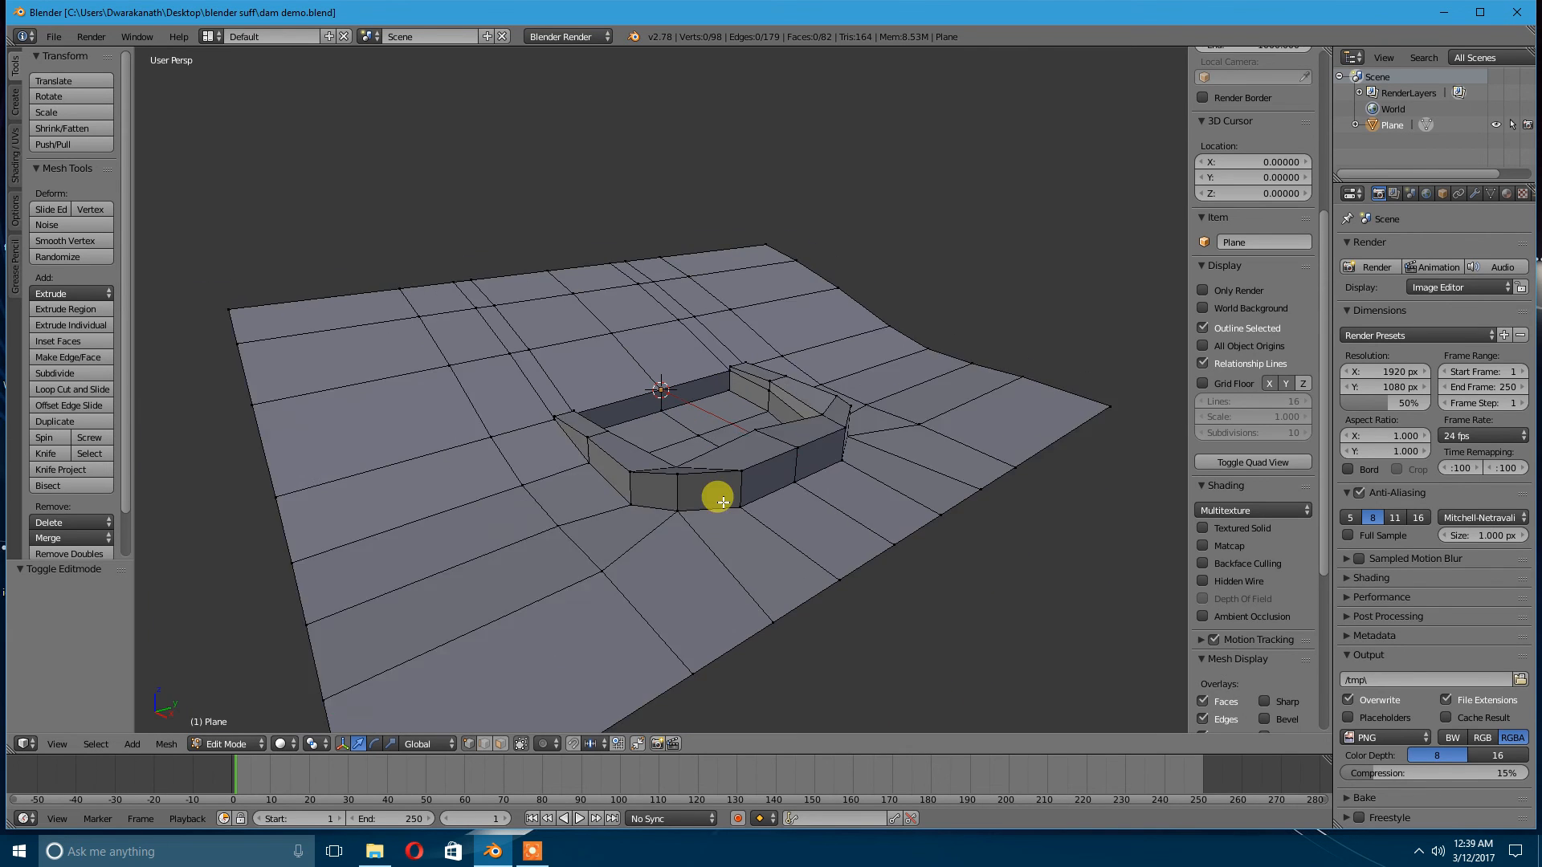
Sketch blue arrows showing rainwater running downhill above the dam and flowing past it.
drag(718, 502, 496, 482)
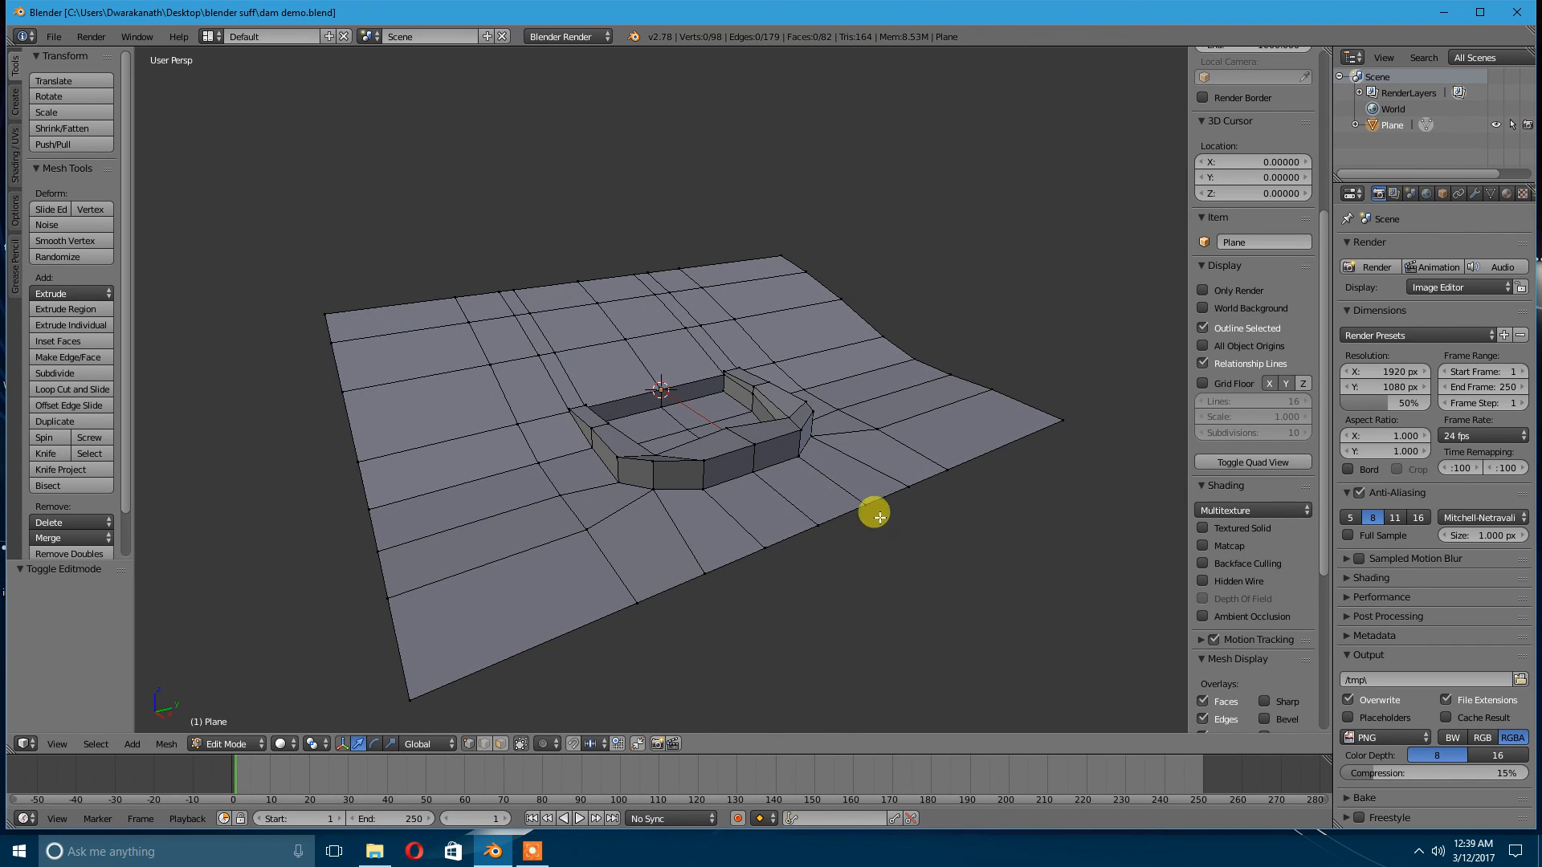
drag(875, 516, 744, 472)
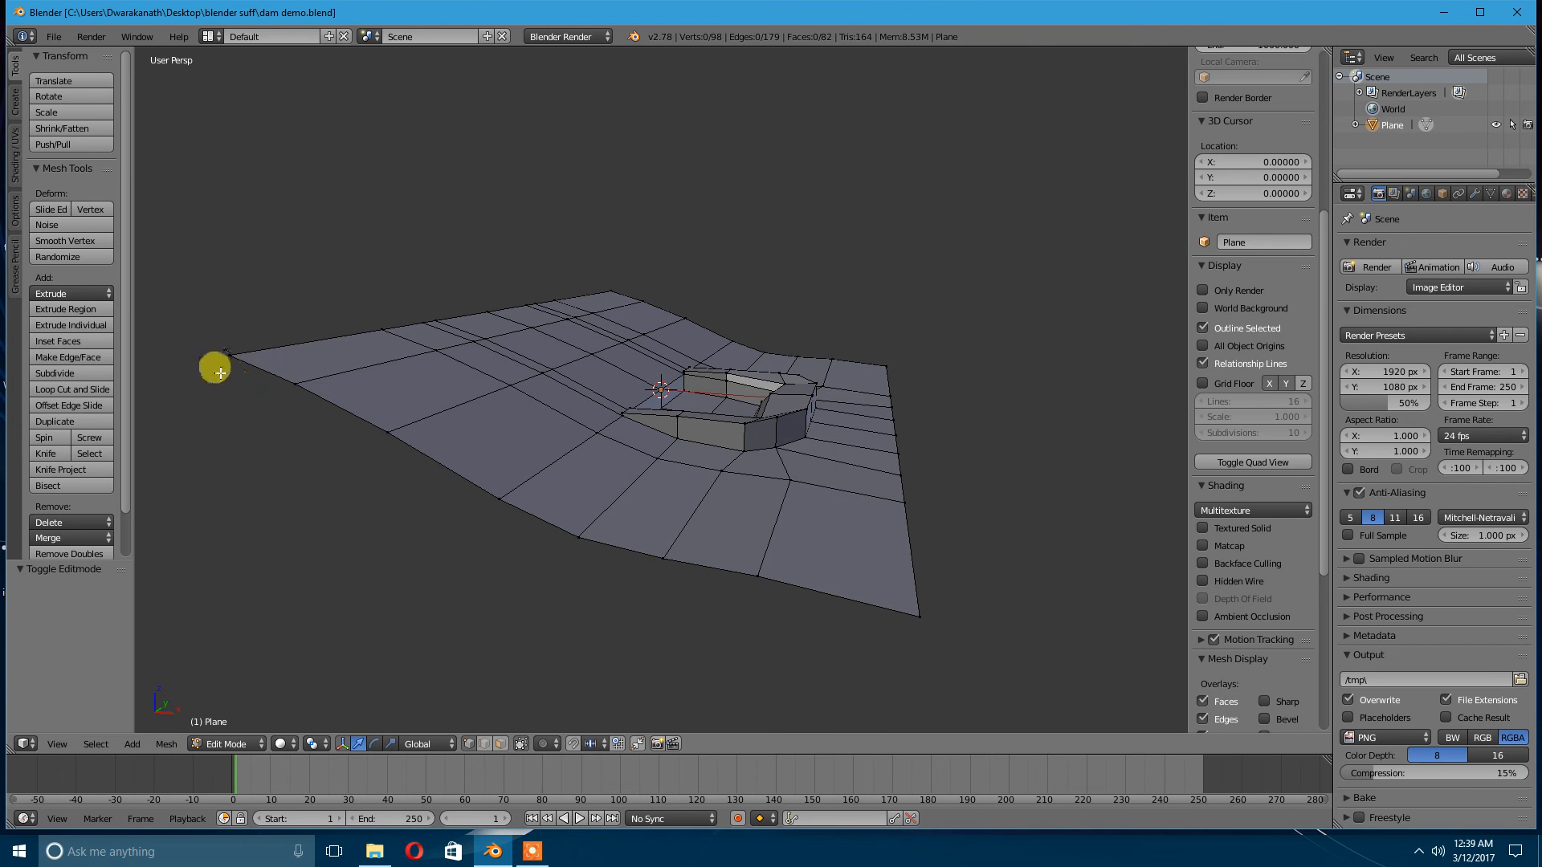
mouse_move(620, 548)
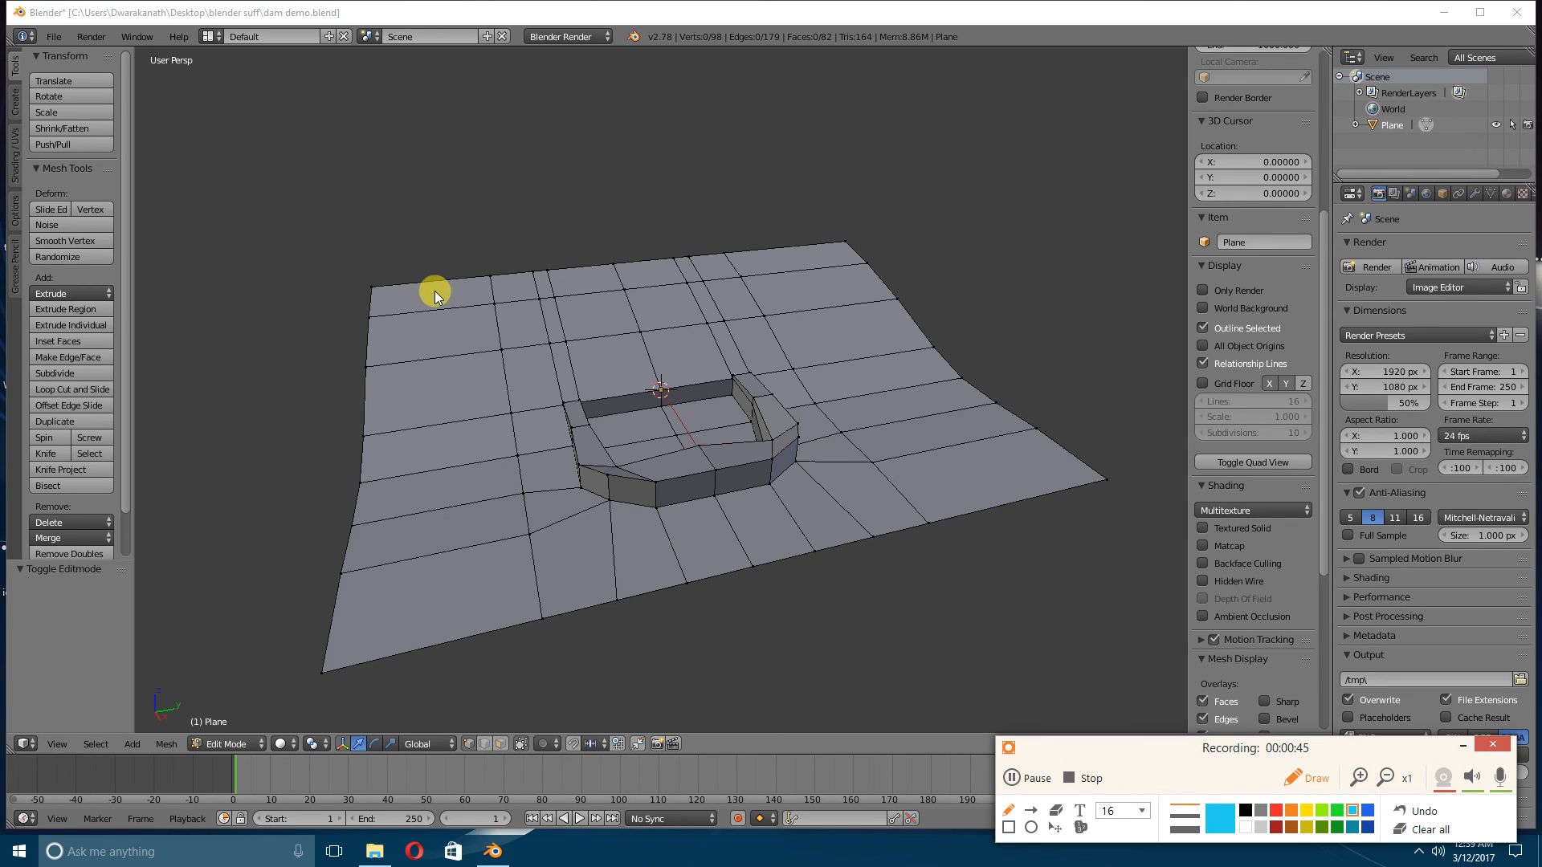
drag(430, 296, 455, 432)
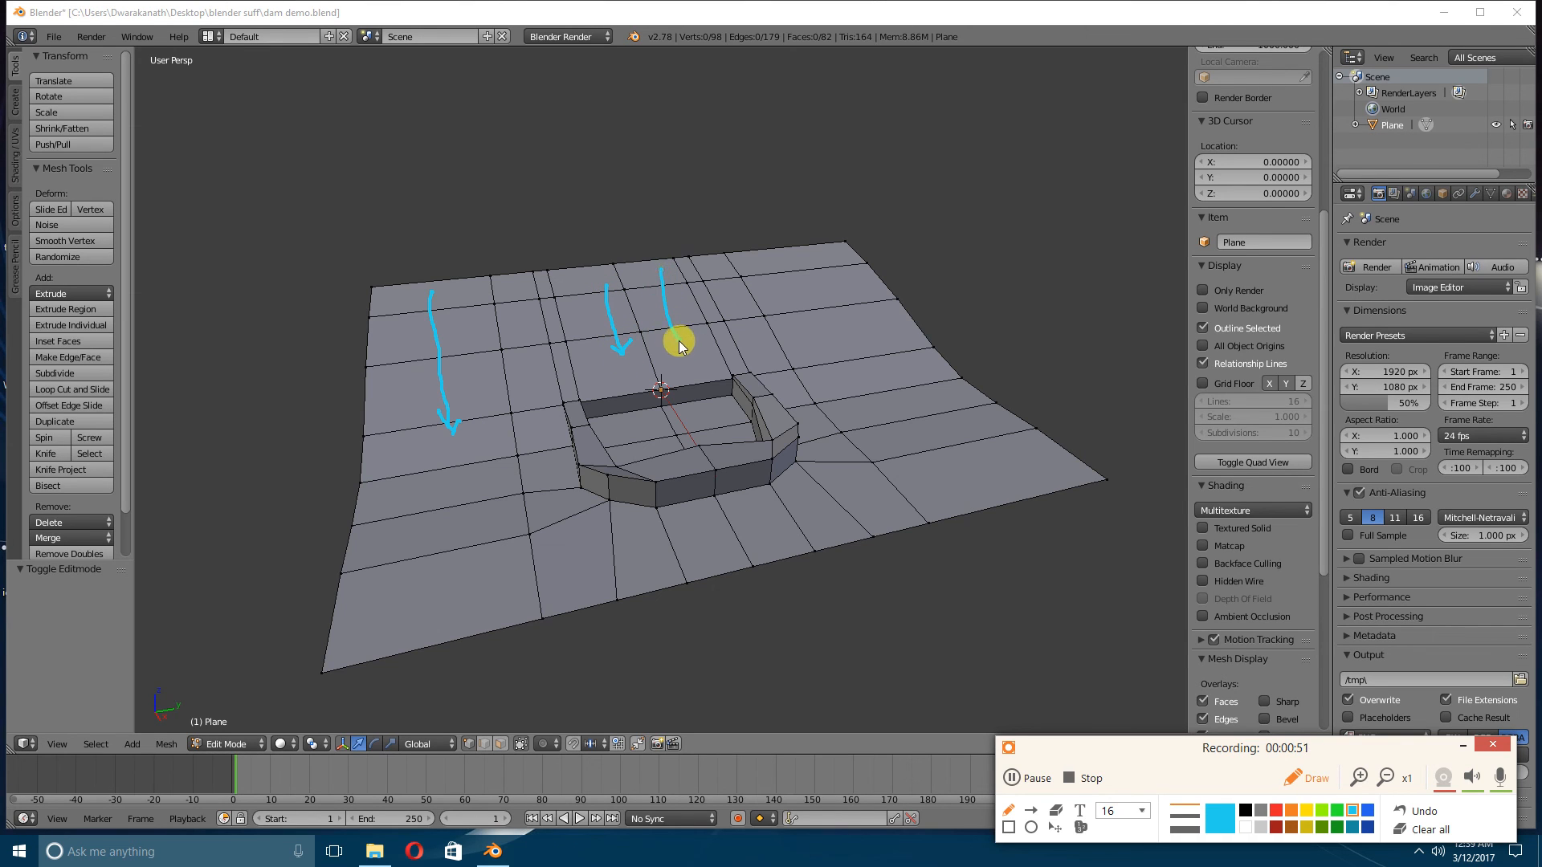
drag(781, 257, 837, 376)
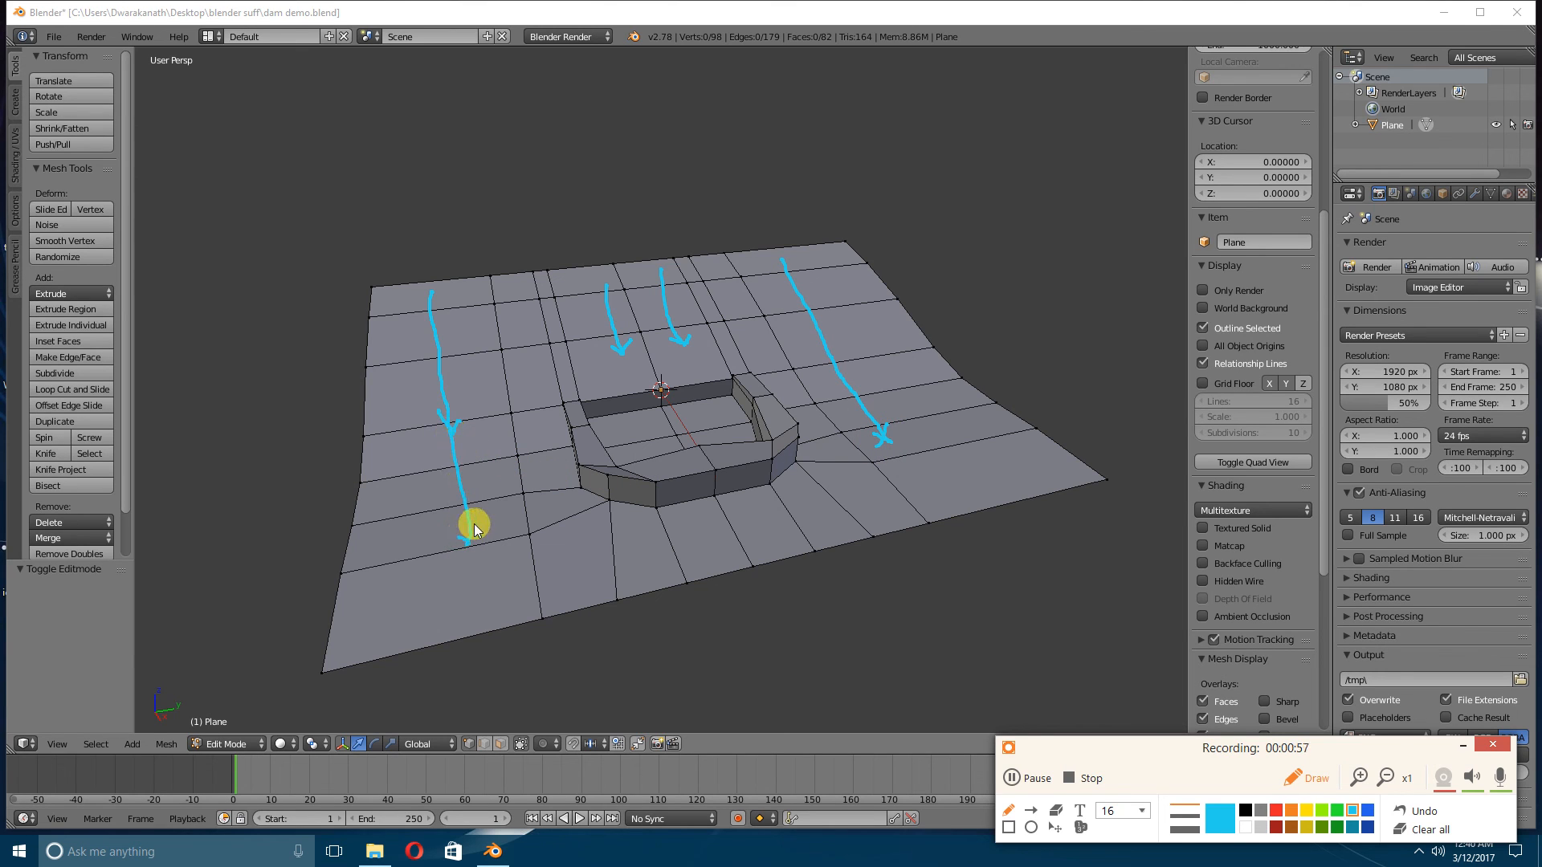
drag(472, 520, 511, 541)
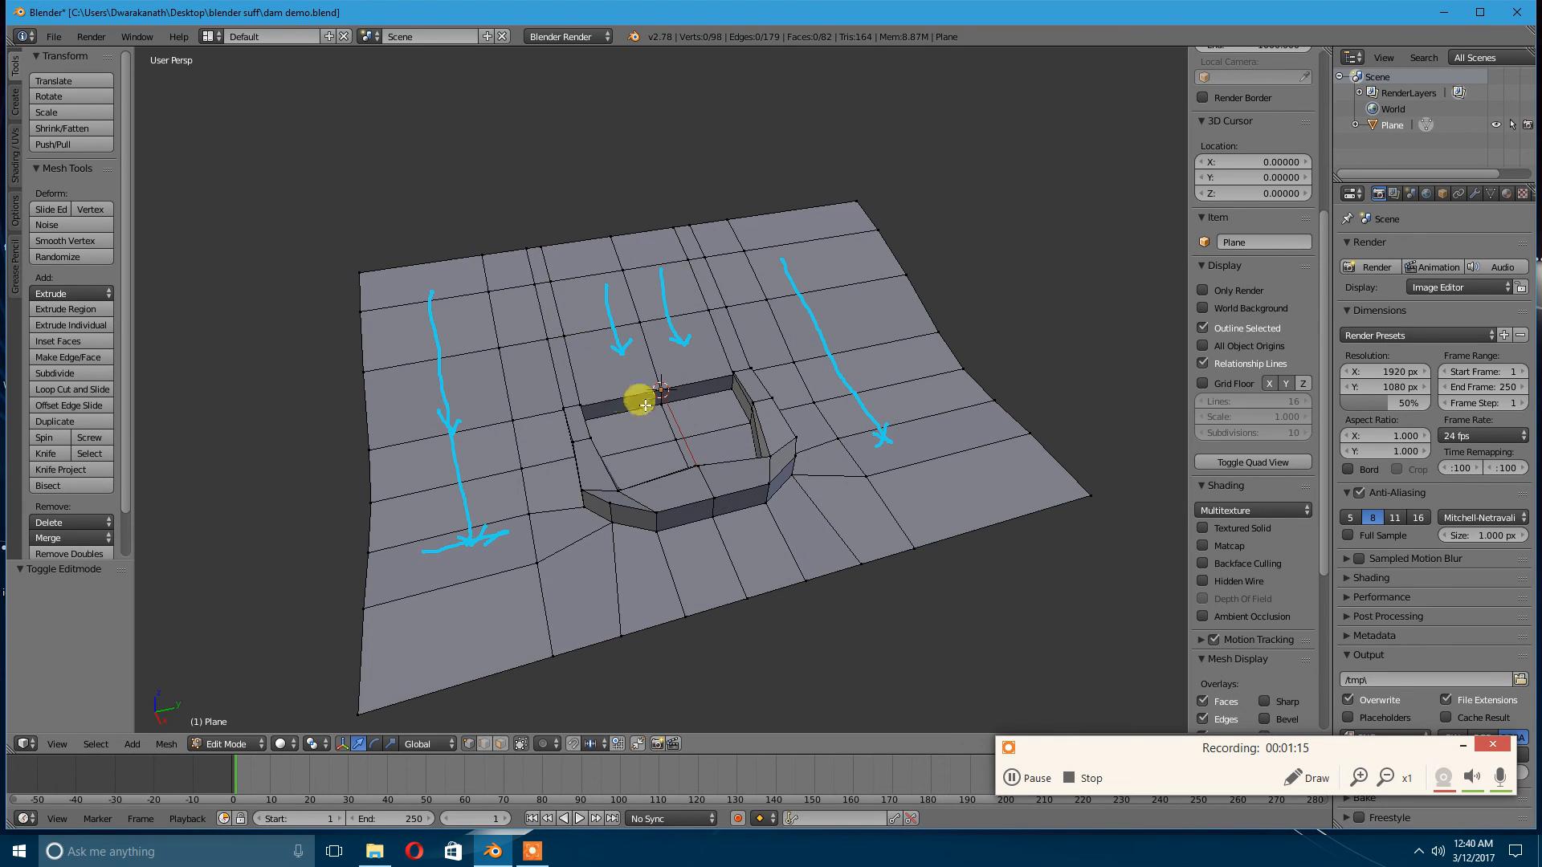
mouse_move(760, 299)
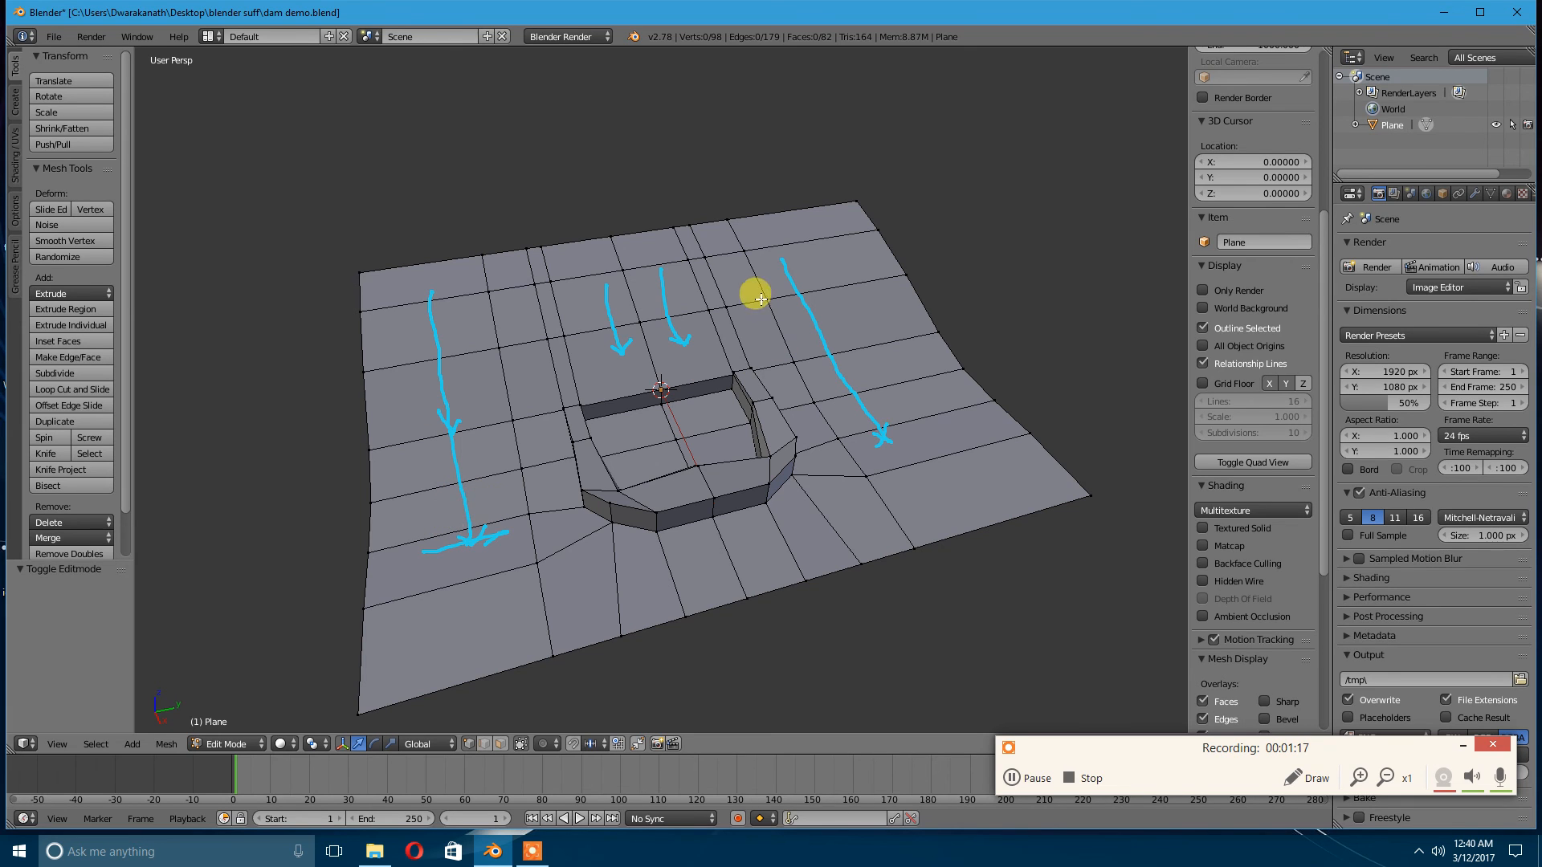
mouse_move(694, 452)
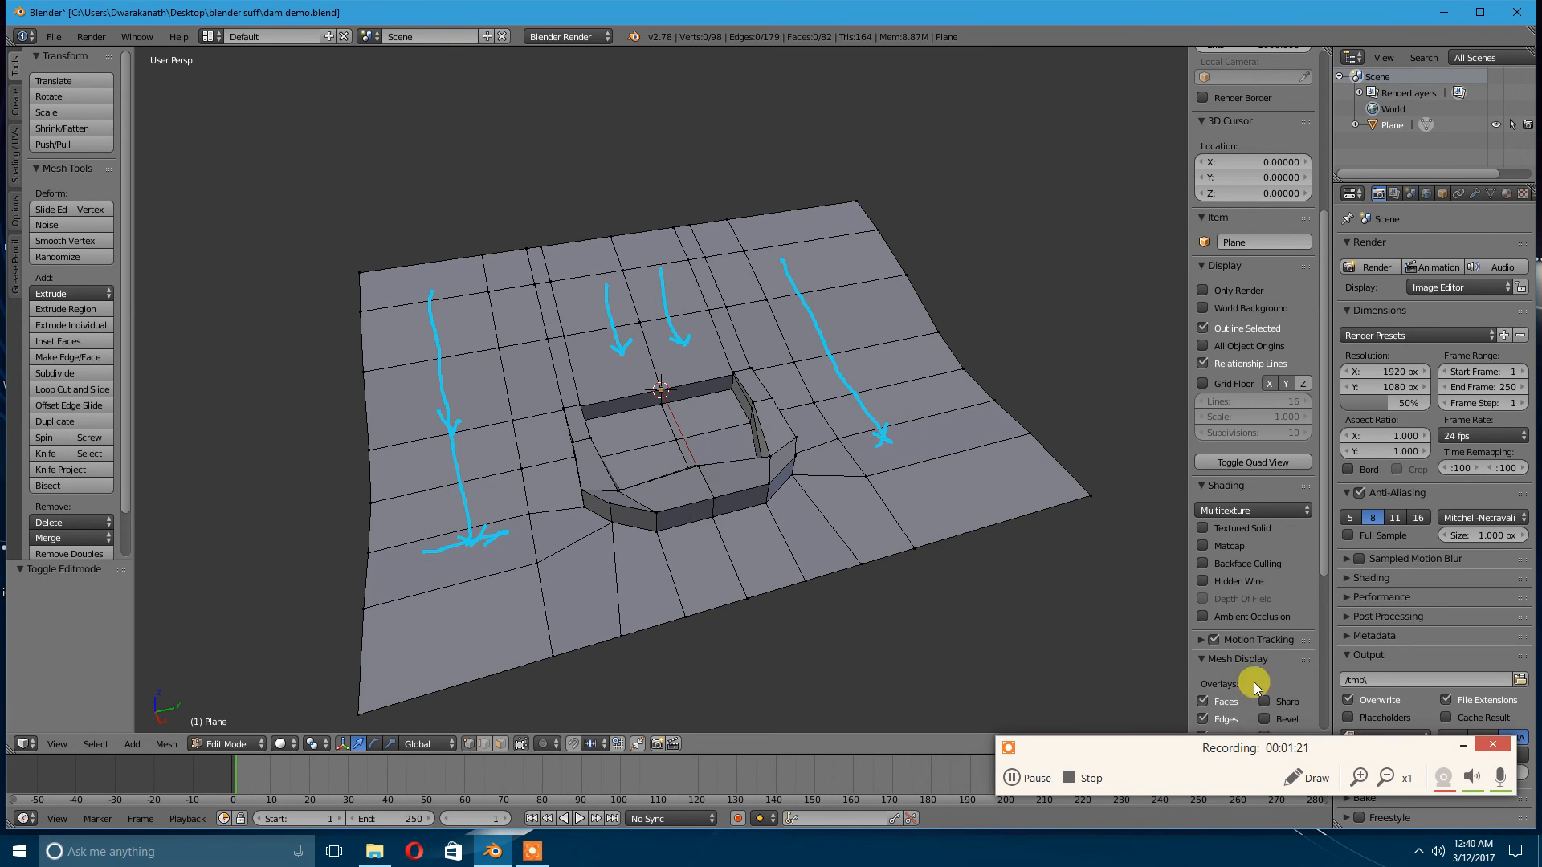
click(1305, 777)
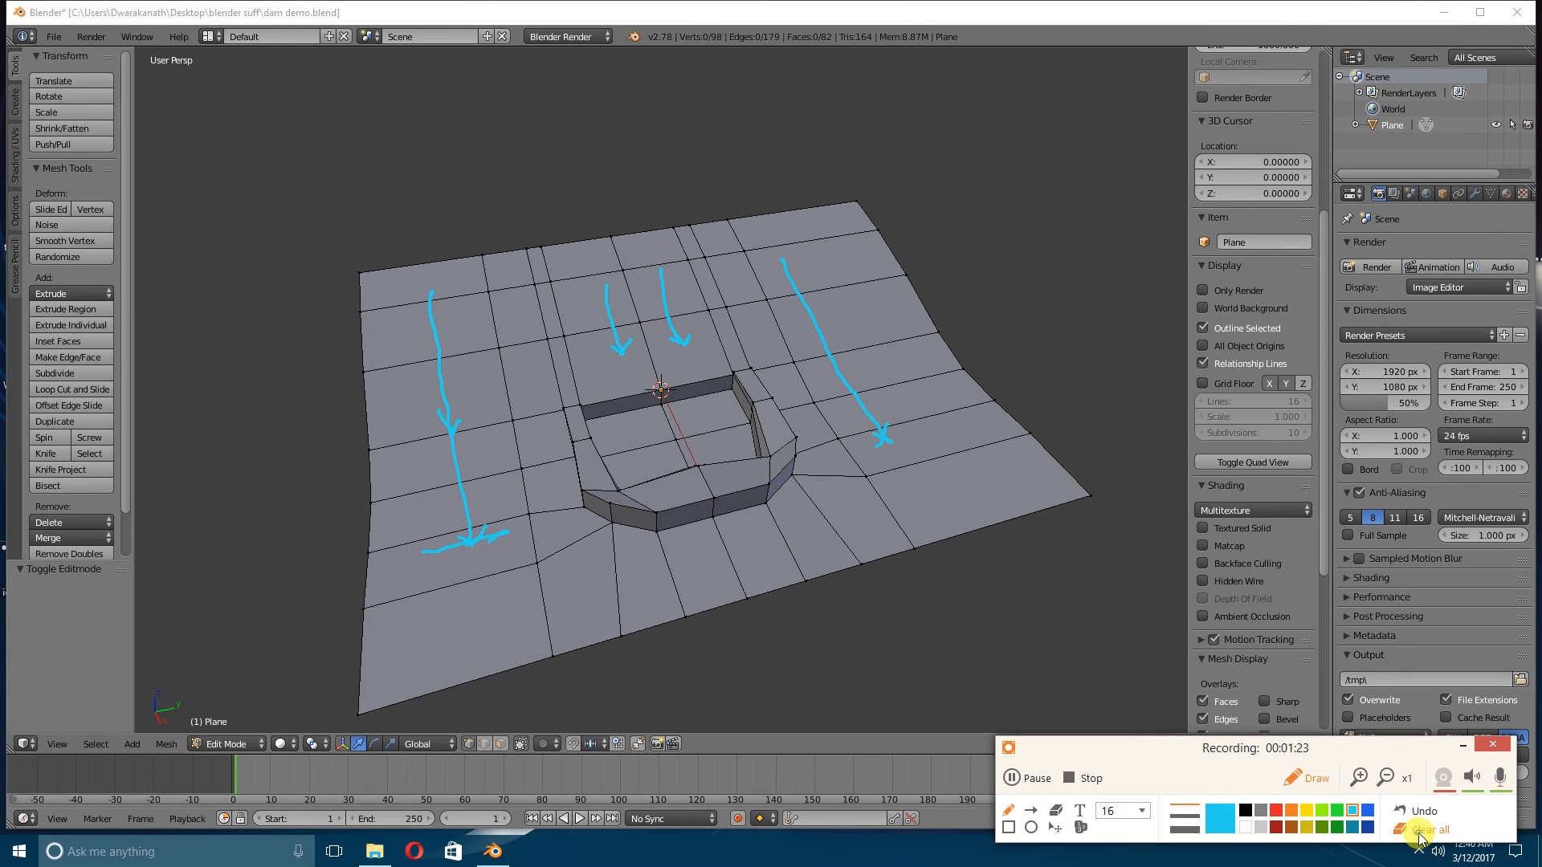
Erase the flow arrows, sketch a contour line leading into both sides of the dam, then clear it.
click(1431, 829)
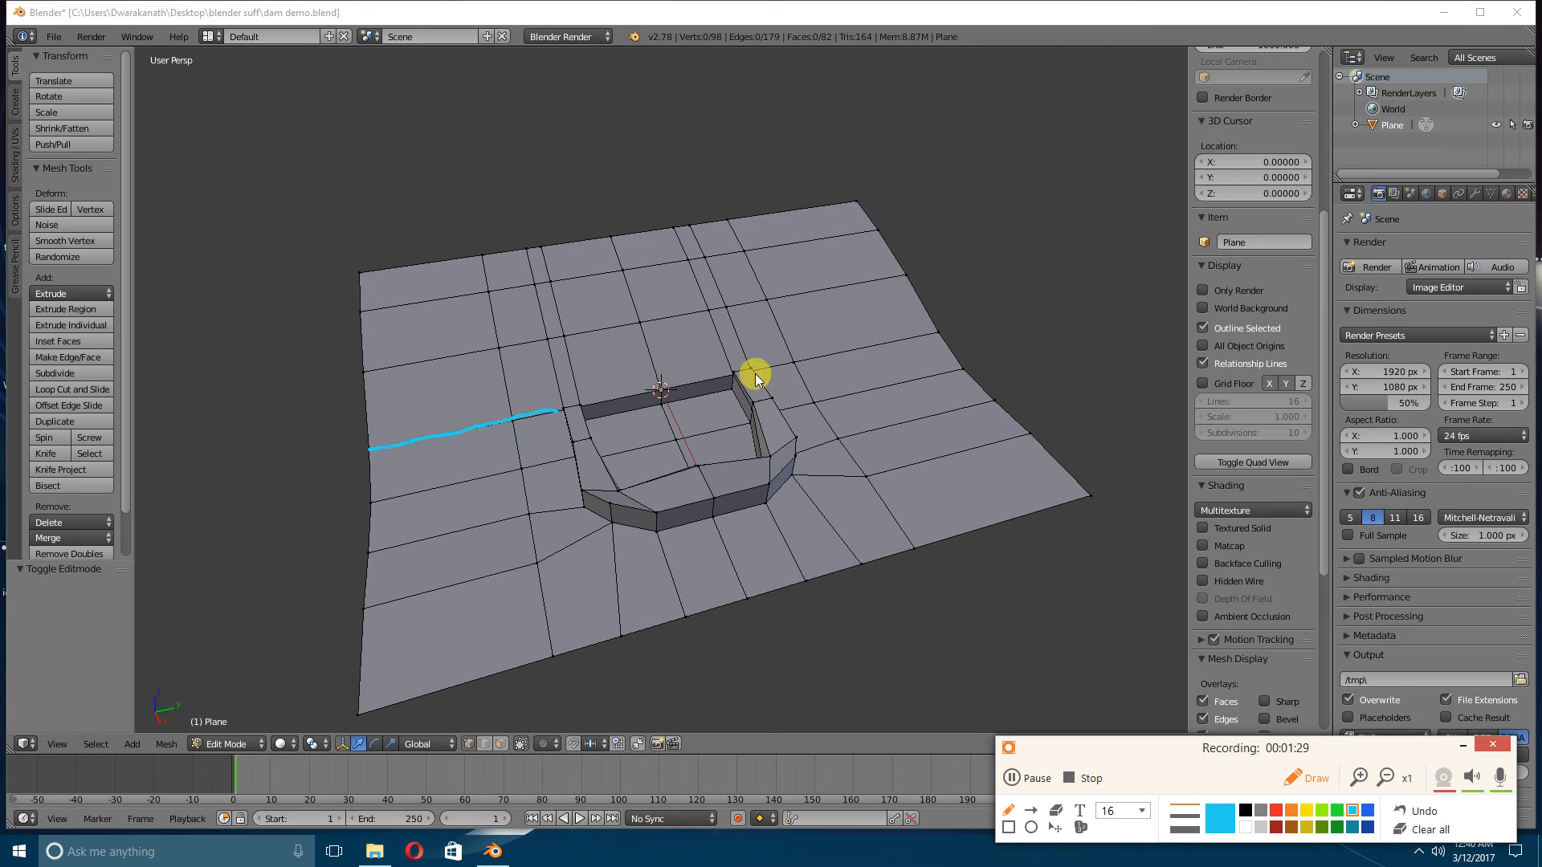
drag(757, 379, 914, 339)
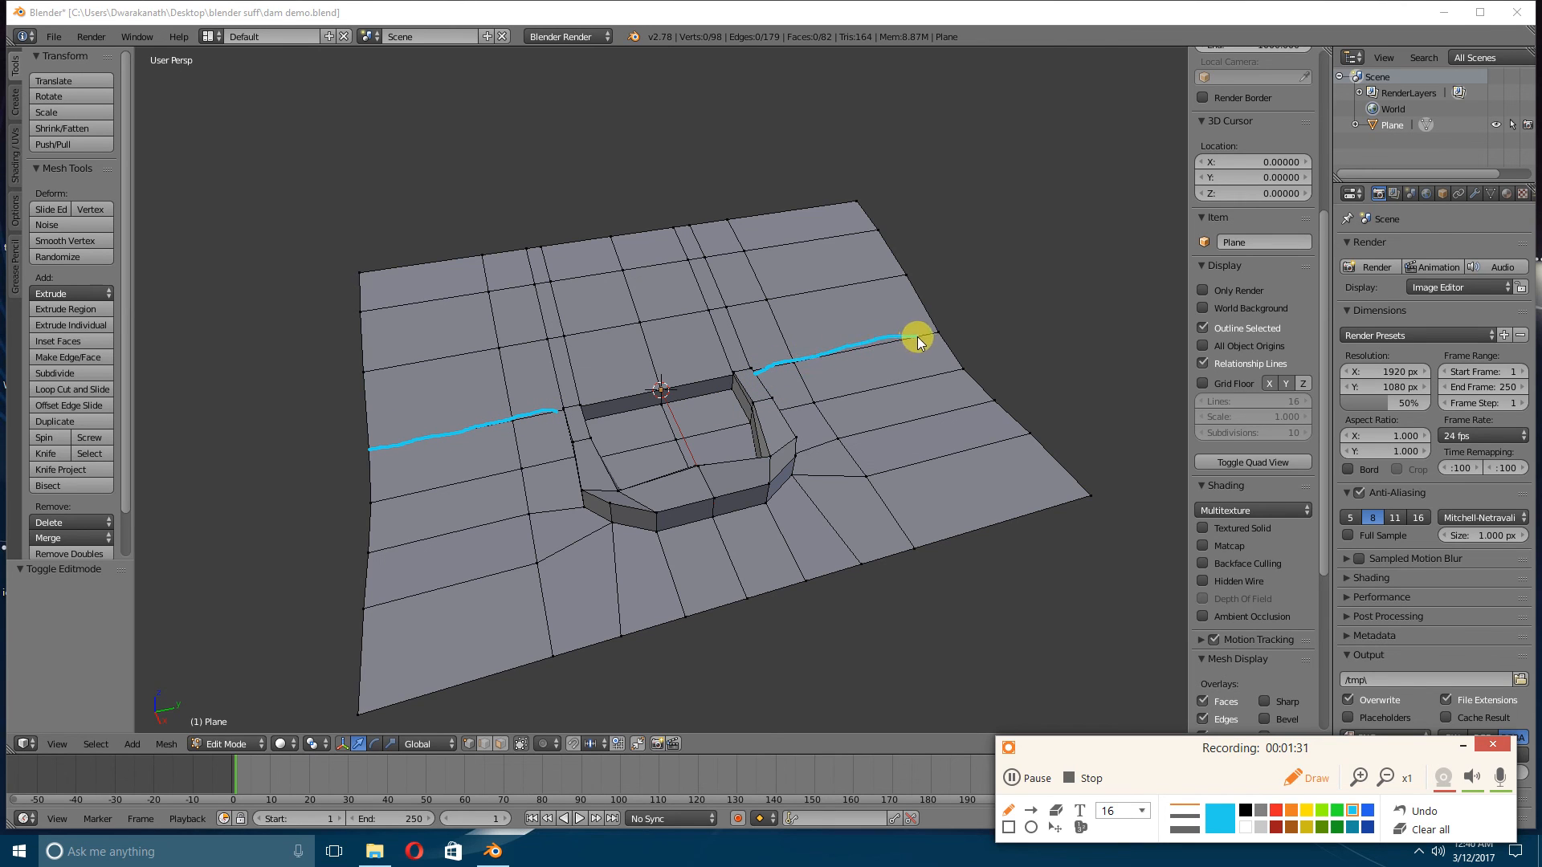
drag(914, 339, 815, 274)
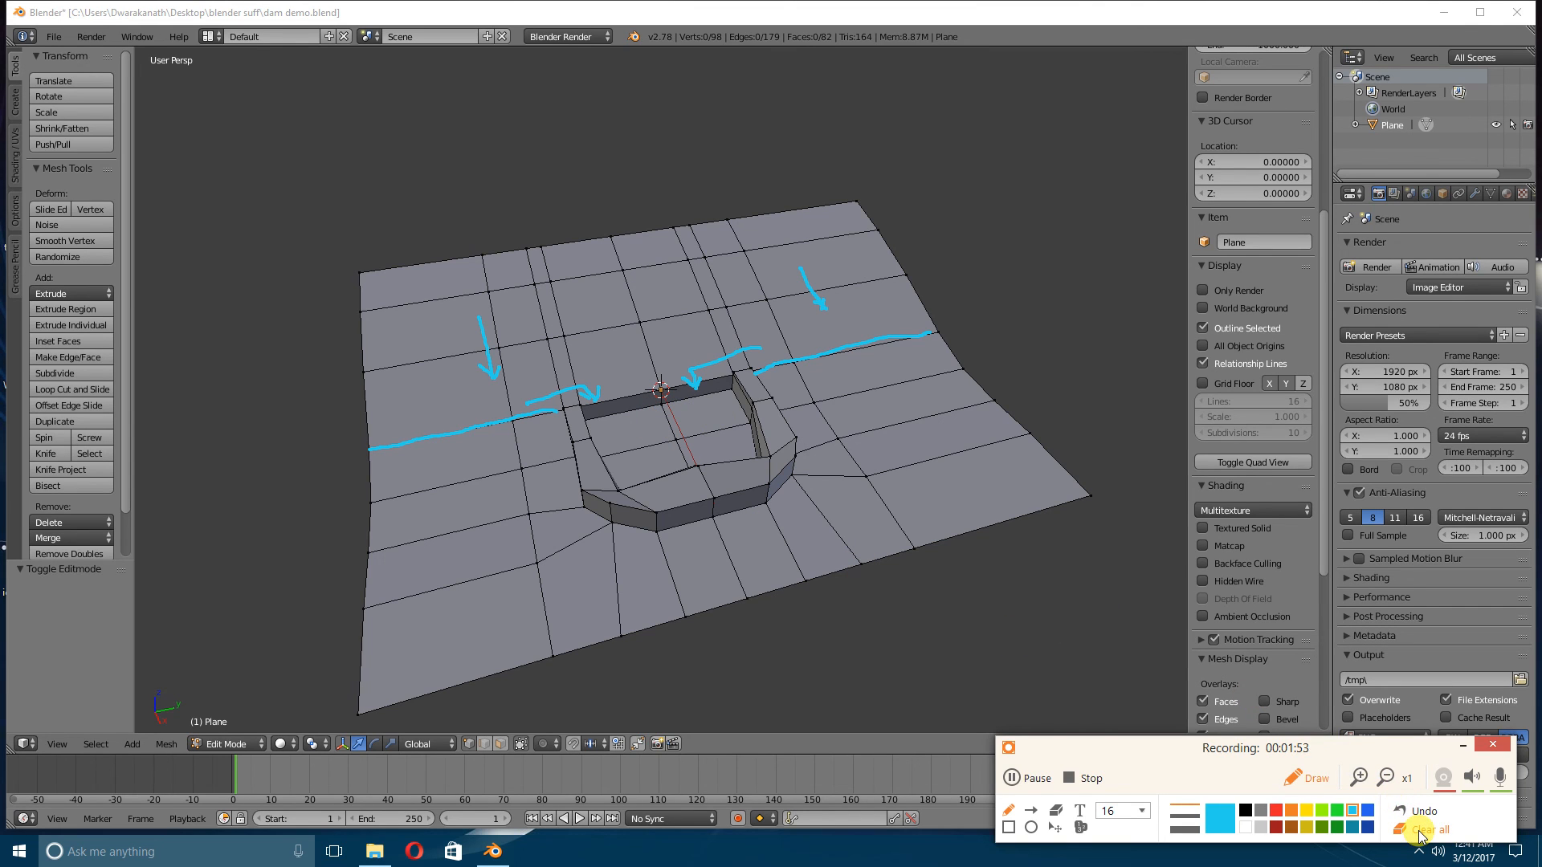
click(1420, 829)
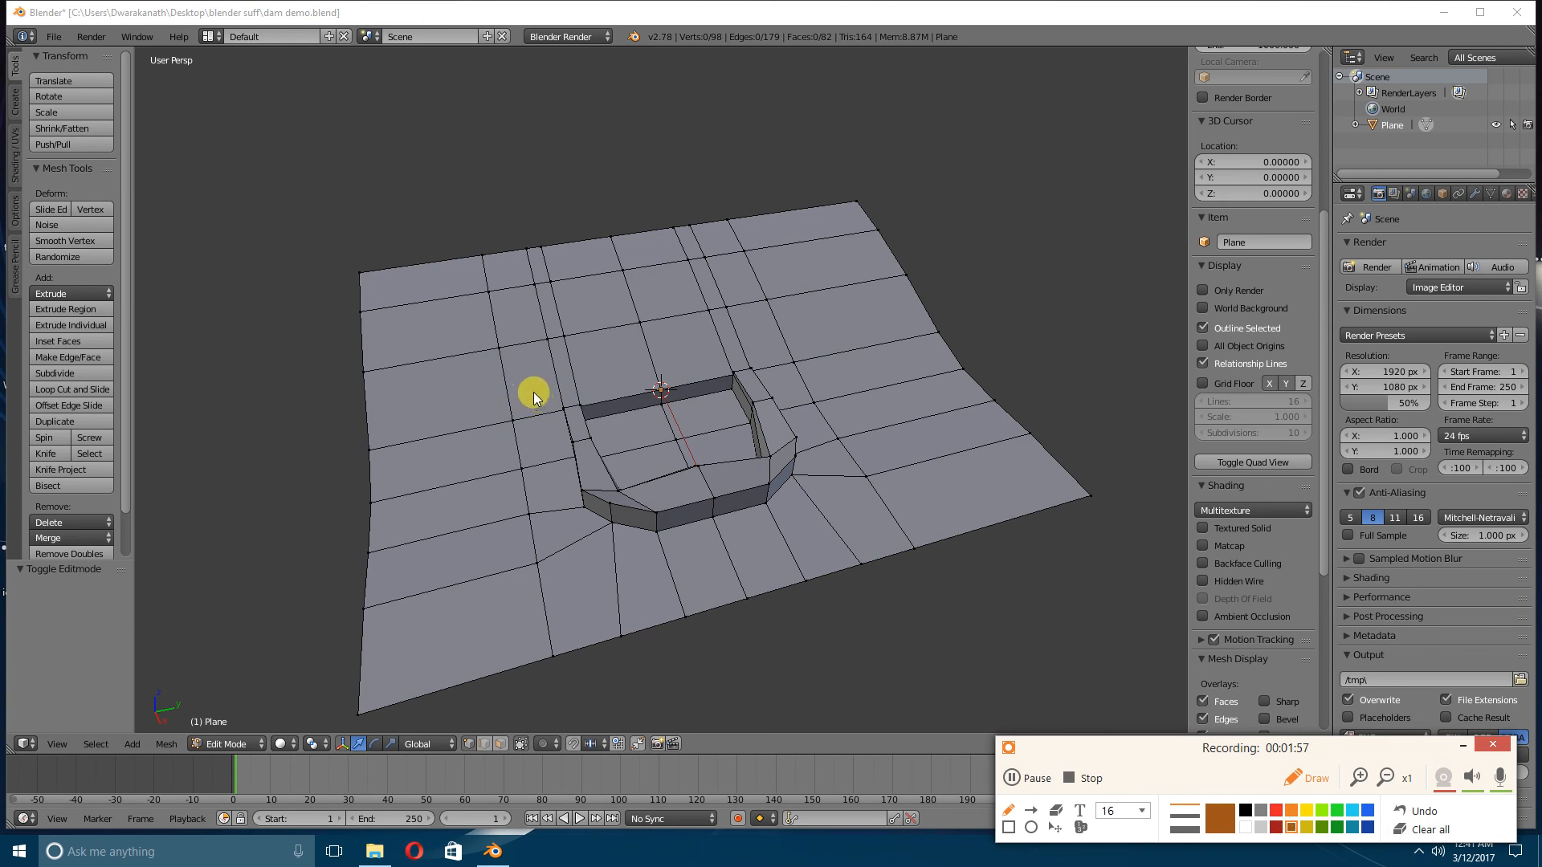
mouse_move(367, 294)
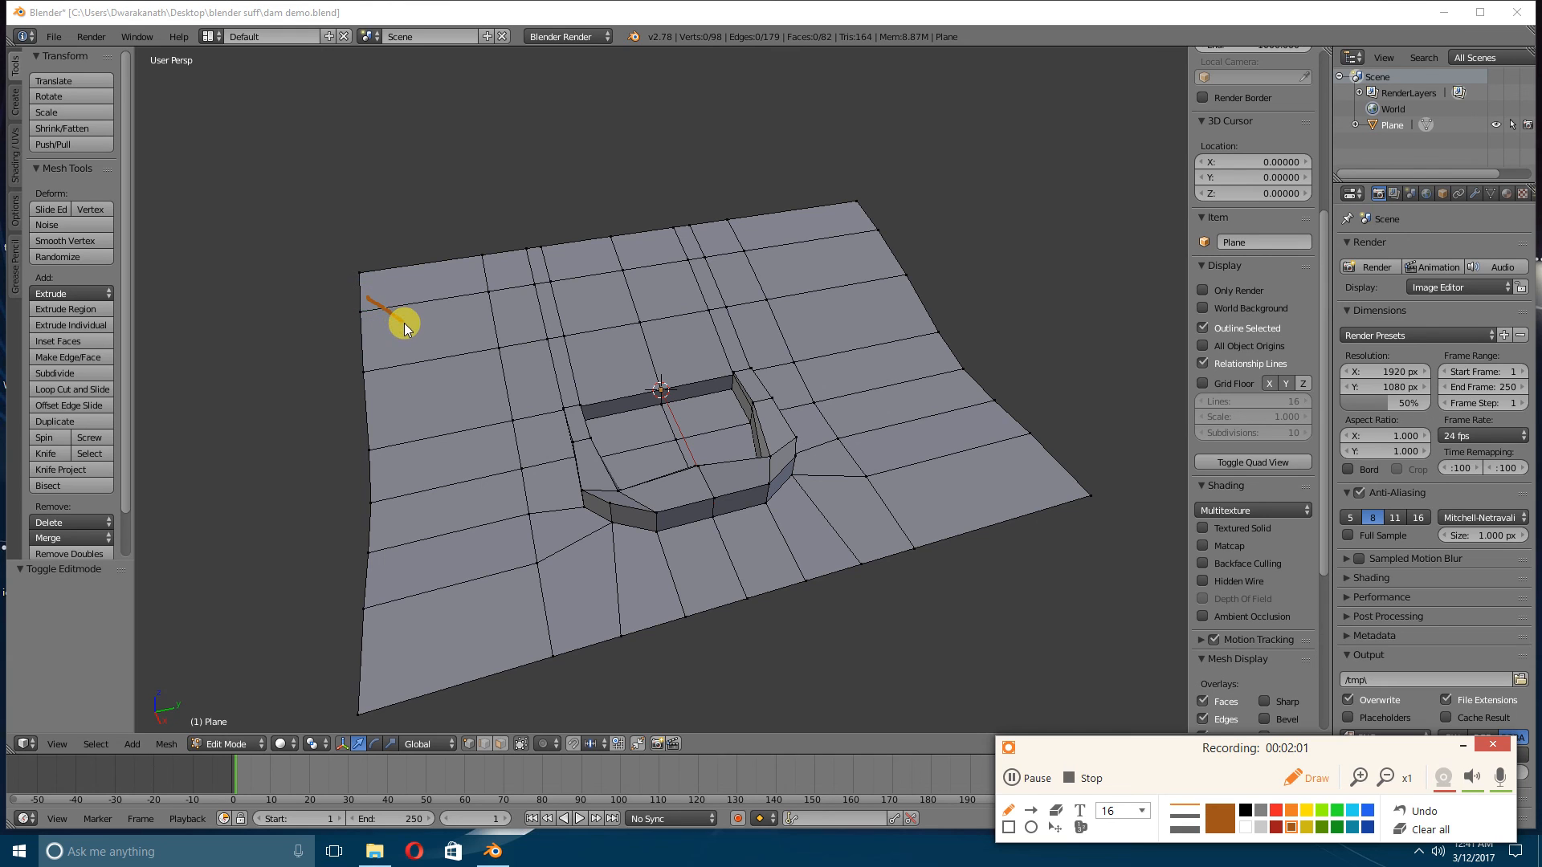
drag(403, 325, 554, 389)
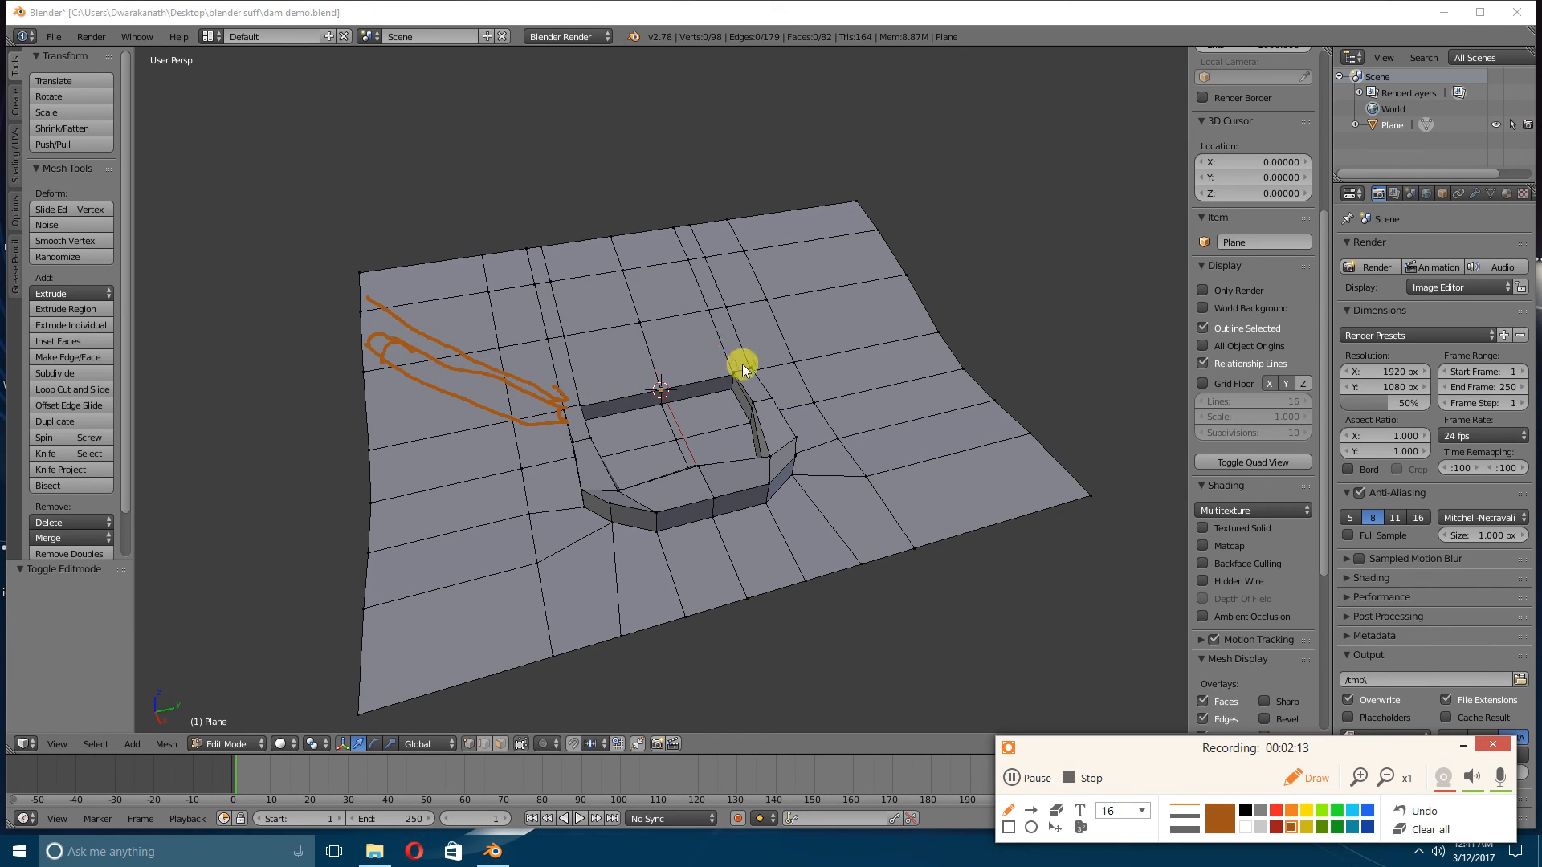
drag(737, 369, 795, 348)
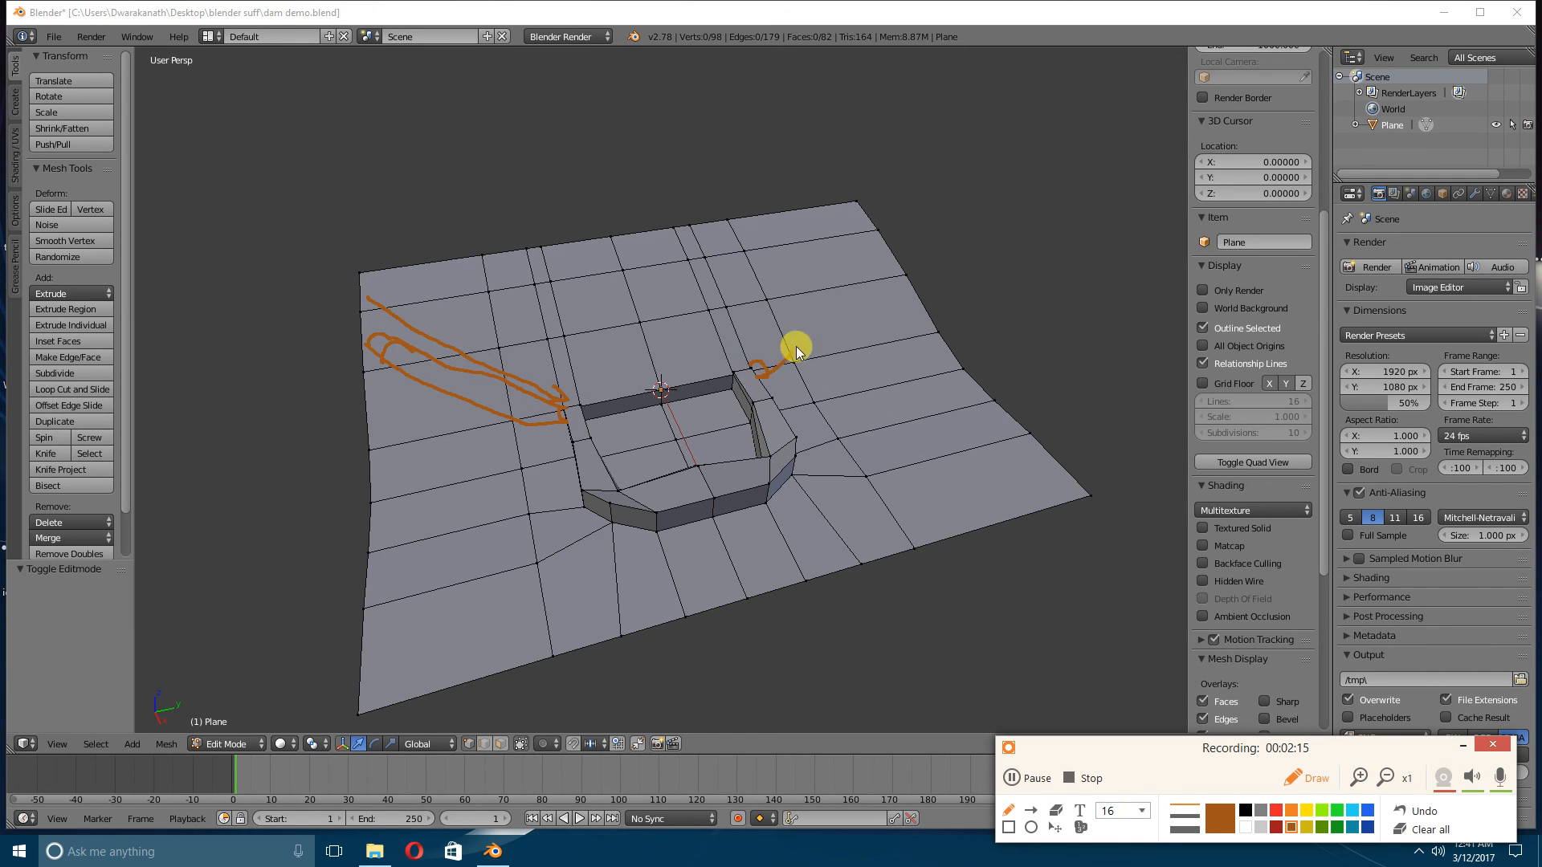
drag(783, 348, 830, 256)
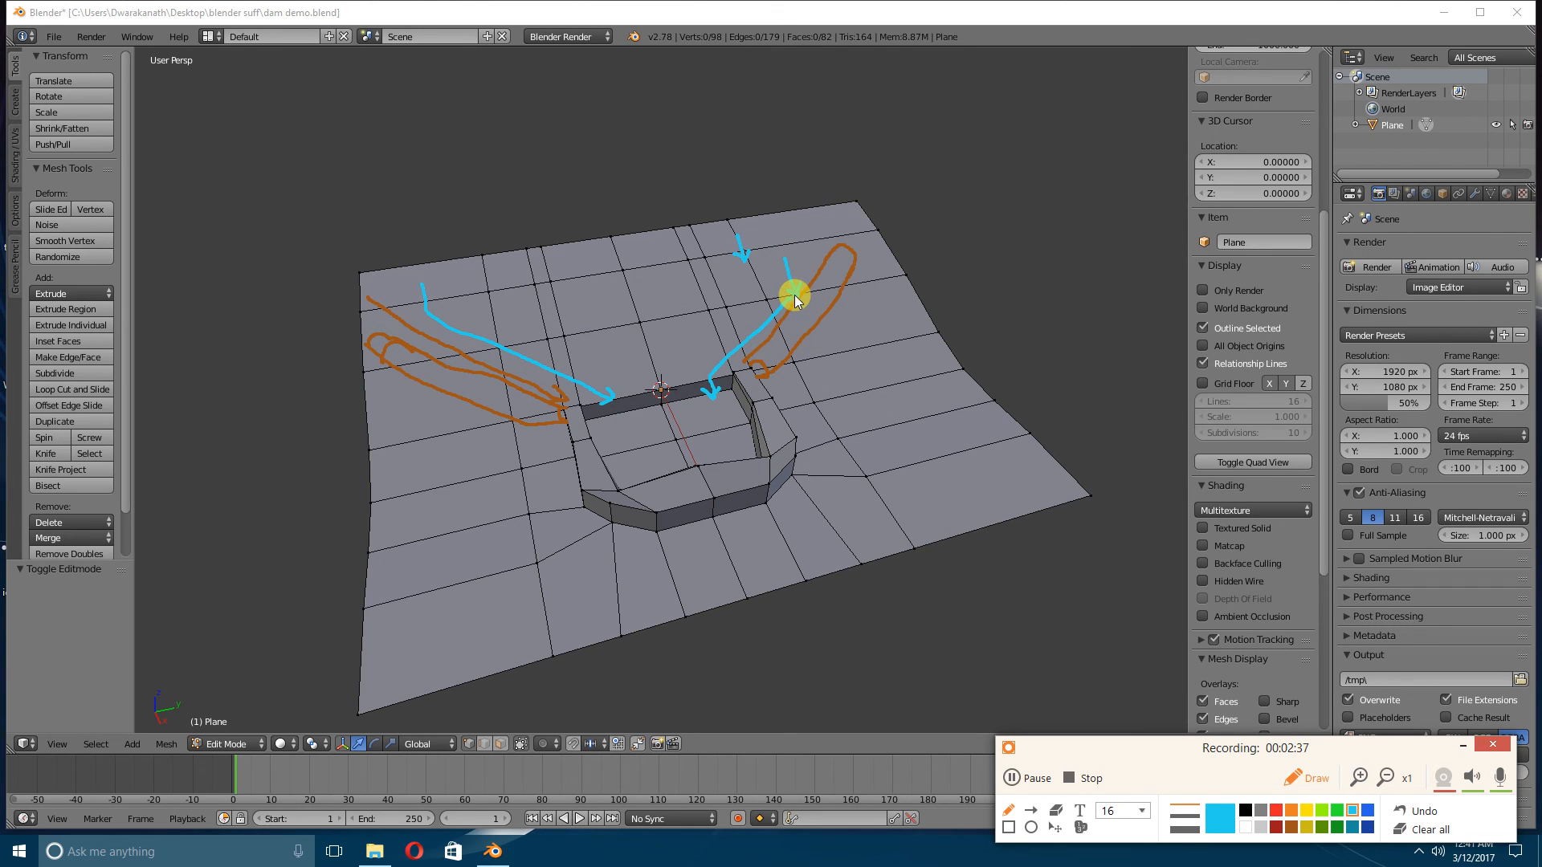
mouse_move(777, 249)
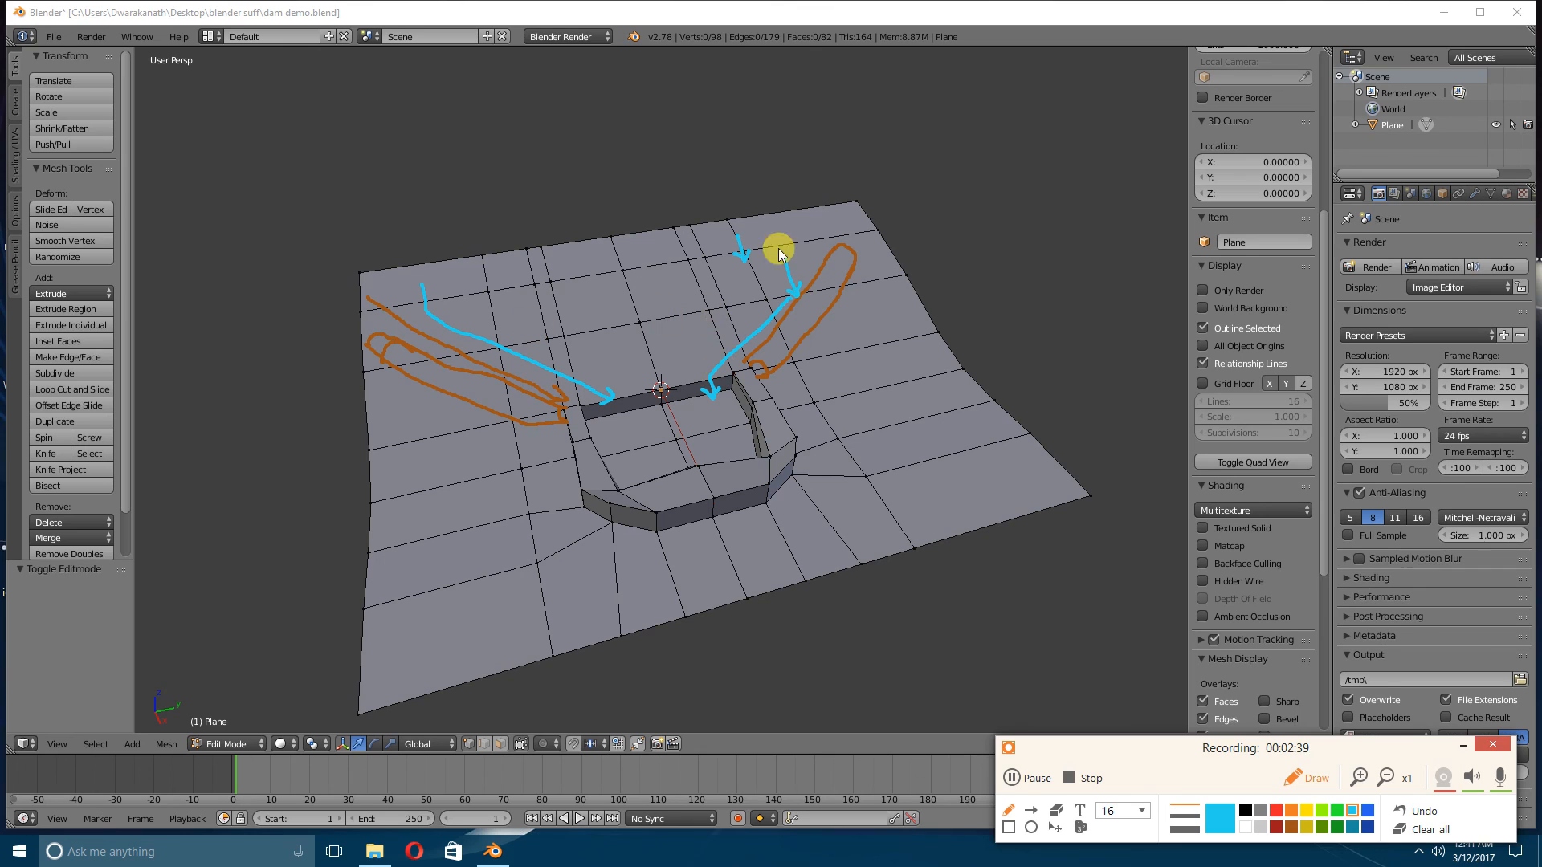
mouse_move(734, 360)
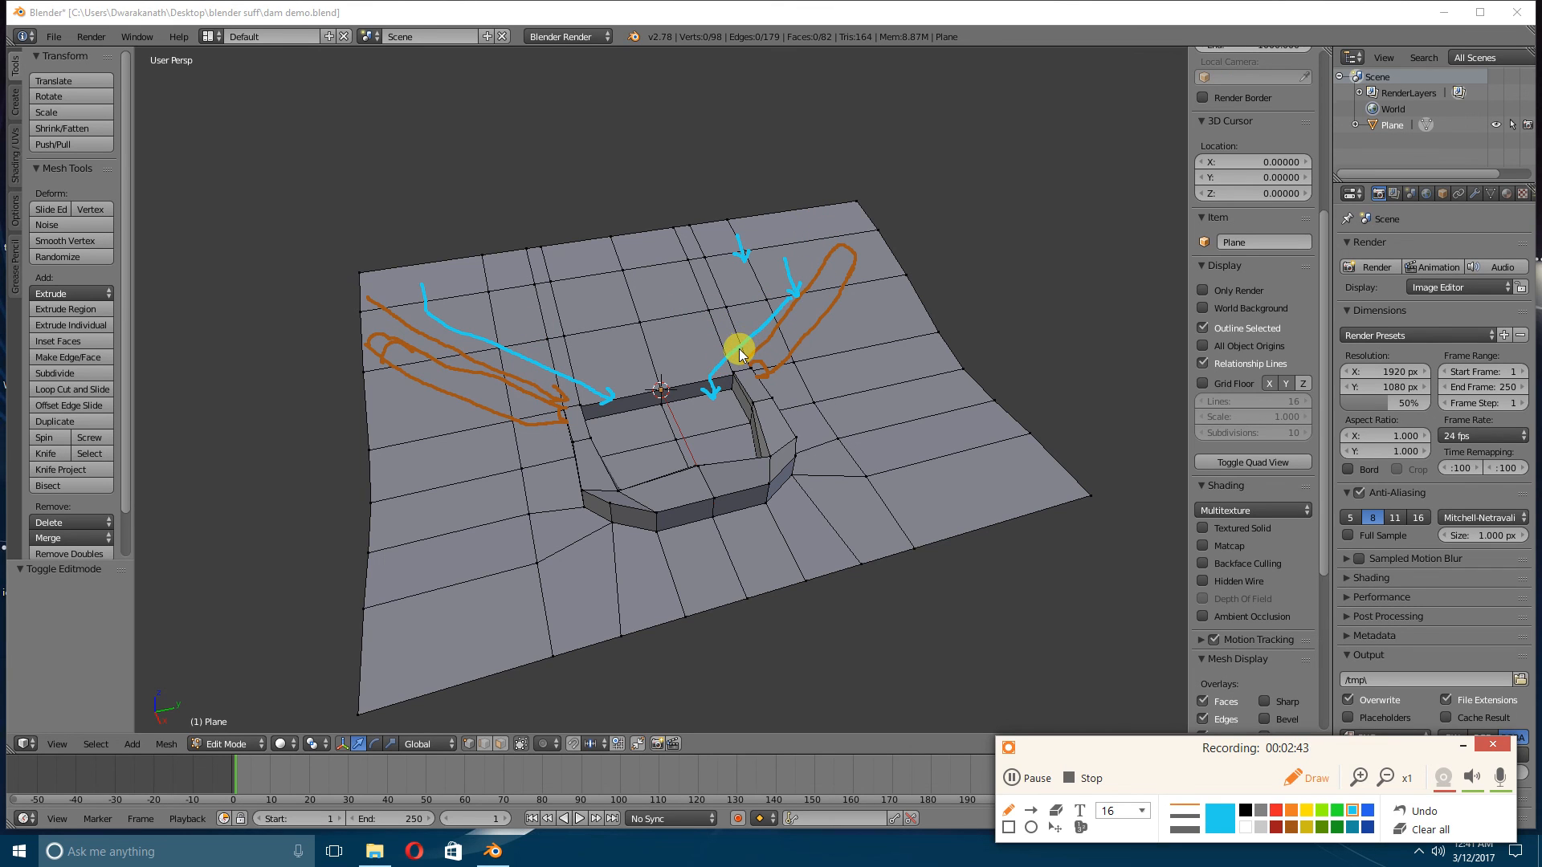
mouse_move(386, 382)
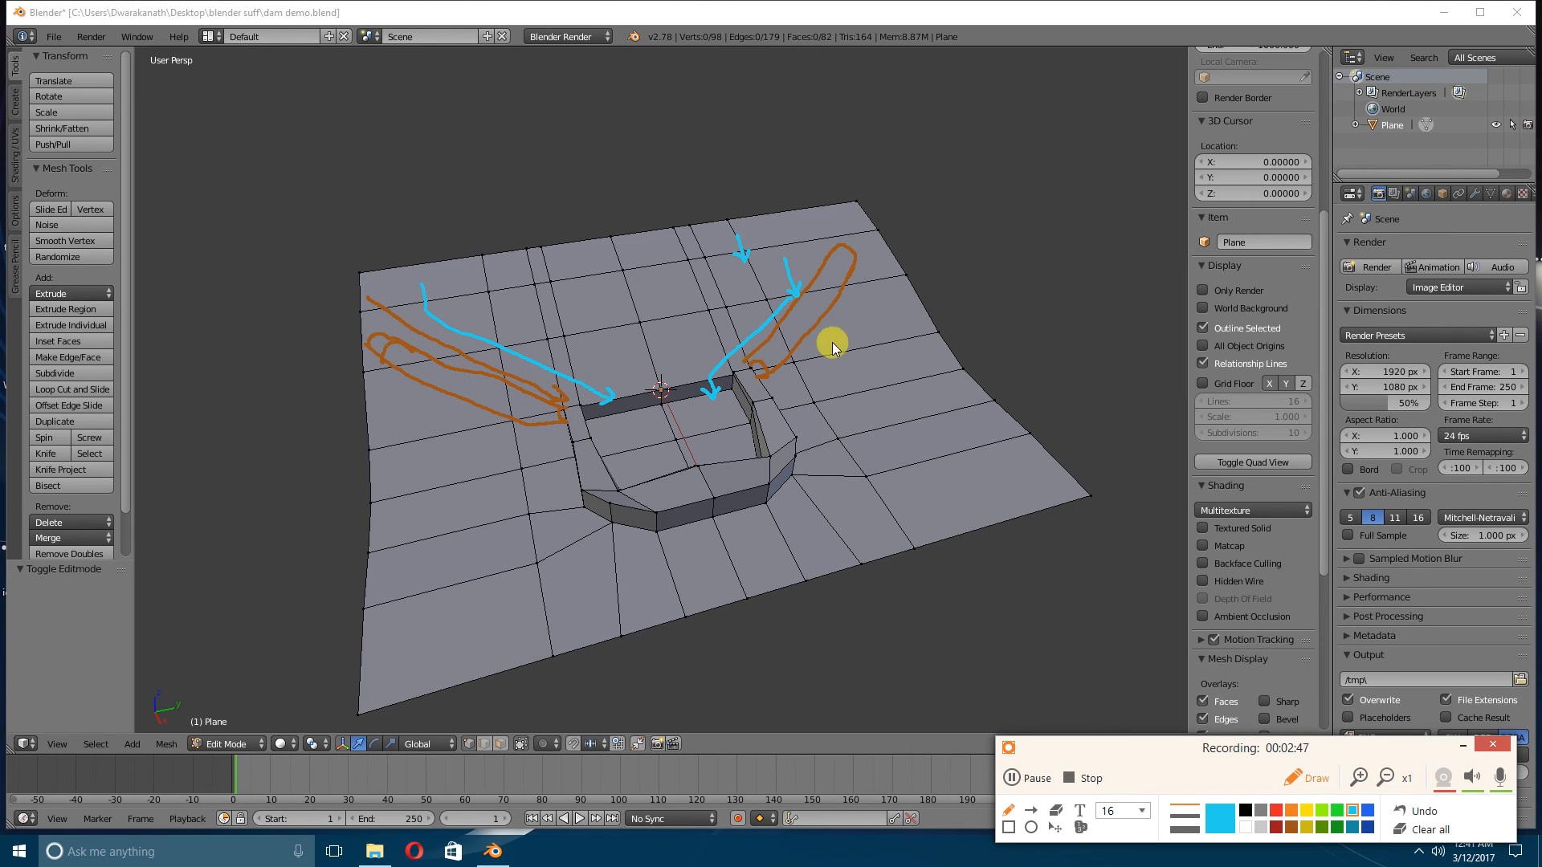
mouse_move(764, 354)
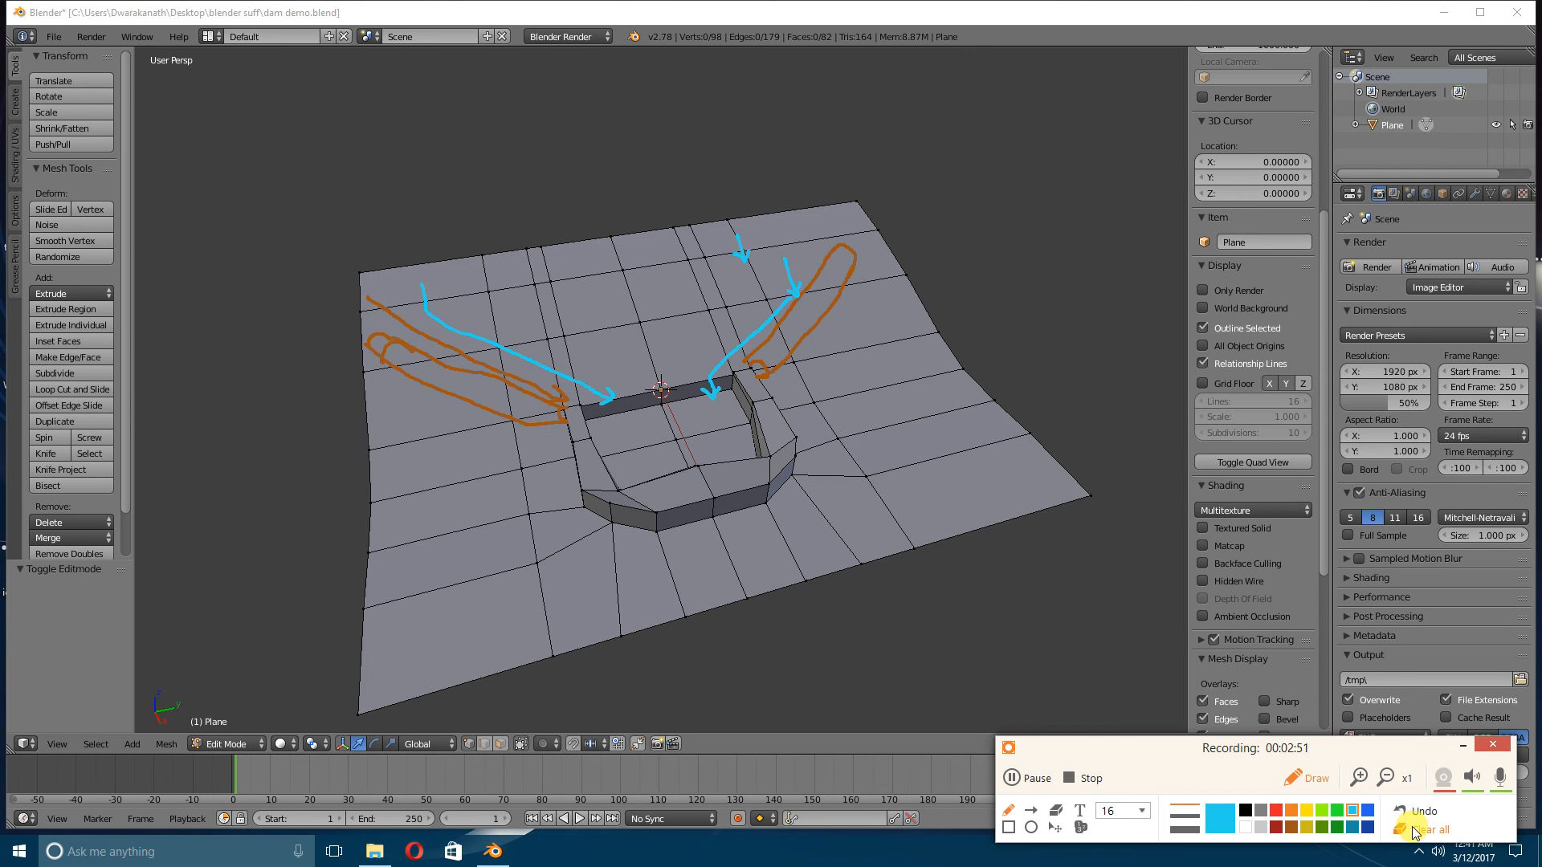
click(1429, 829)
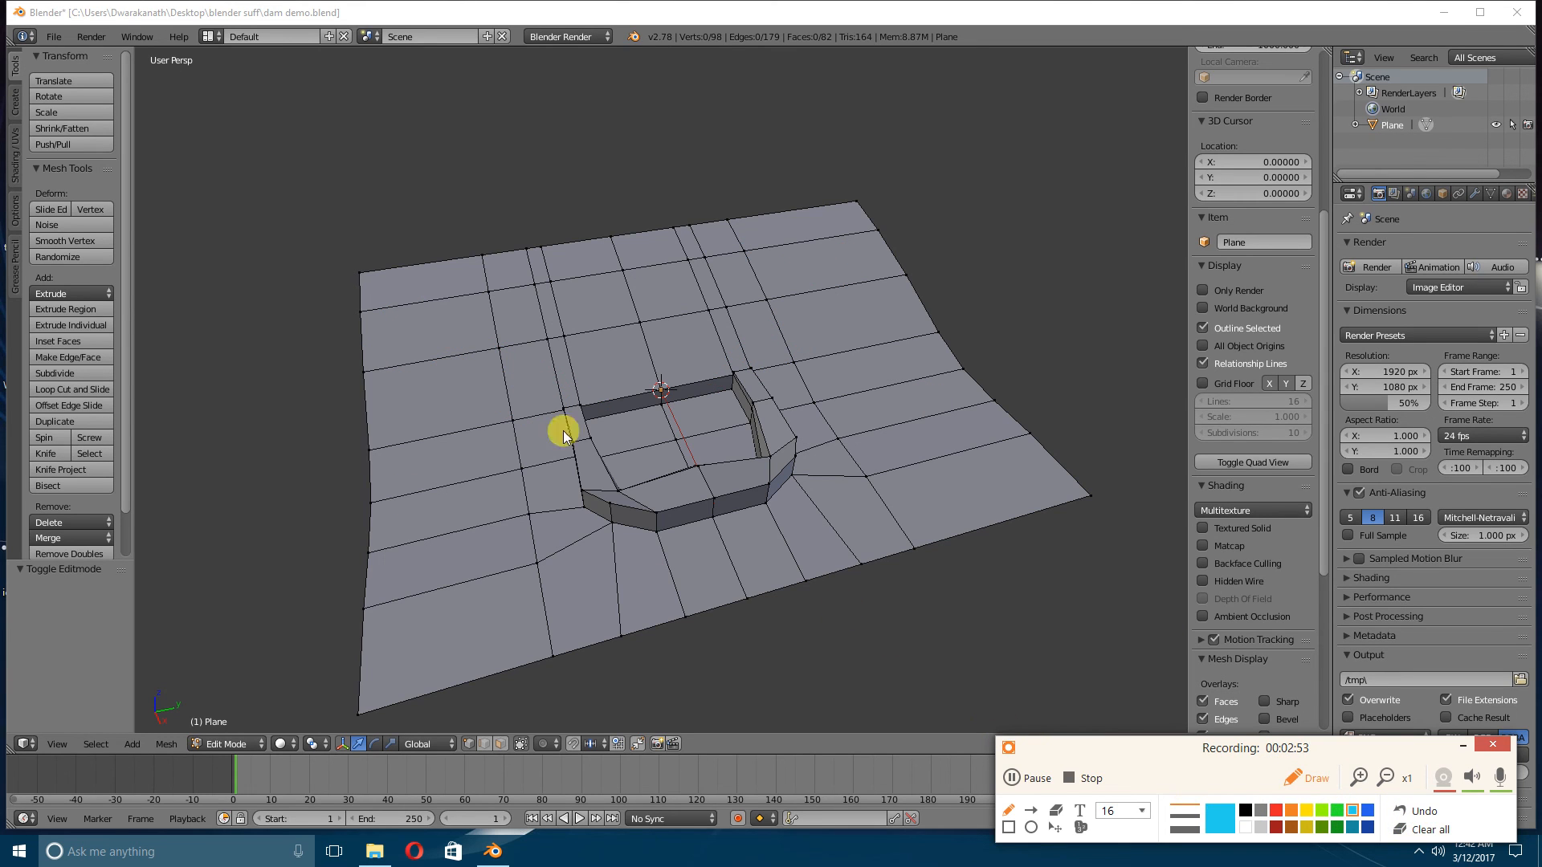
View the dam's far side and switch the terrain mesh to edge selection mode.
drag(698, 557, 757, 537)
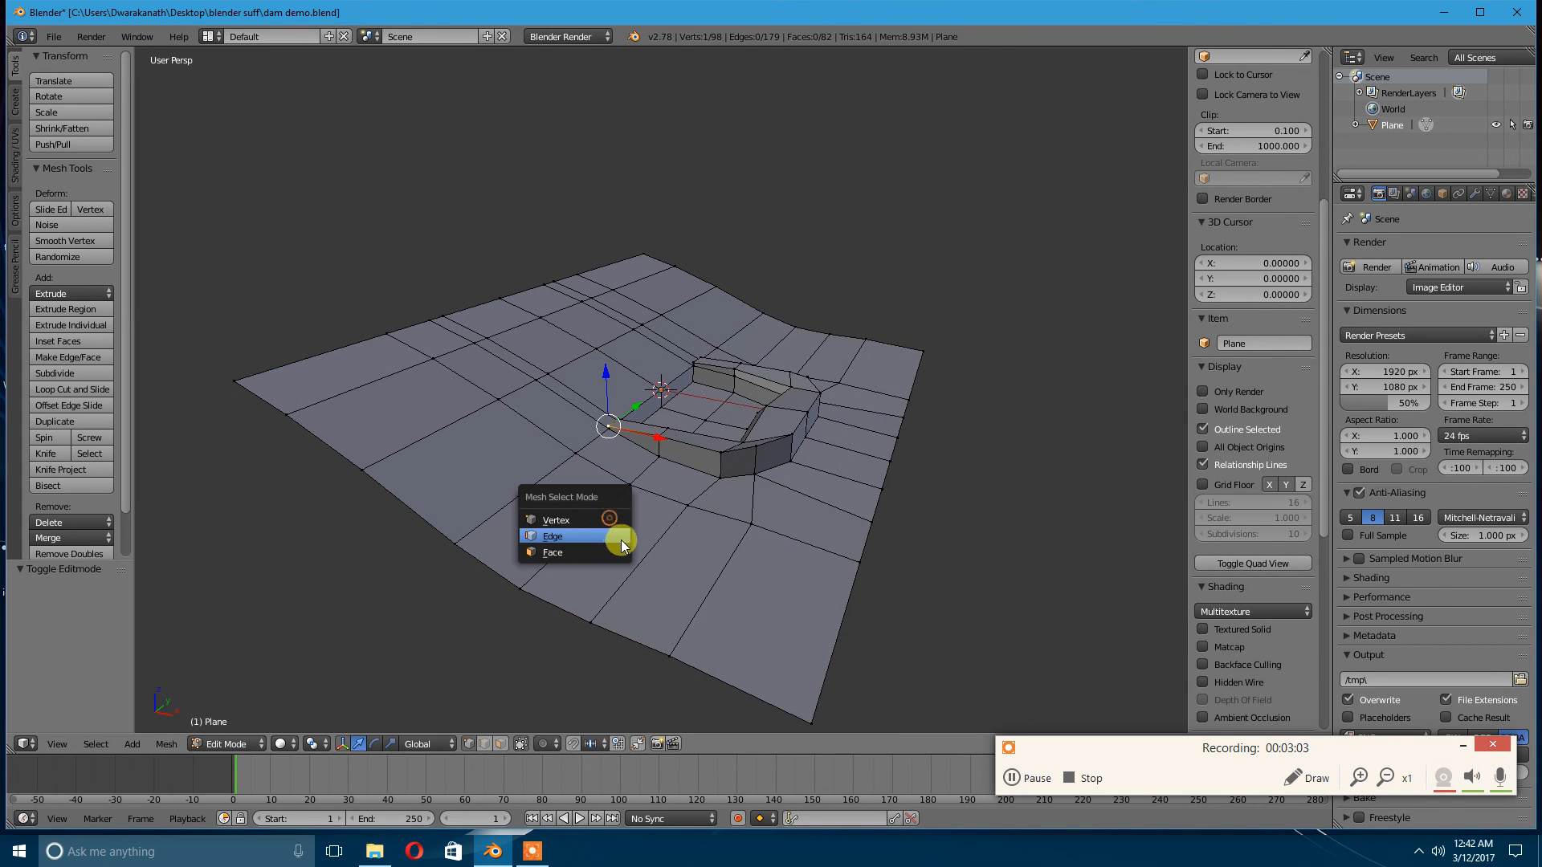
click(553, 536)
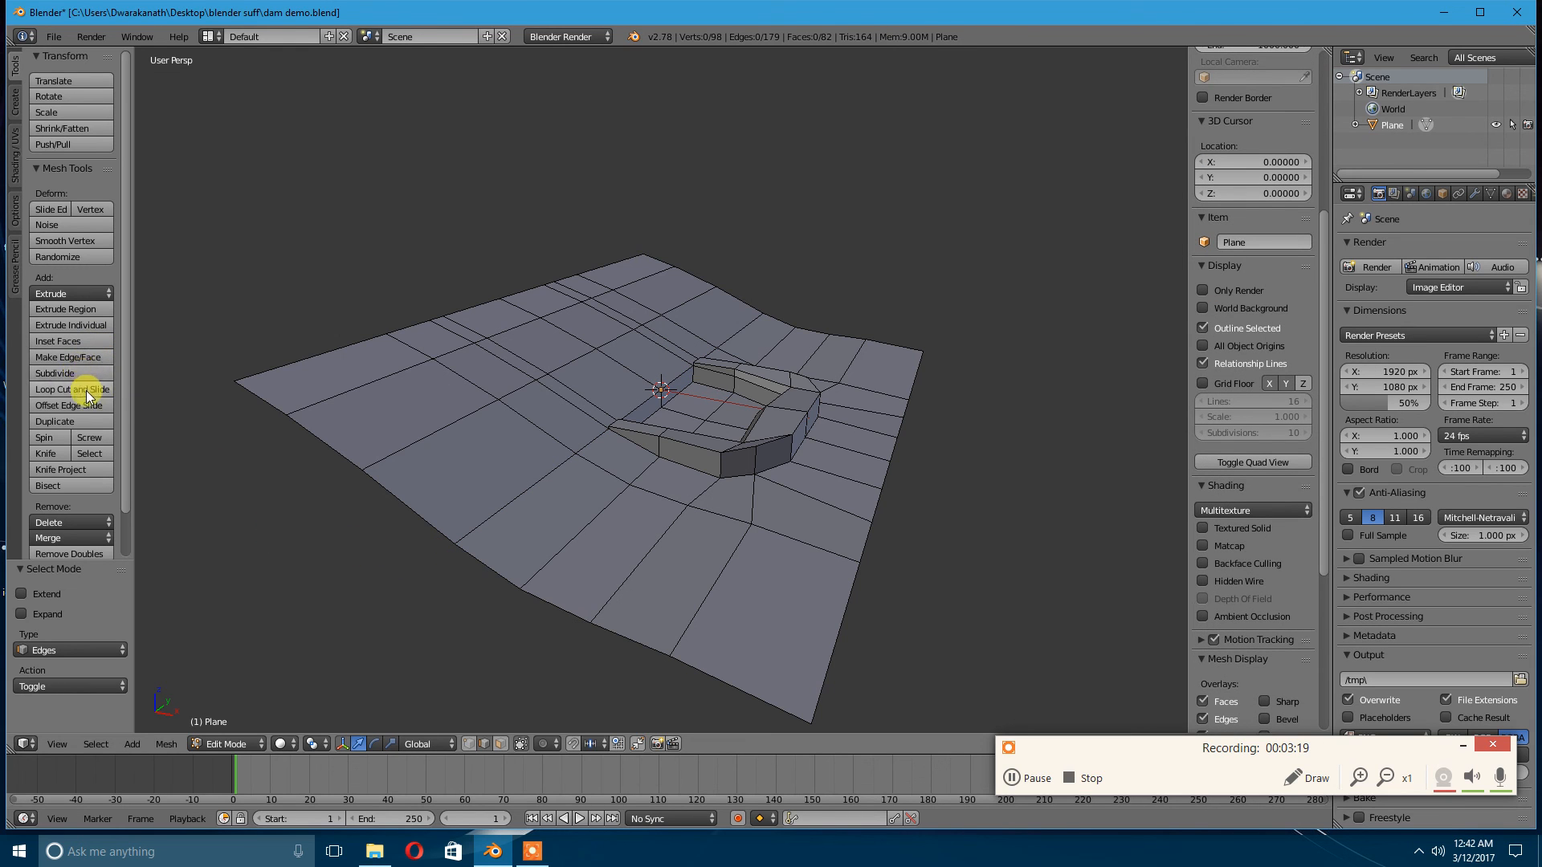
Add two parallel loop cuts beside the dam and extrude the face strip between them as a ditch.
click(71, 389)
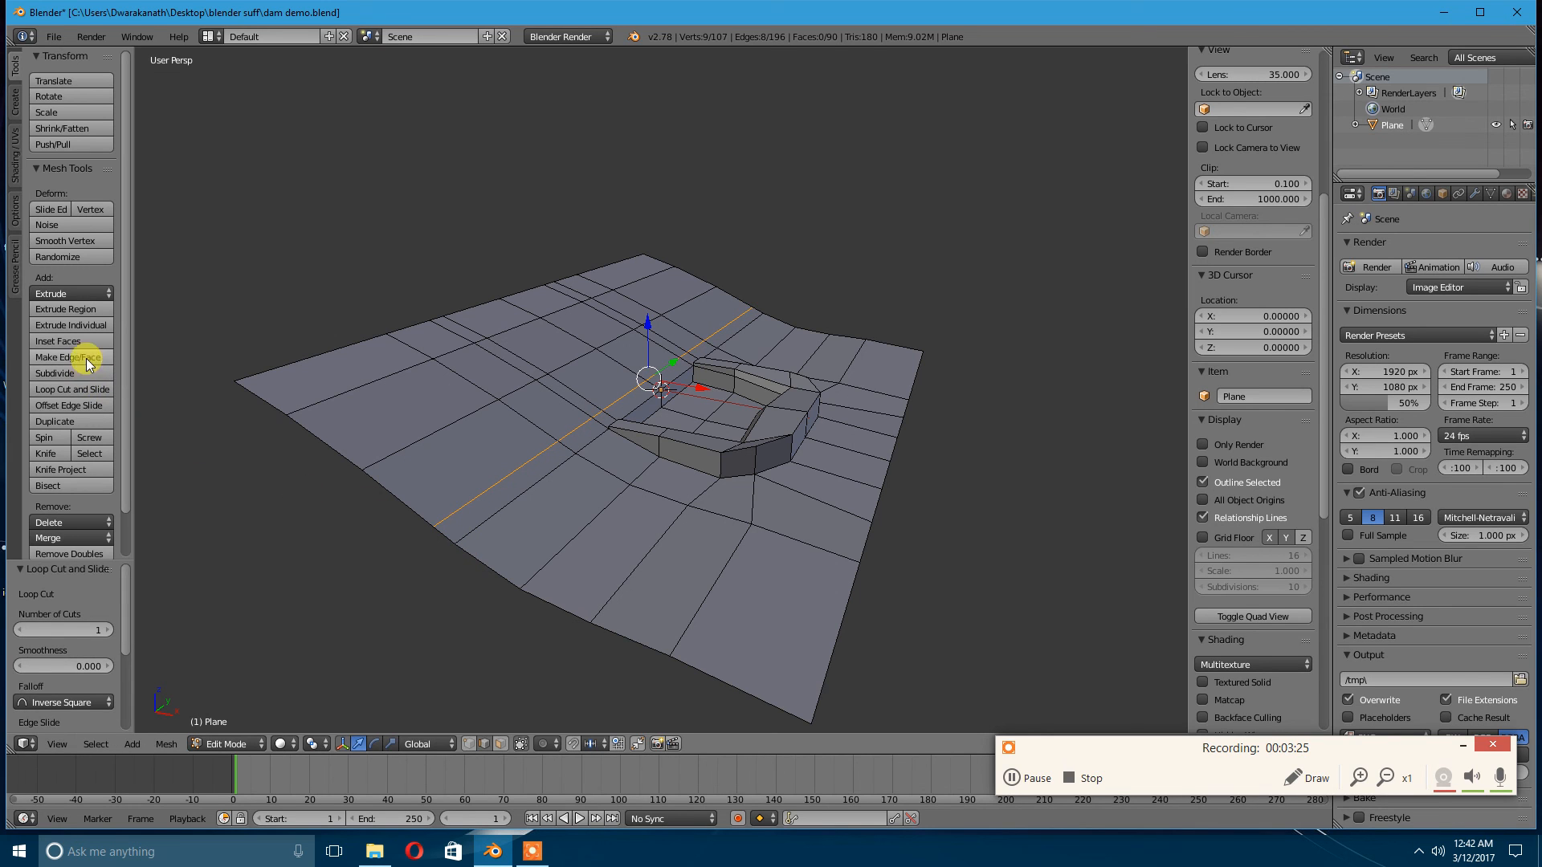
click(71, 389)
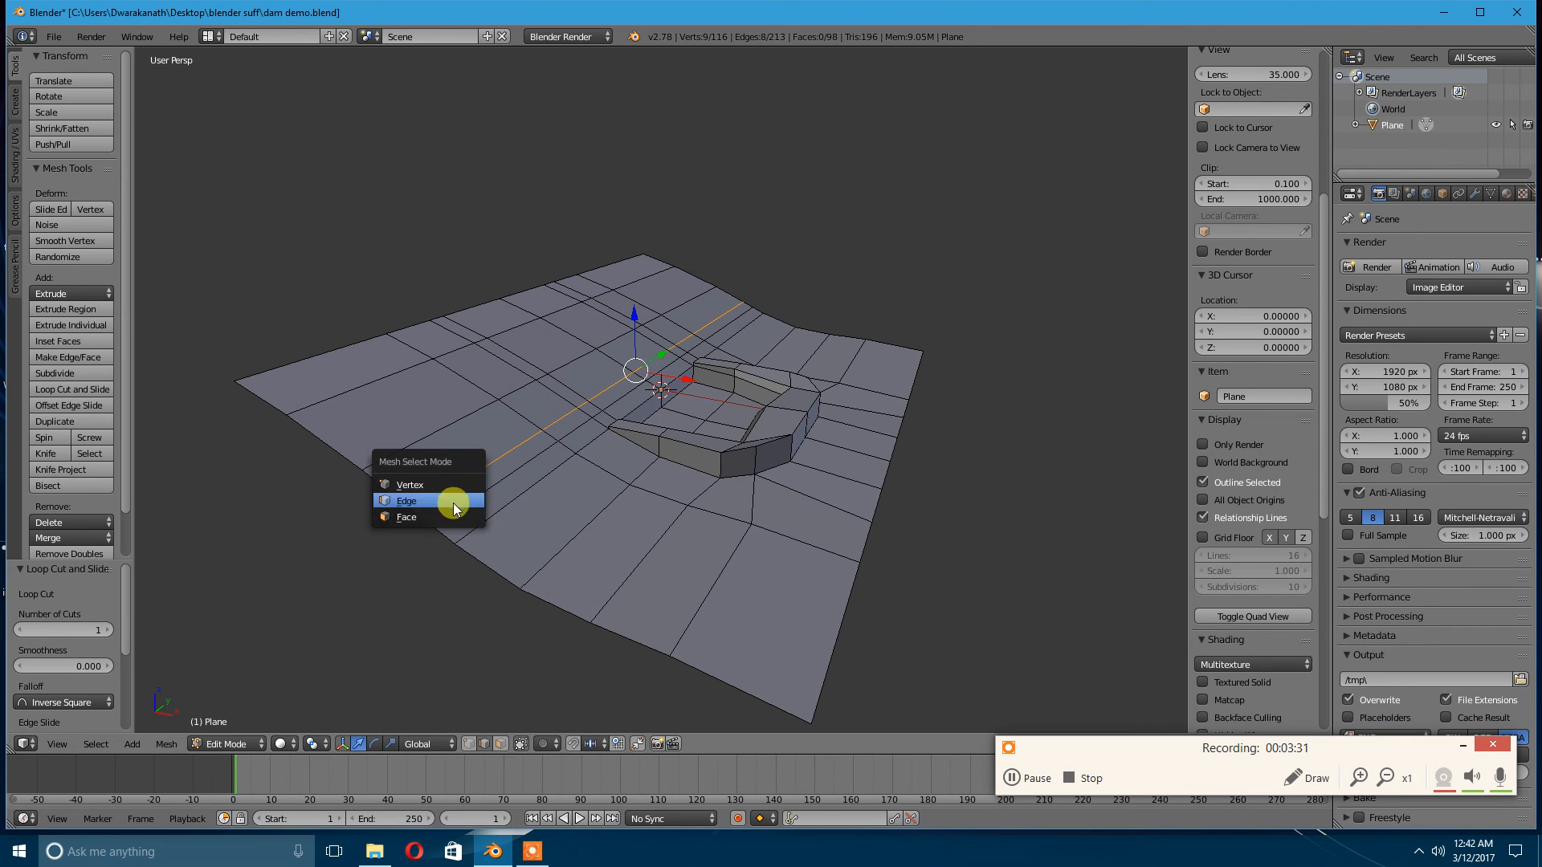
click(406, 517)
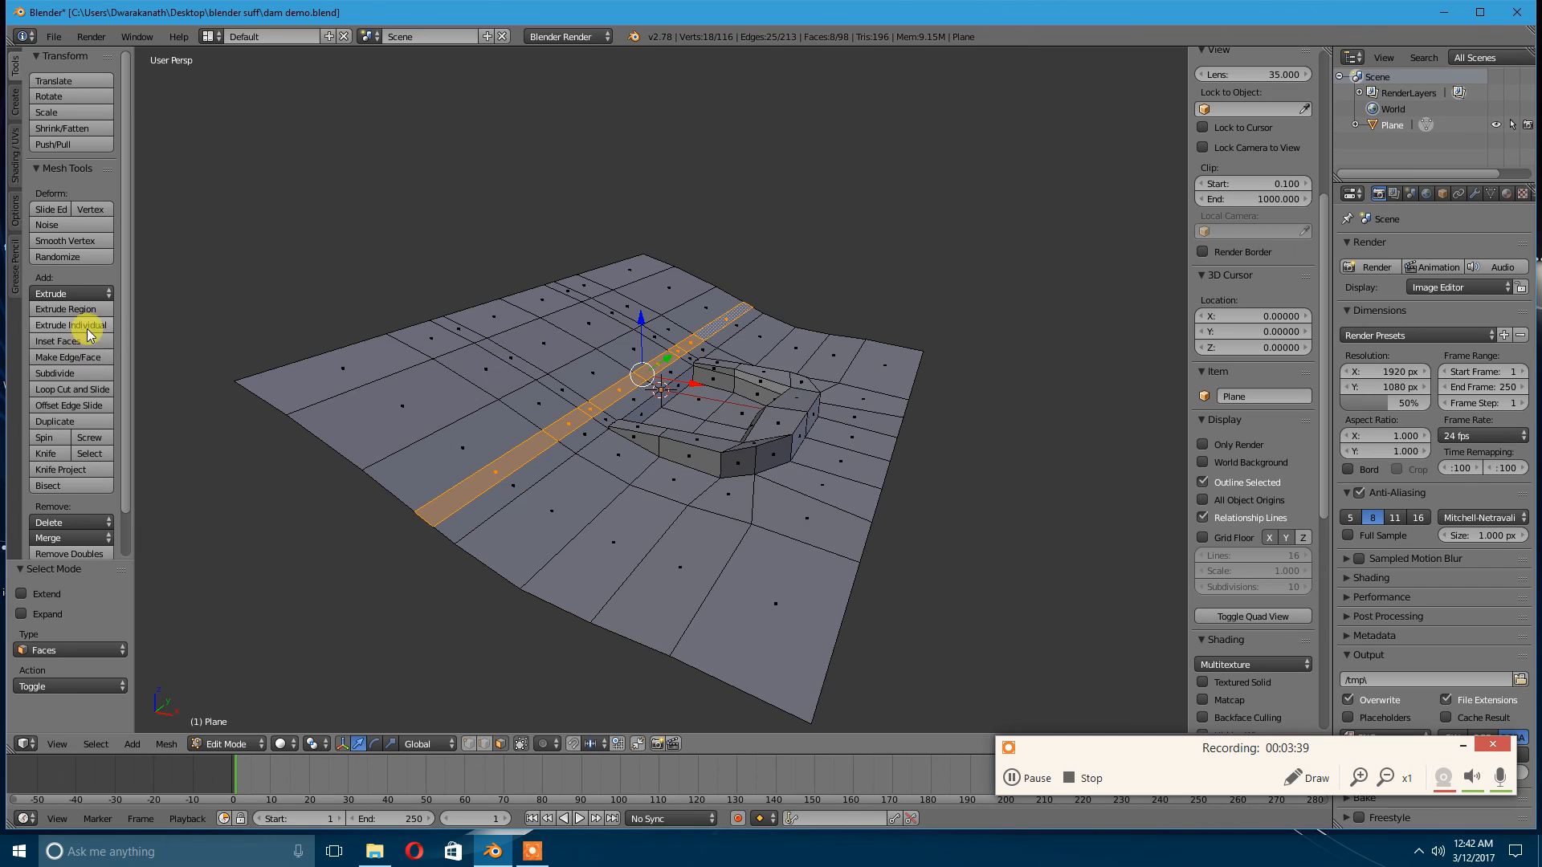
click(64, 308)
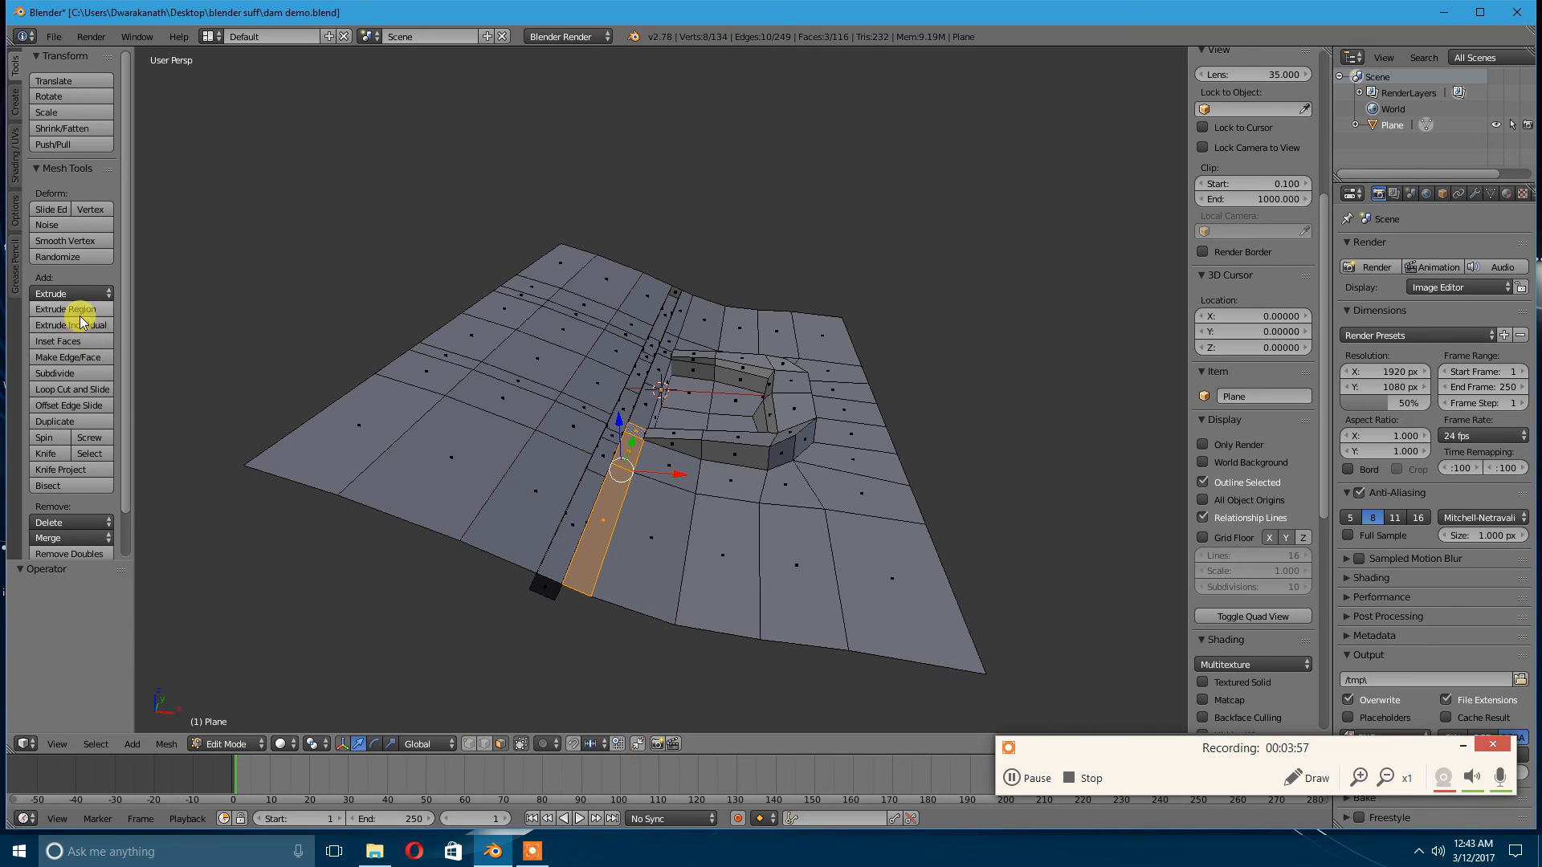
Extrude the swale faces individually and shift them sideways to form a narrow berm beside the ditch.
click(64, 309)
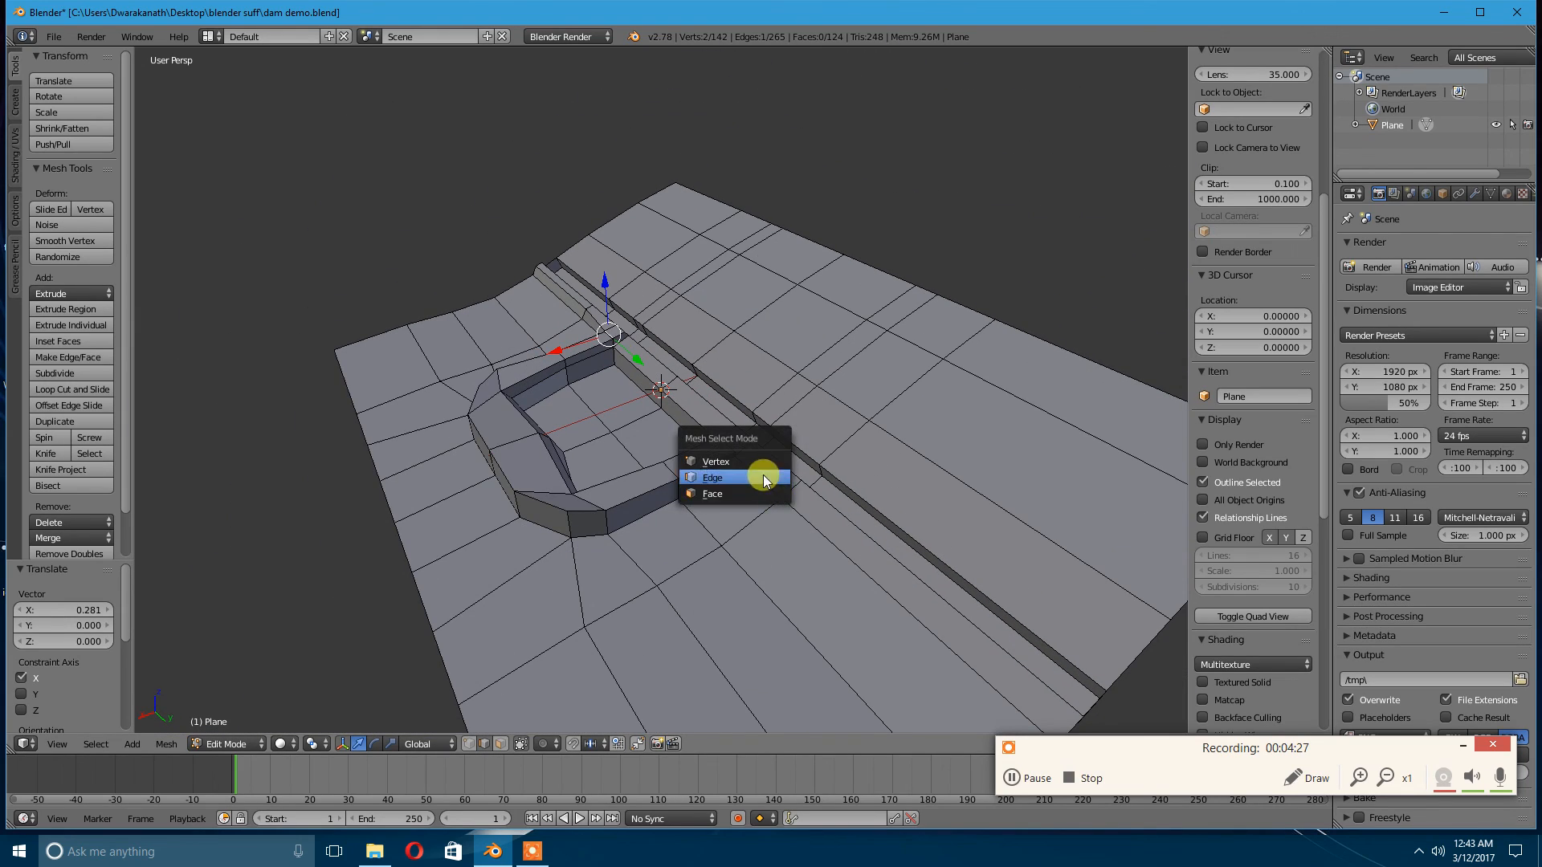
click(712, 495)
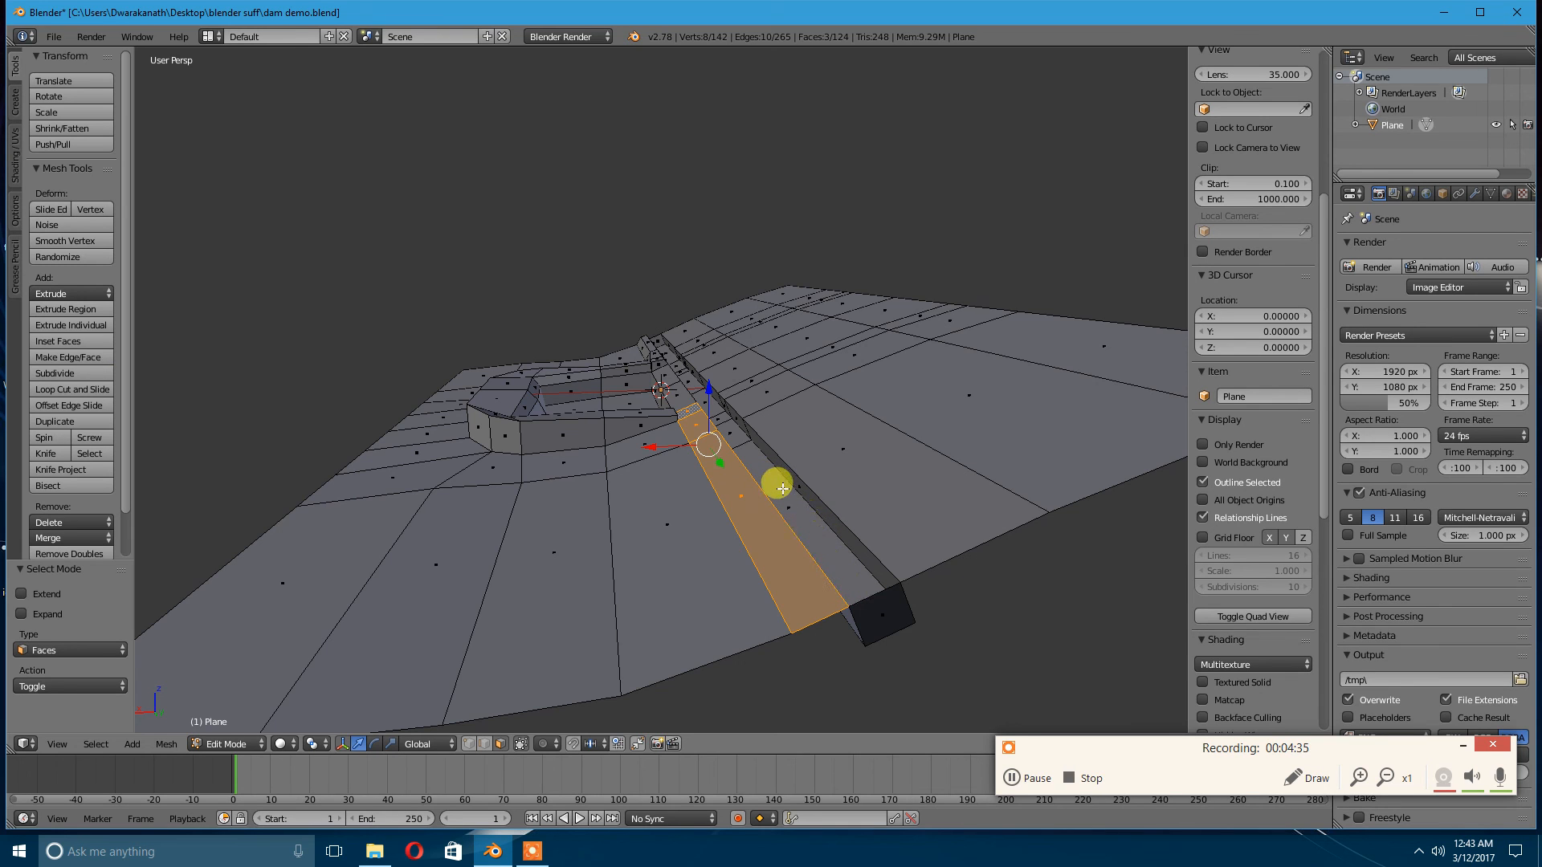
mouse_move(88, 331)
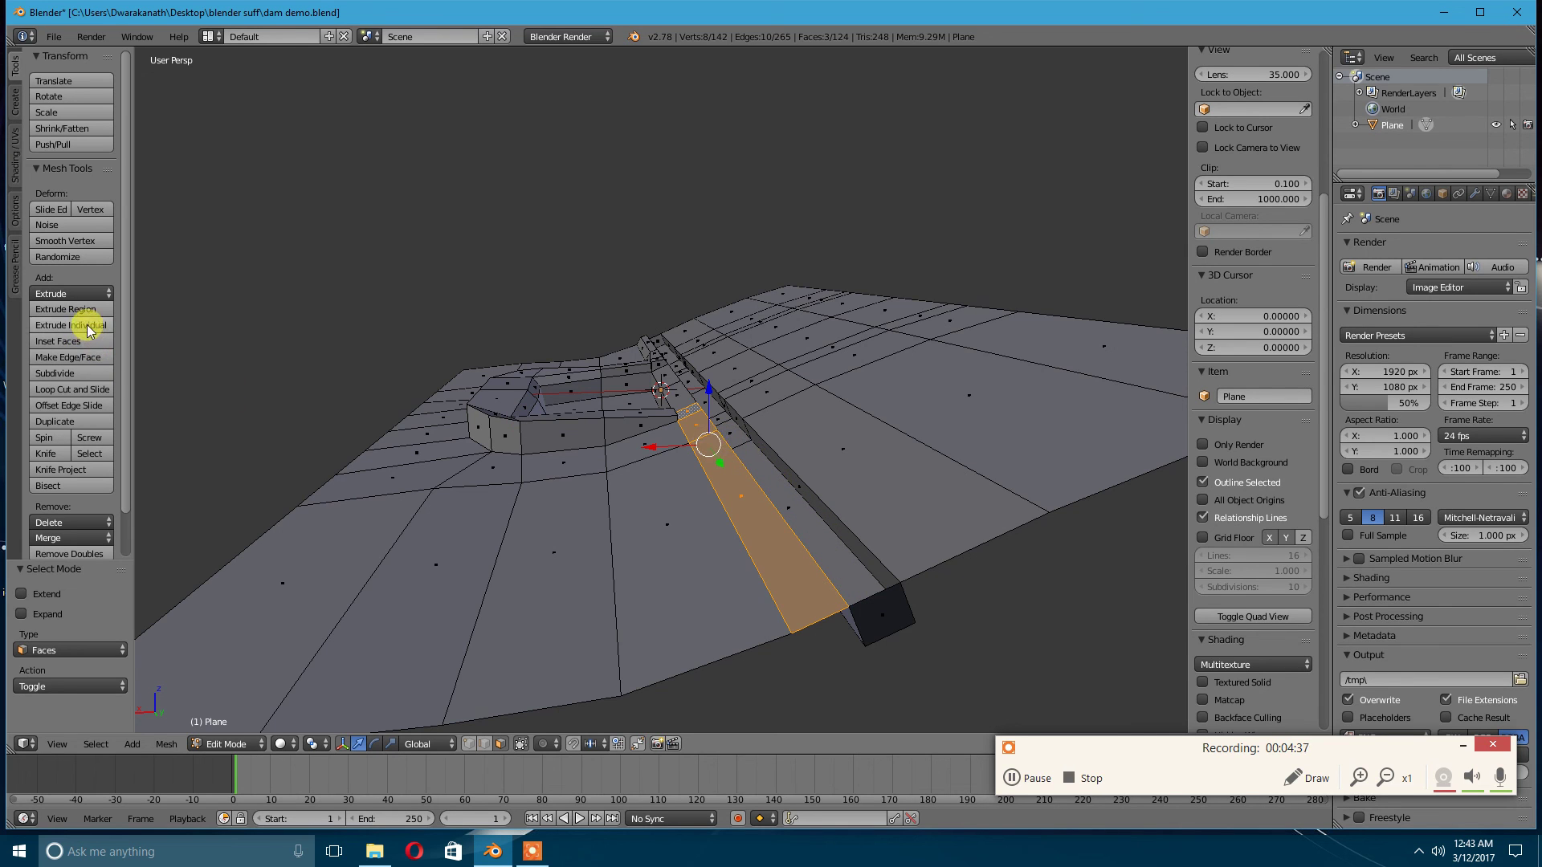
click(65, 308)
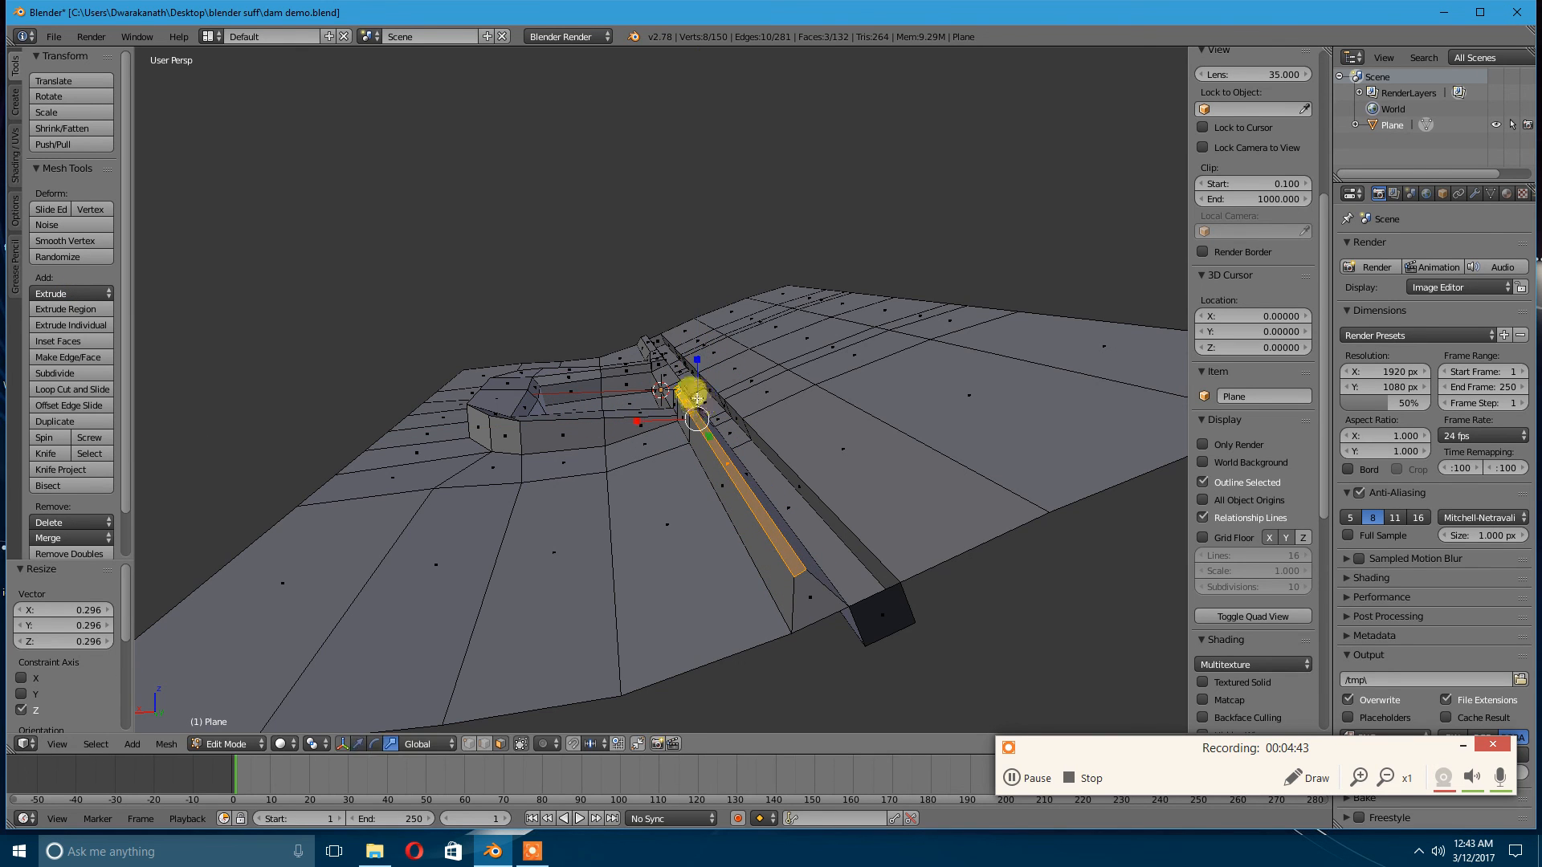
drag(696, 397, 655, 437)
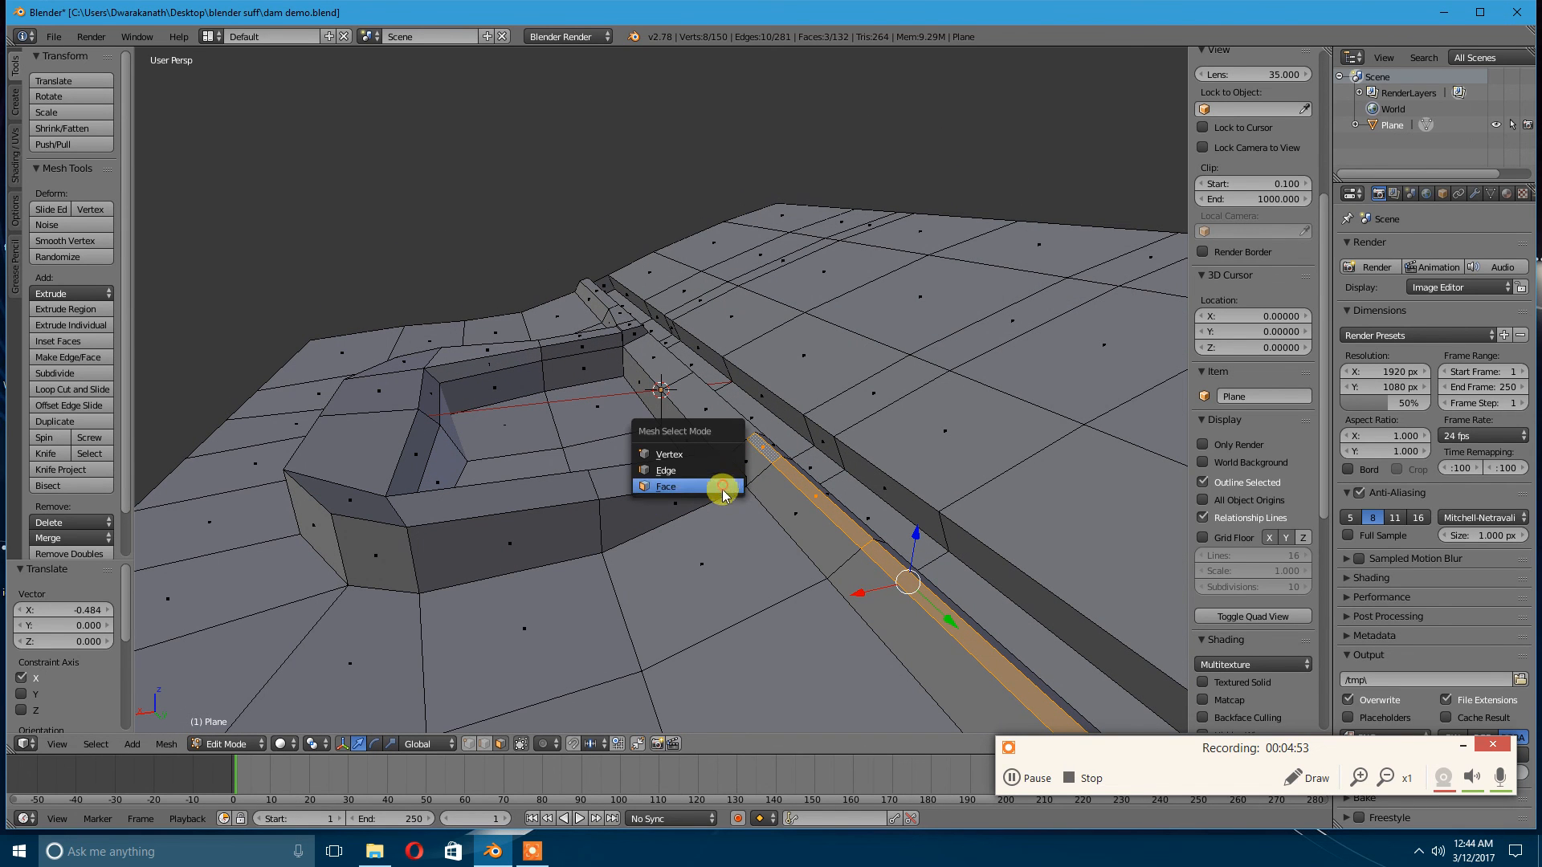
In face mode run the ditch and berm into the contour dam, then return to object mode.
click(665, 470)
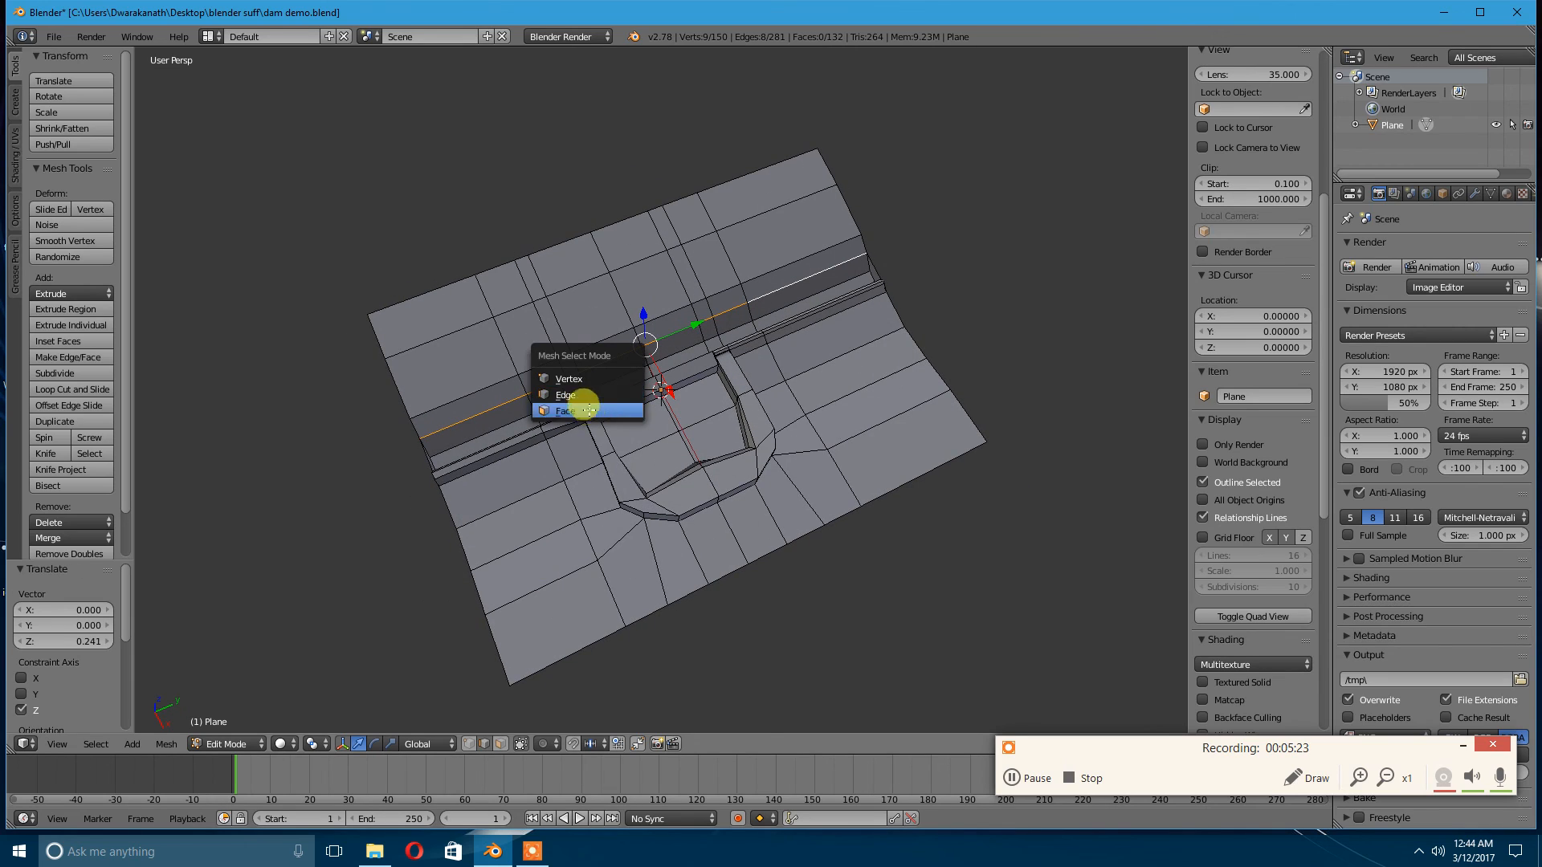
click(565, 410)
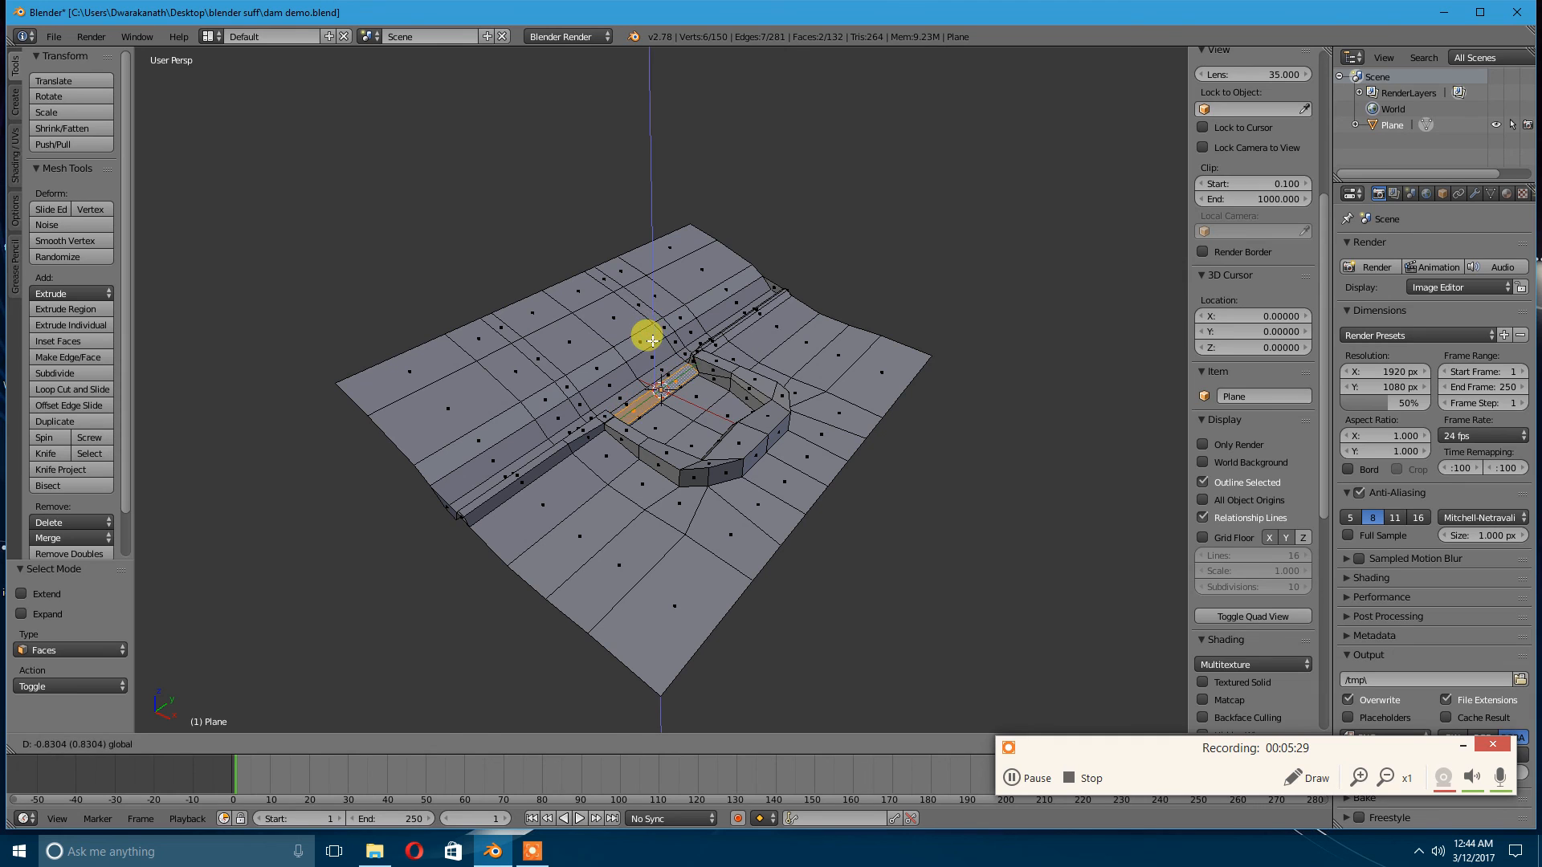
key(Tab)
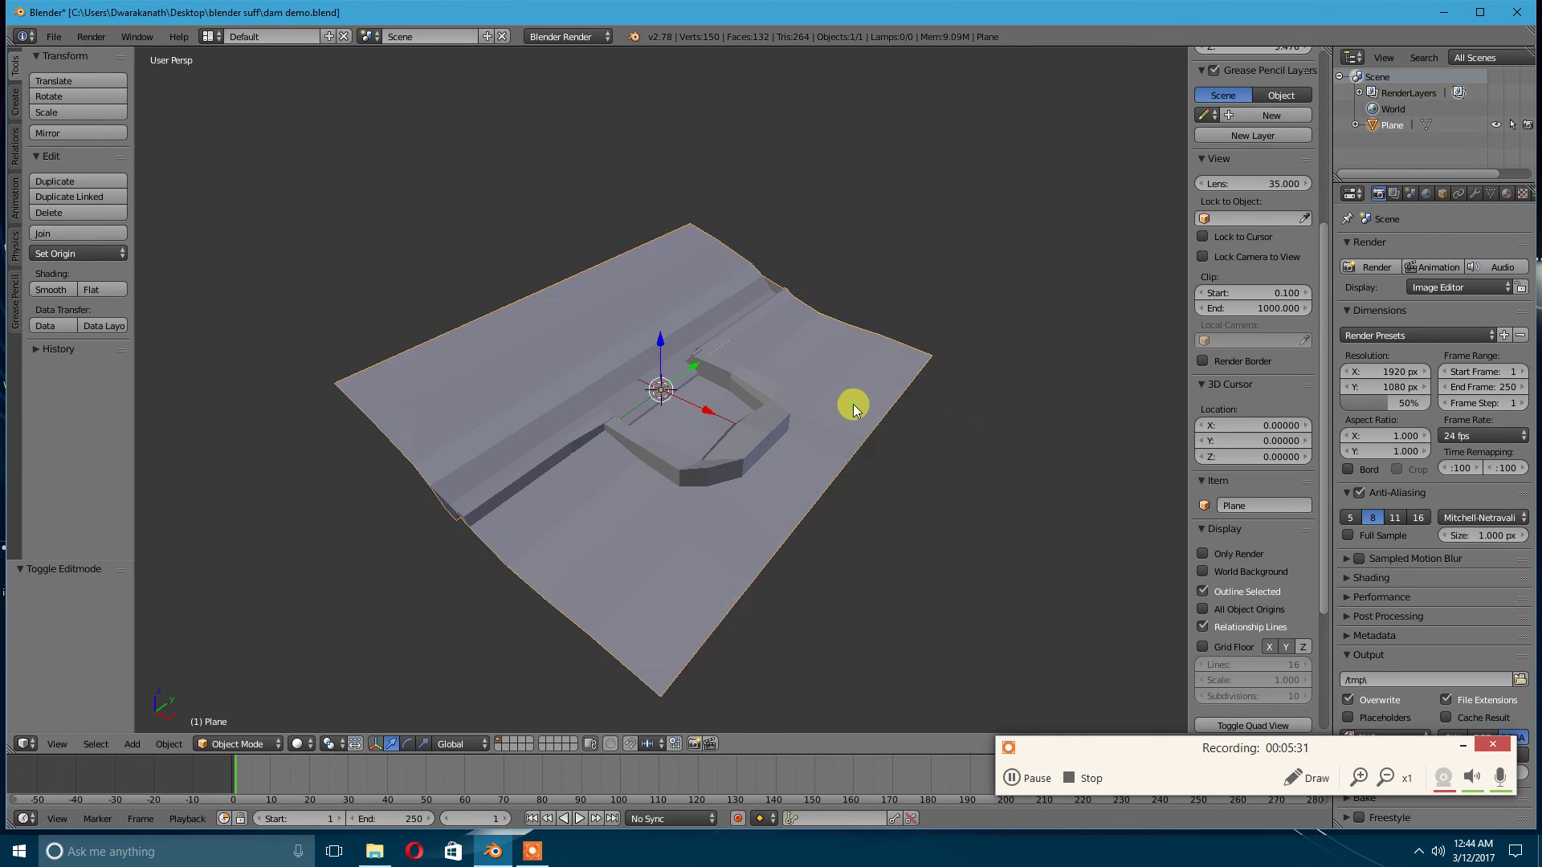
key(Tab)
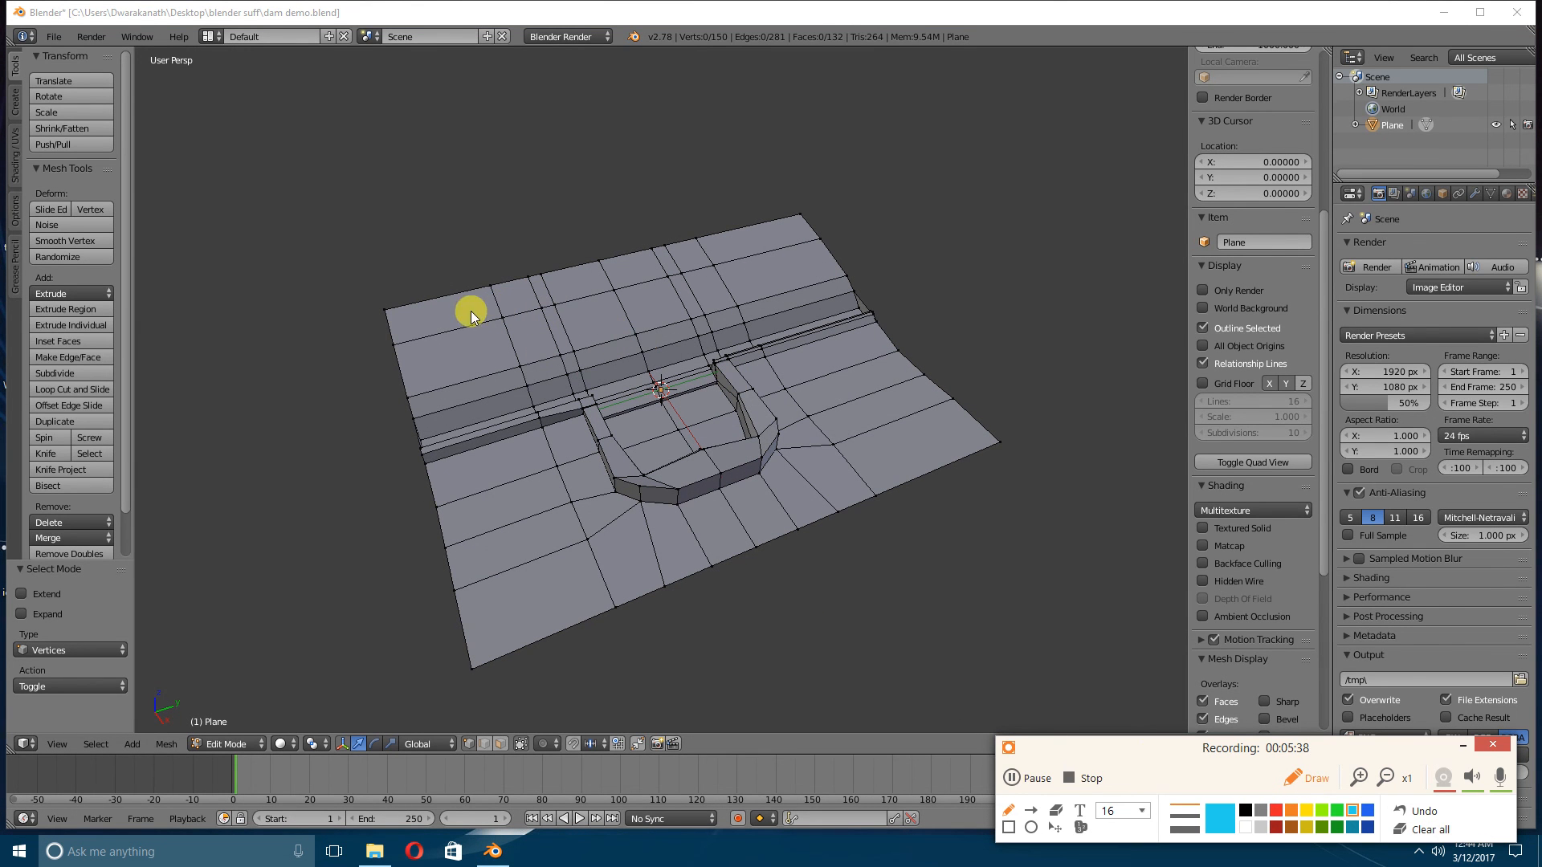
drag(472, 306, 497, 408)
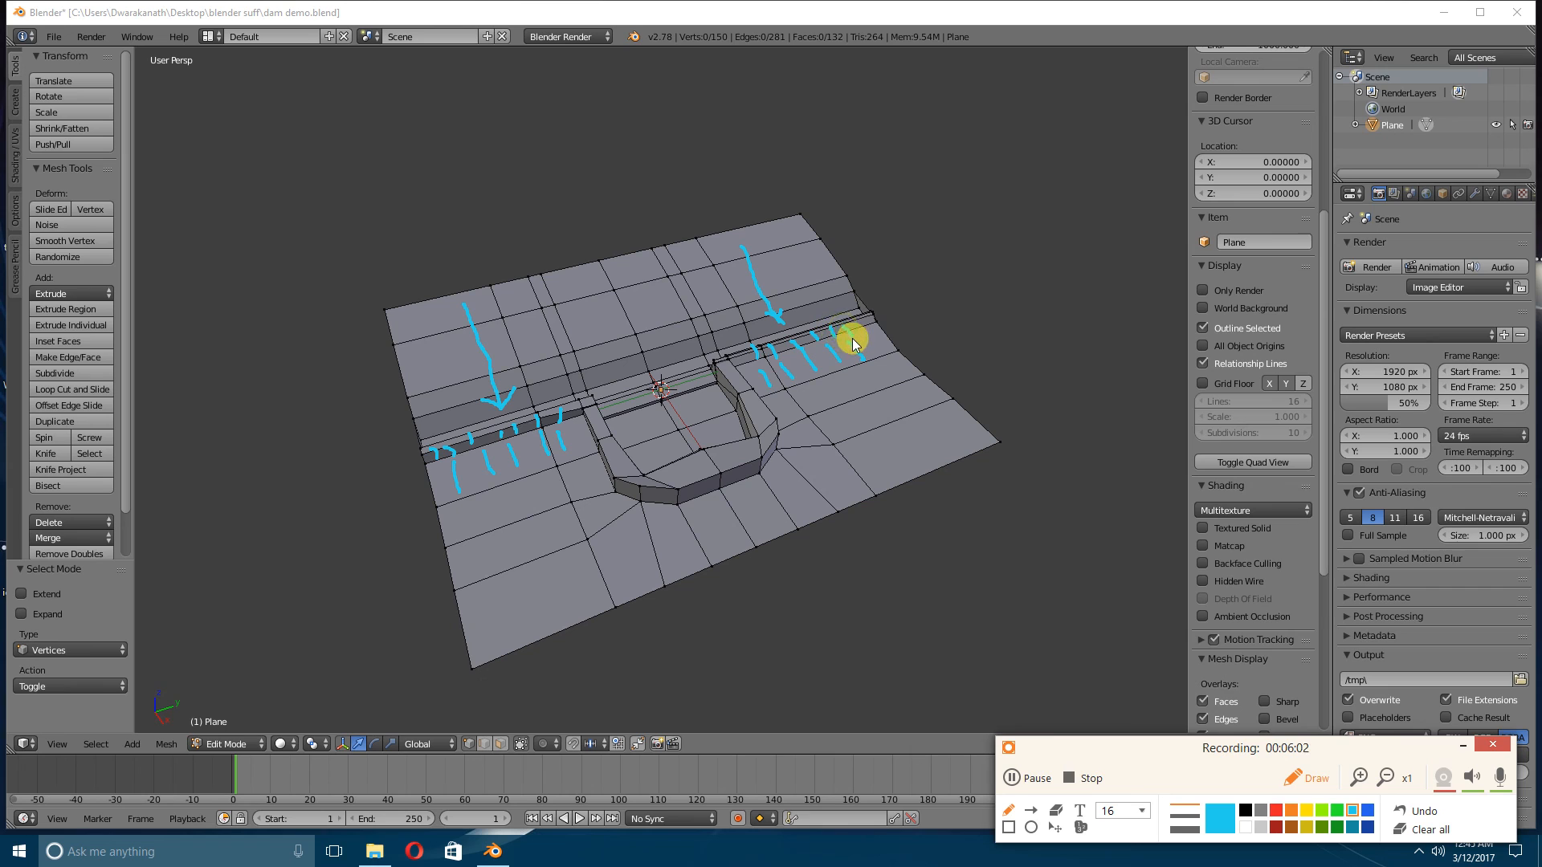
mouse_move(803, 338)
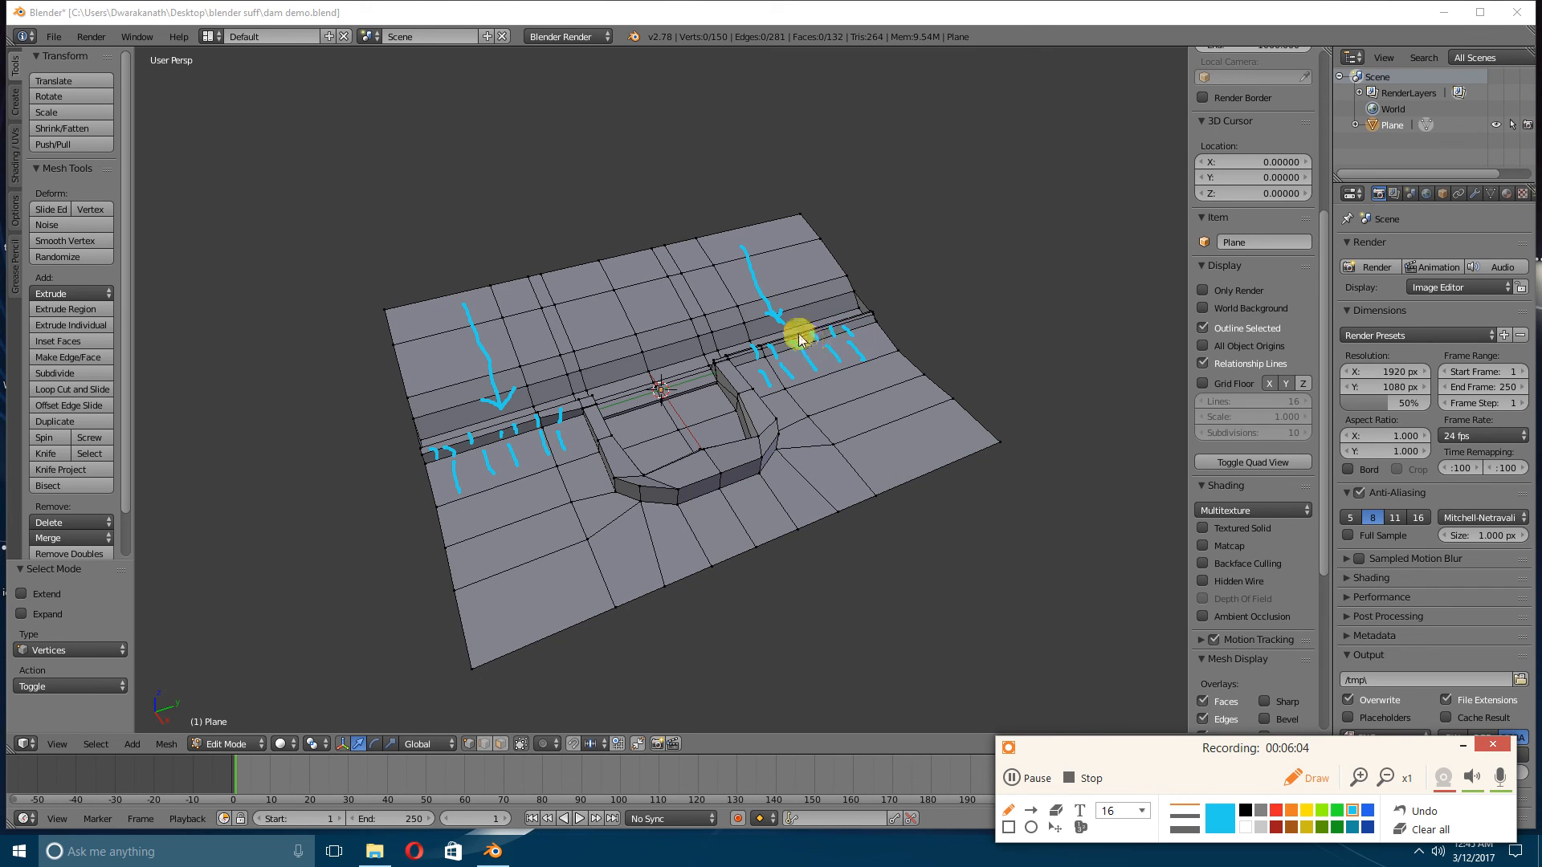
mouse_move(559, 469)
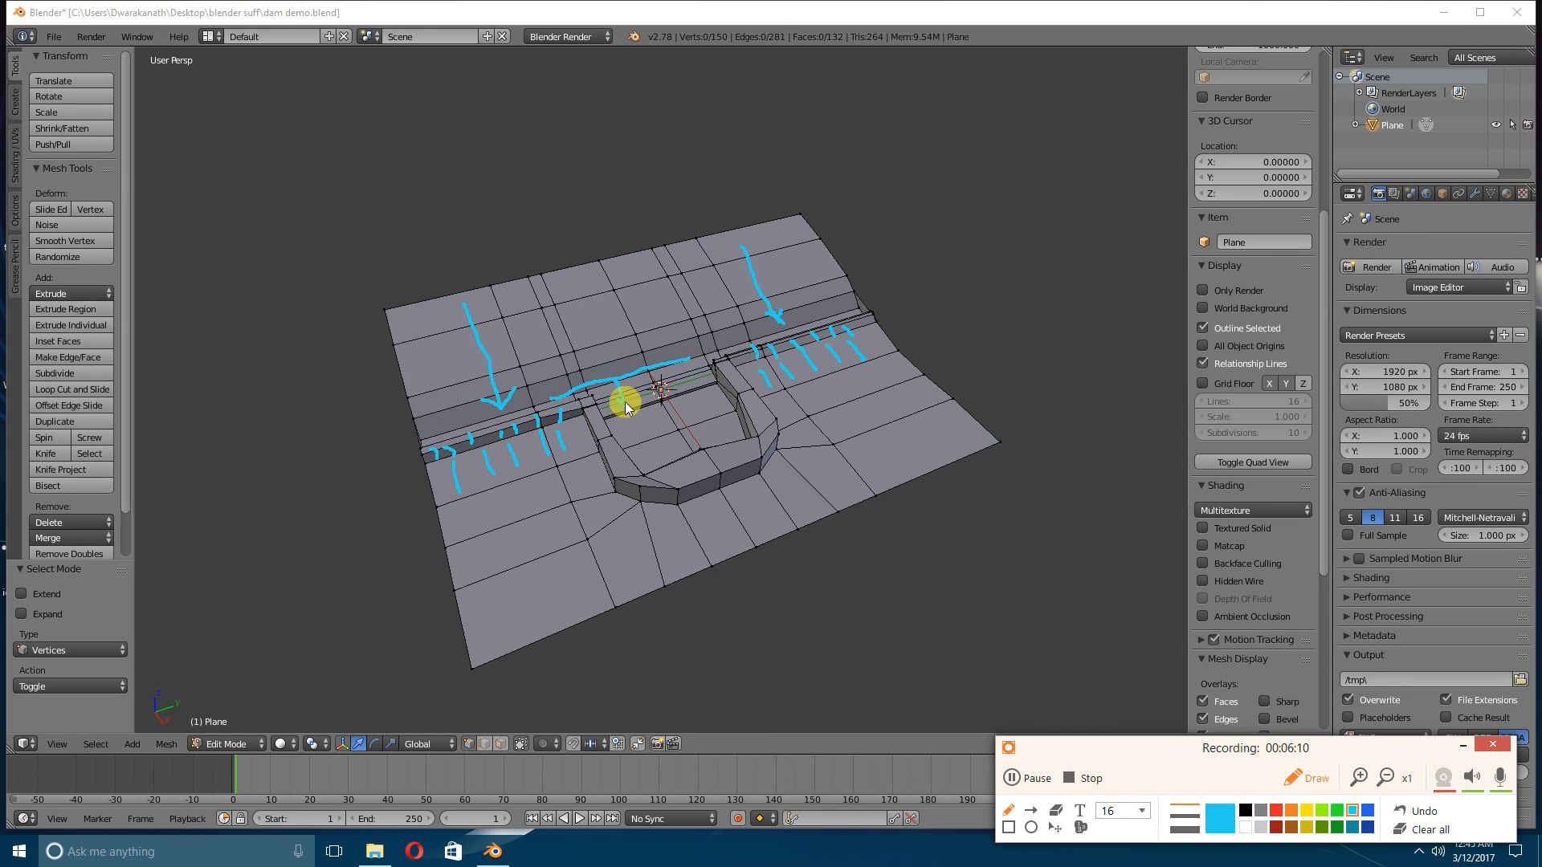
mouse_move(1095, 659)
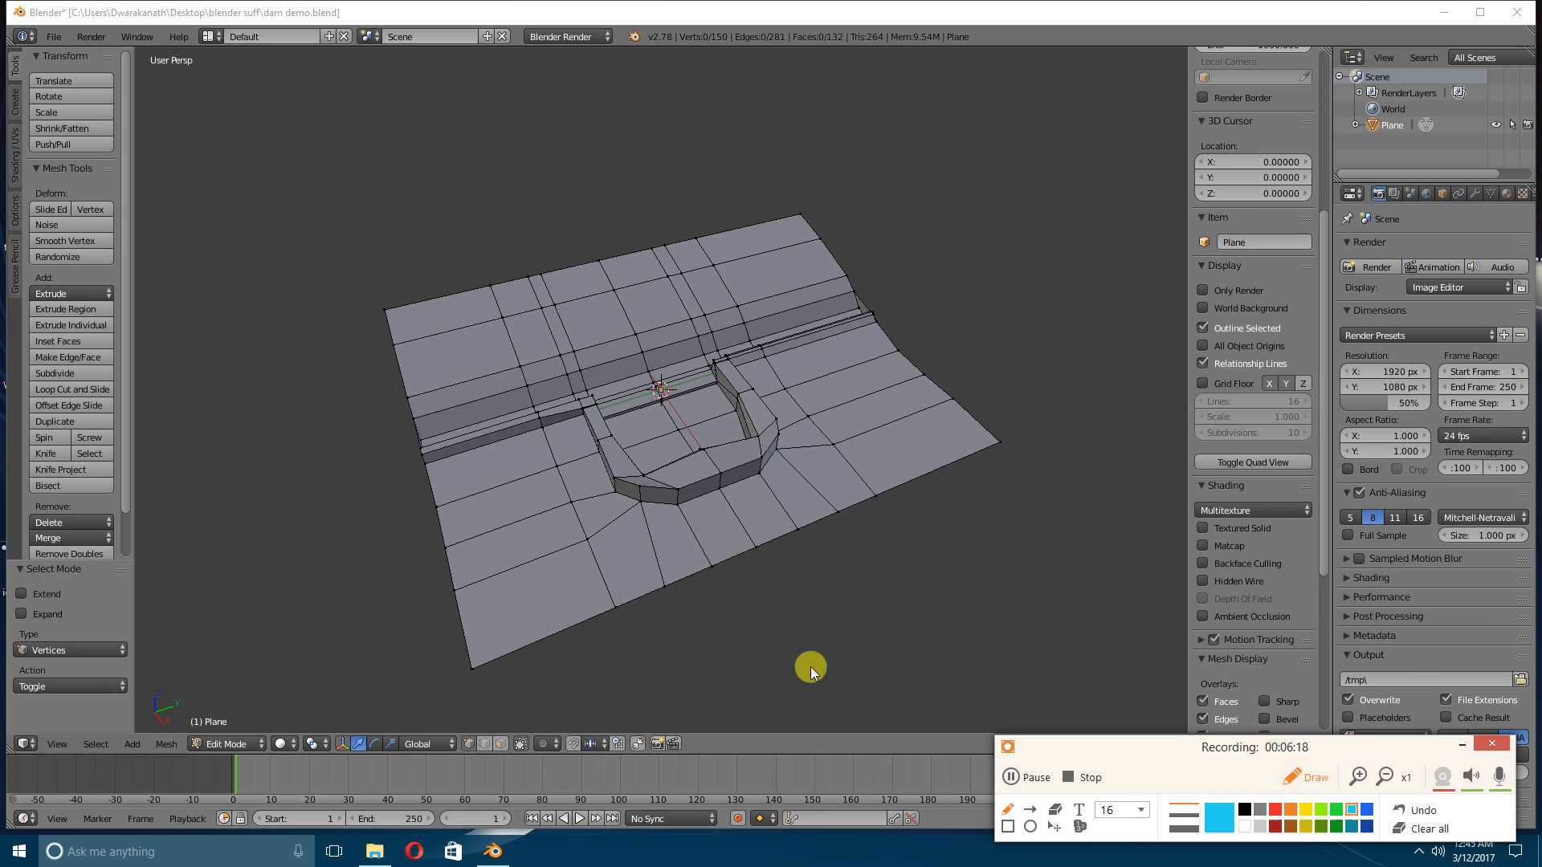
drag(761, 625, 871, 578)
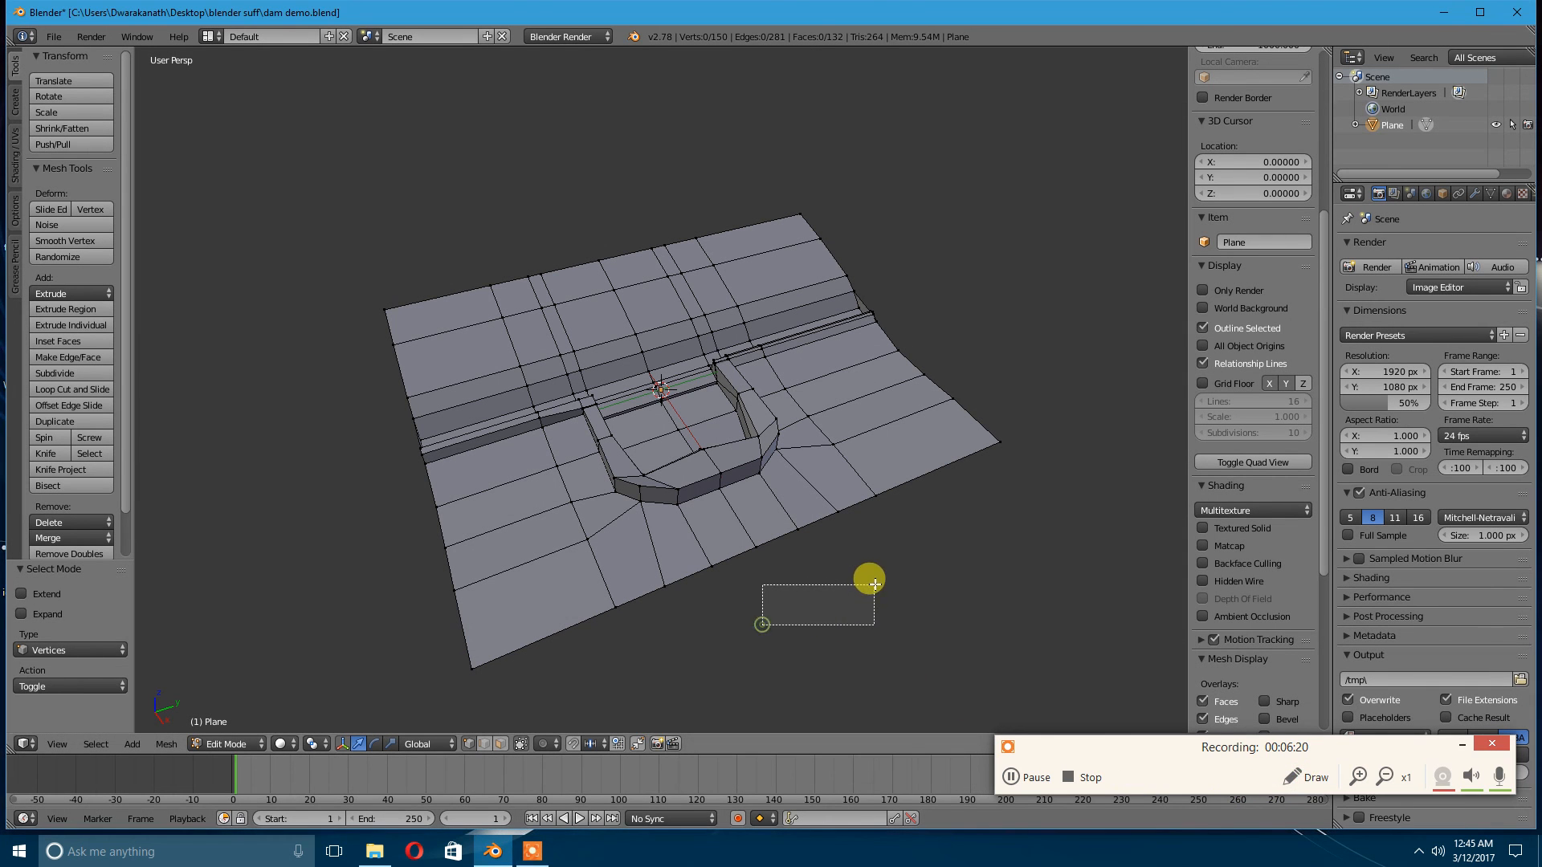
drag(866, 575, 852, 561)
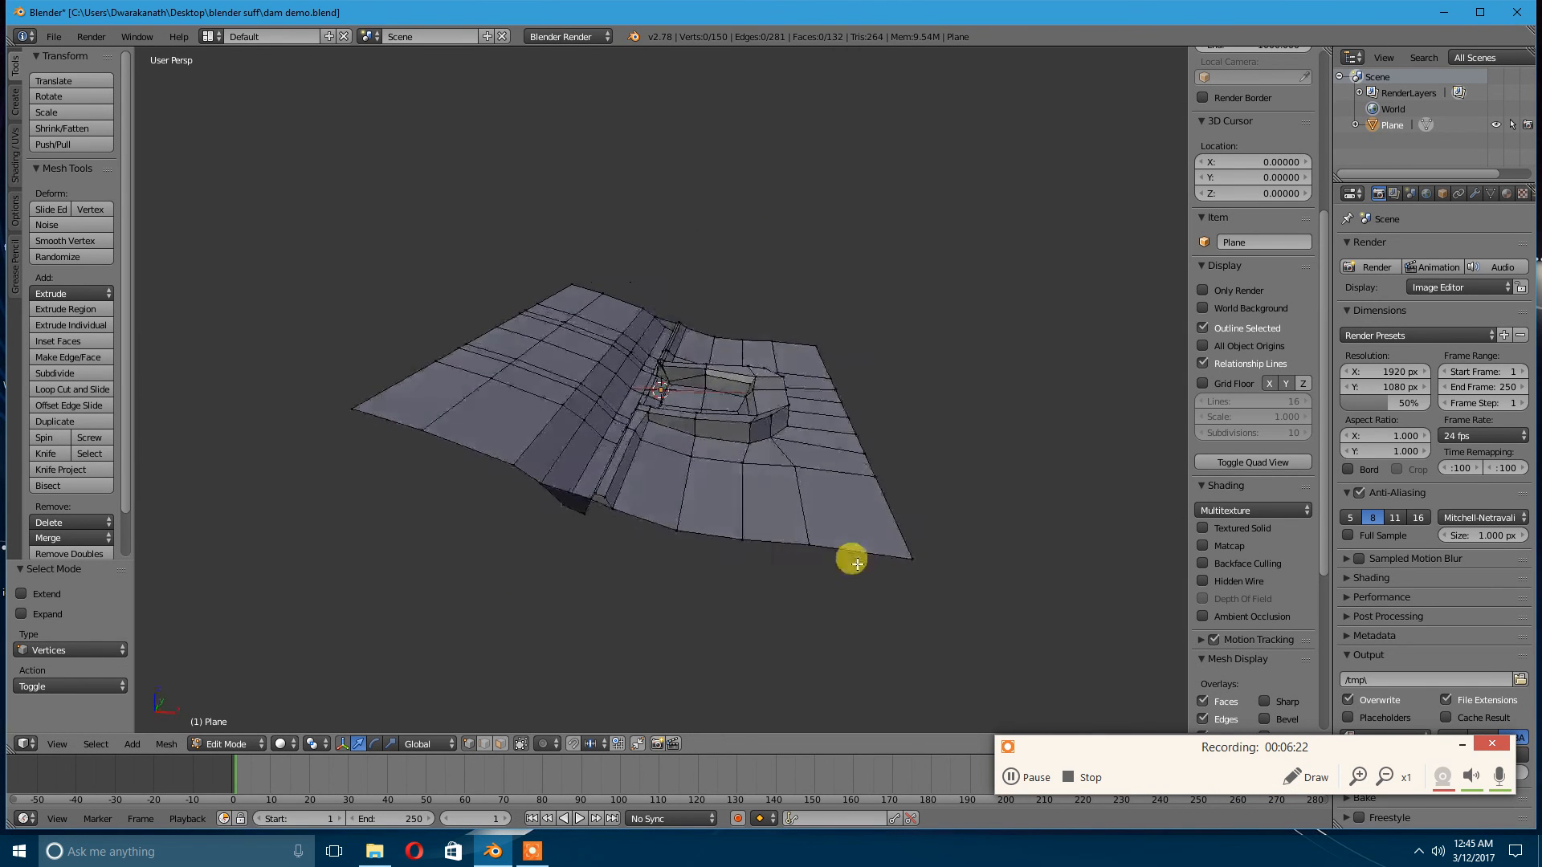
click(1301, 777)
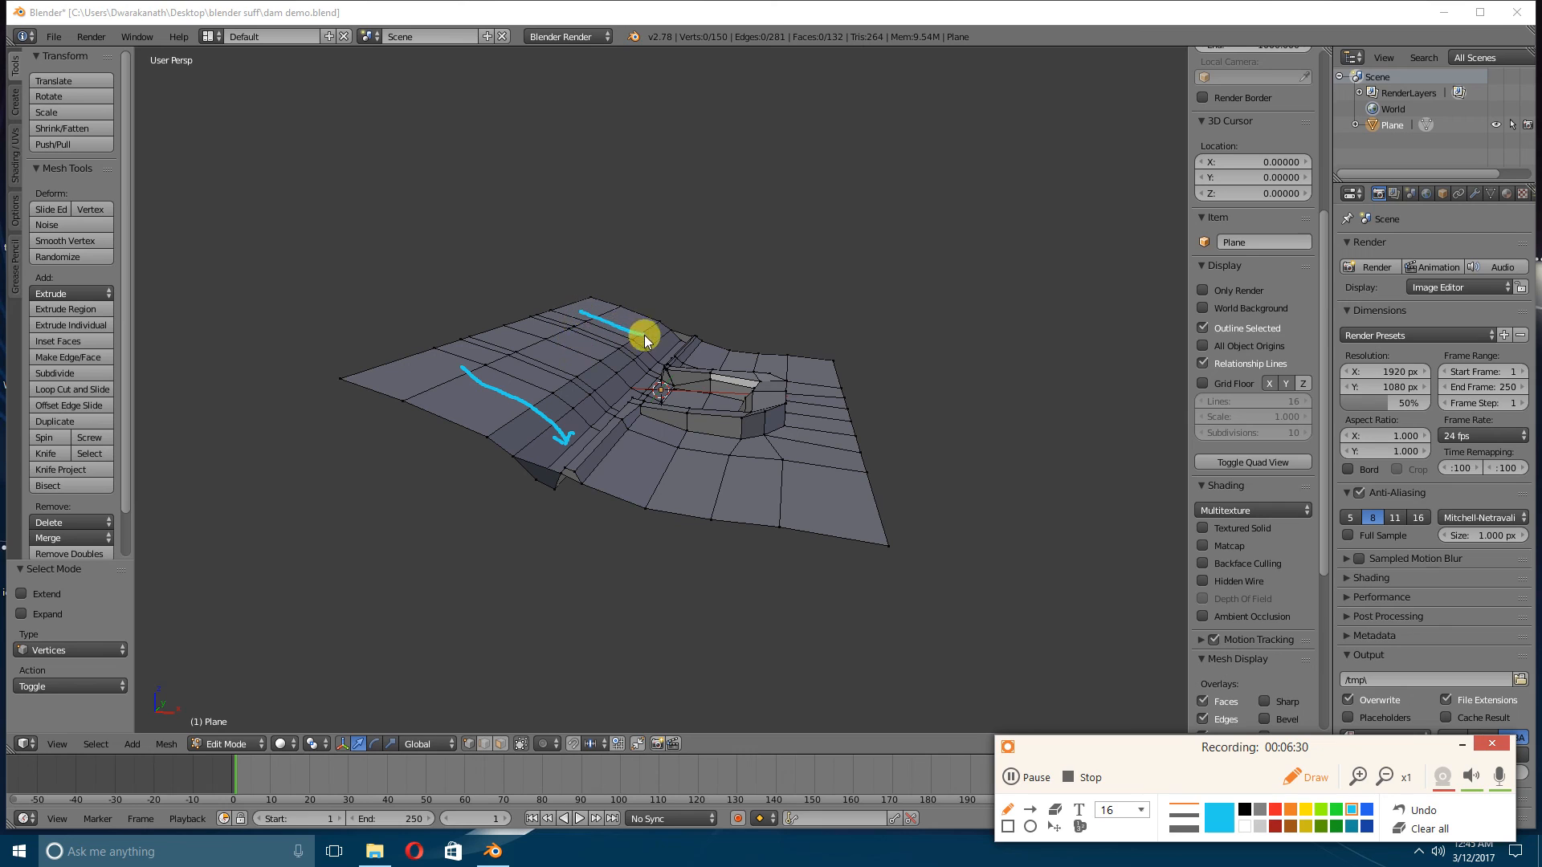
mouse_move(658, 421)
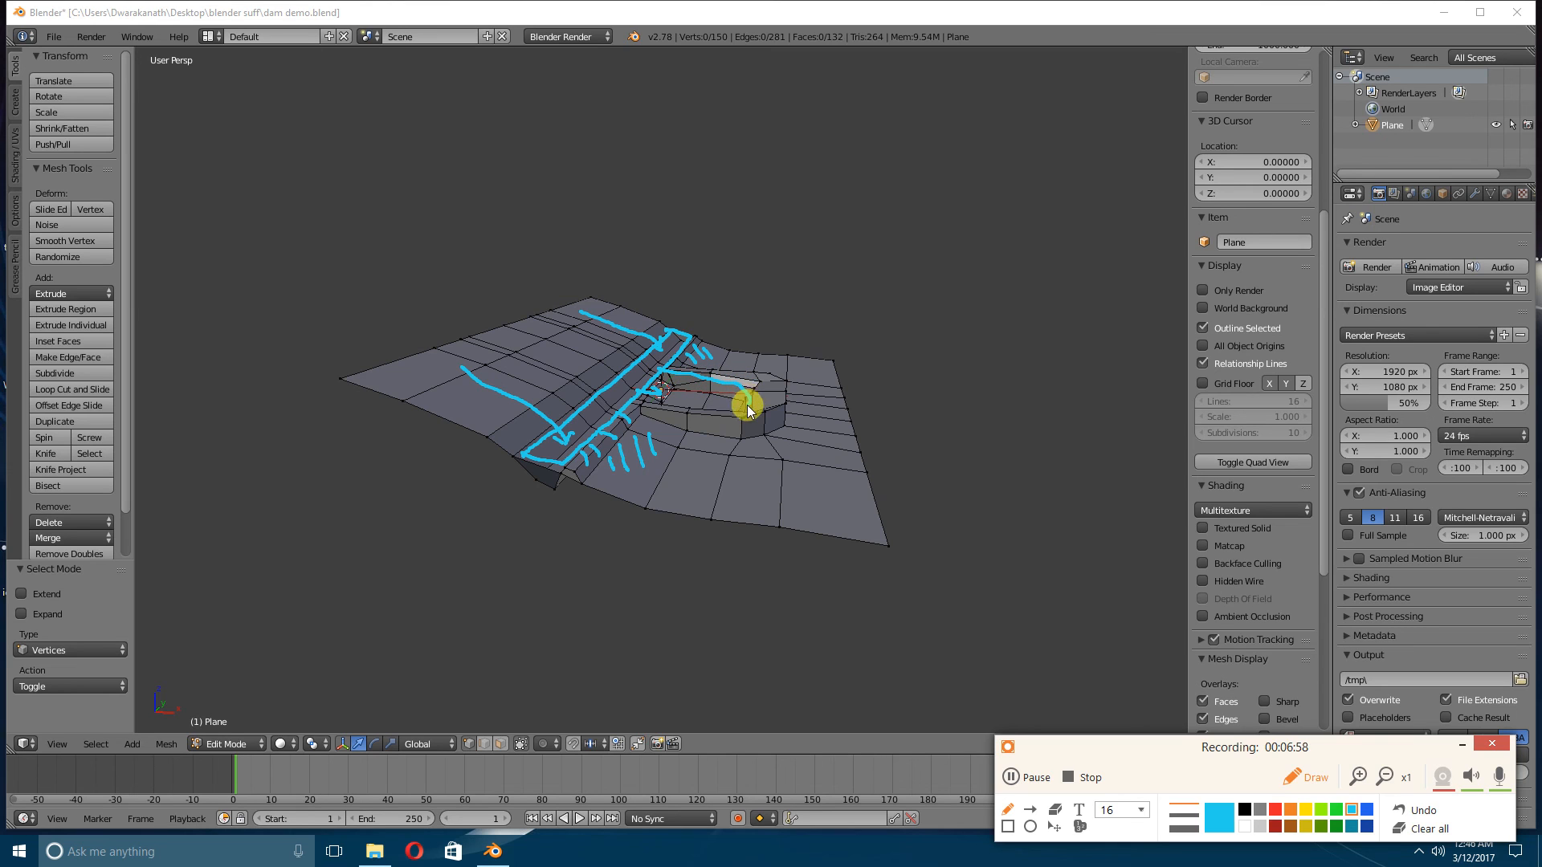
drag(747, 408, 639, 403)
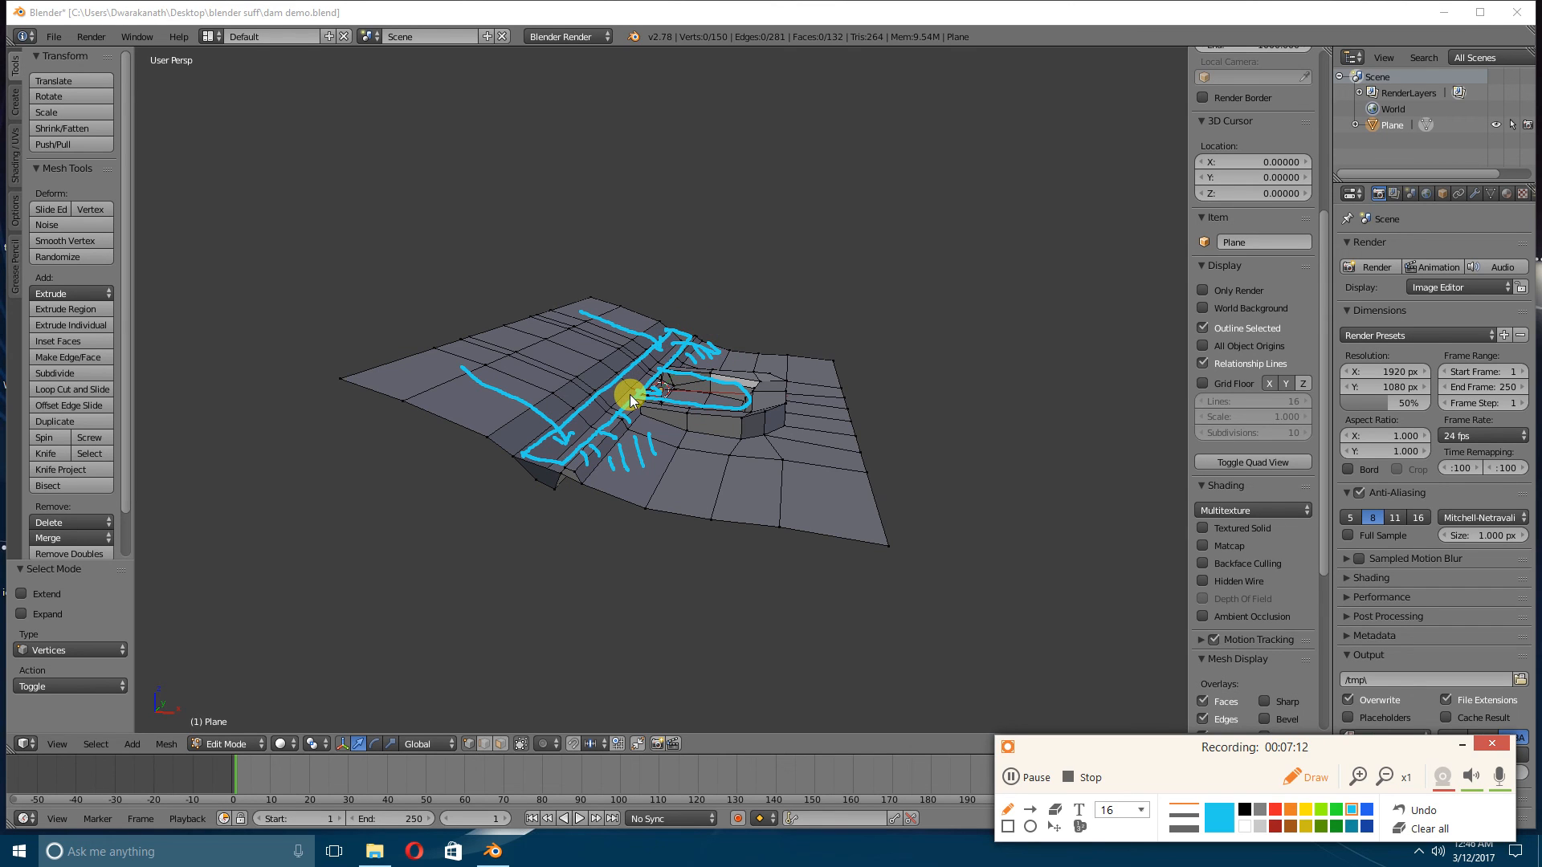
mouse_move(736, 464)
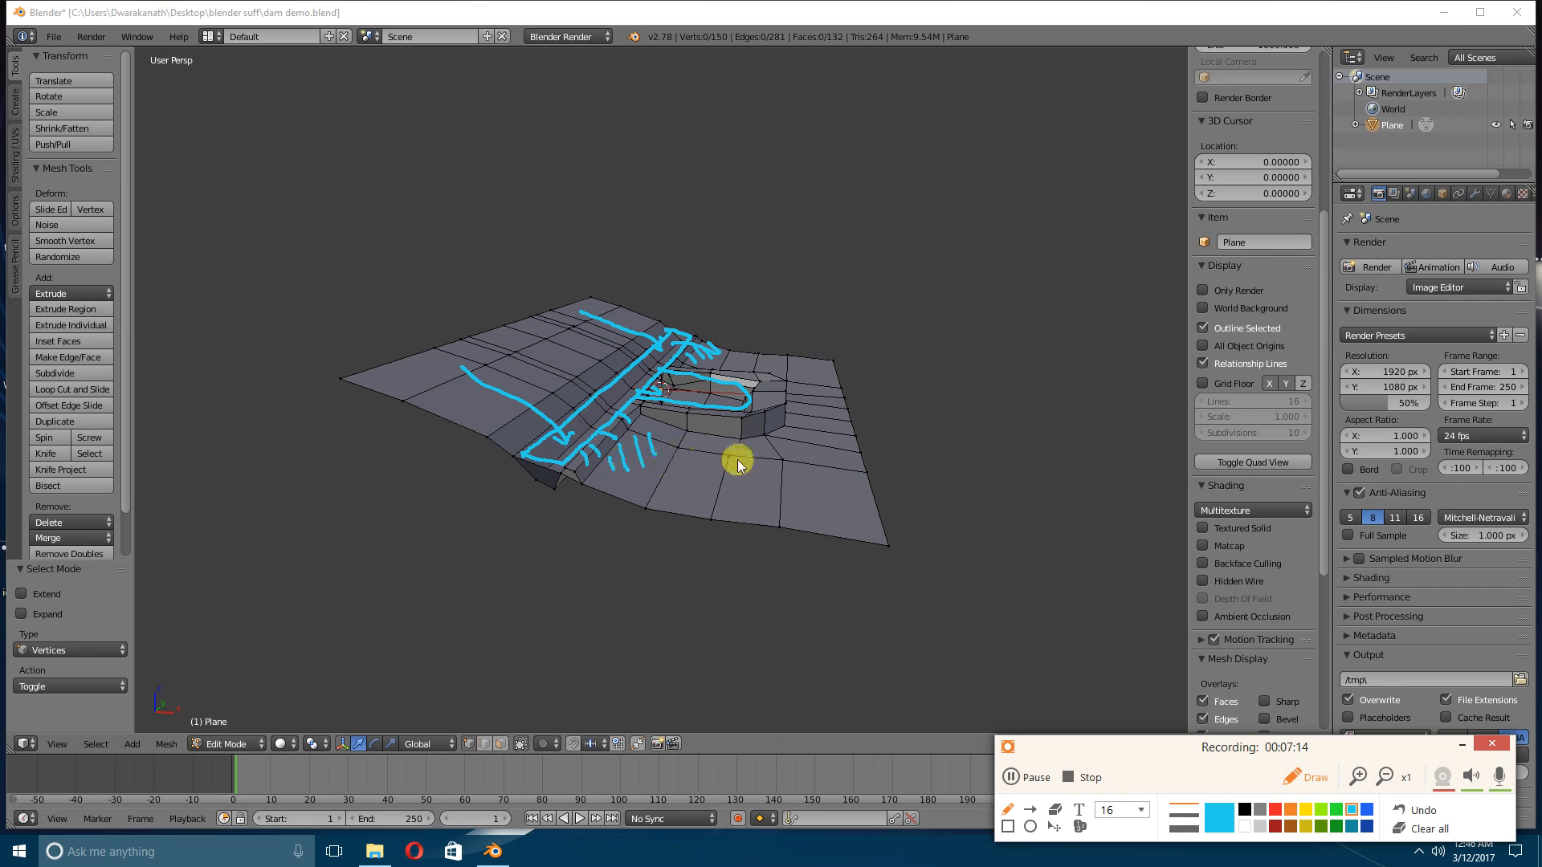
mouse_move(659, 525)
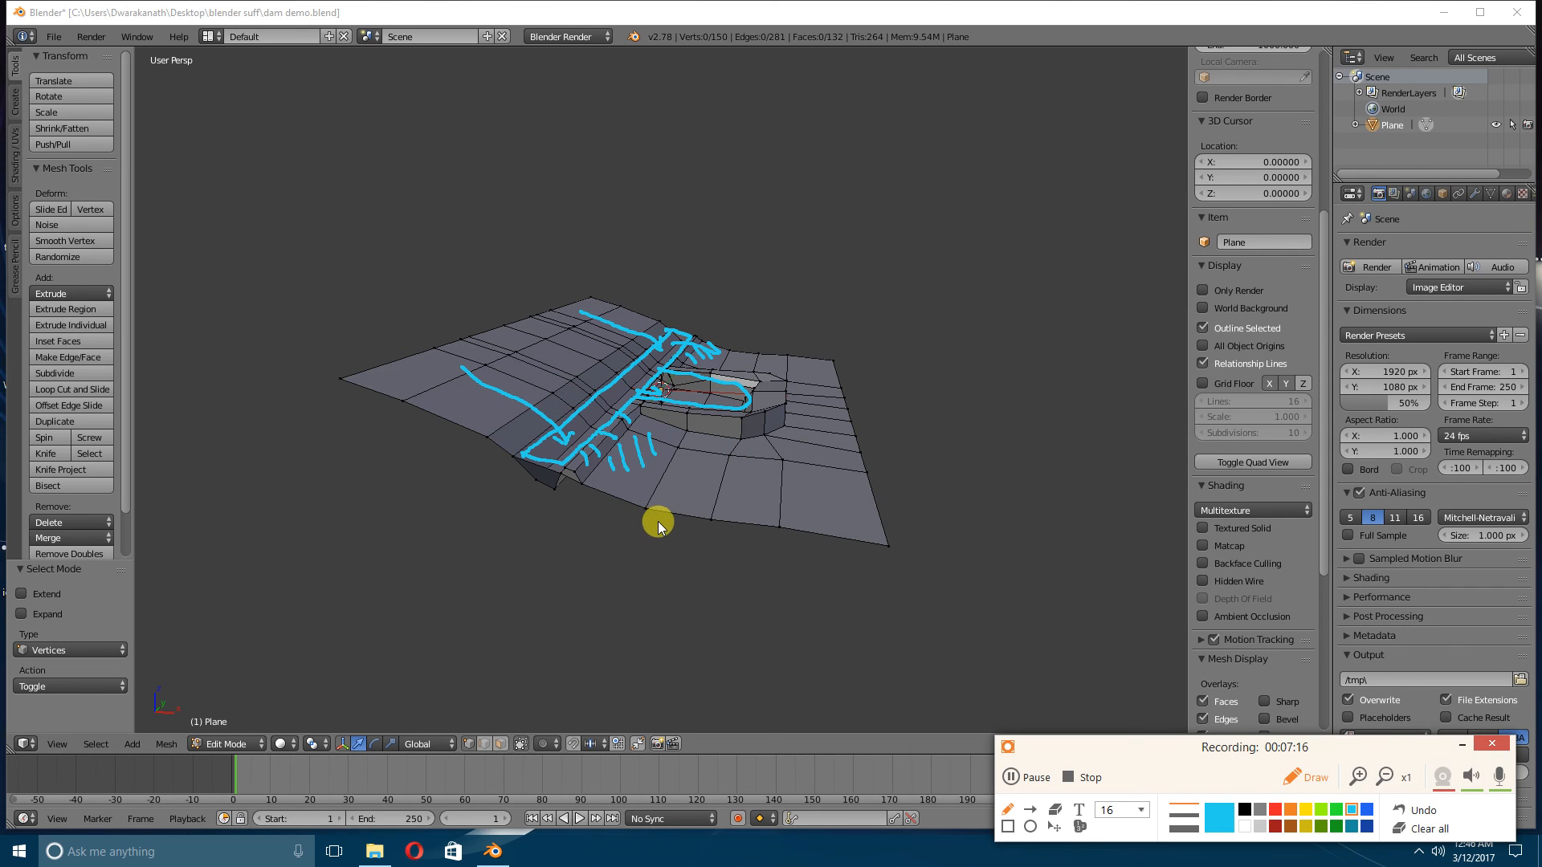
mouse_move(632, 530)
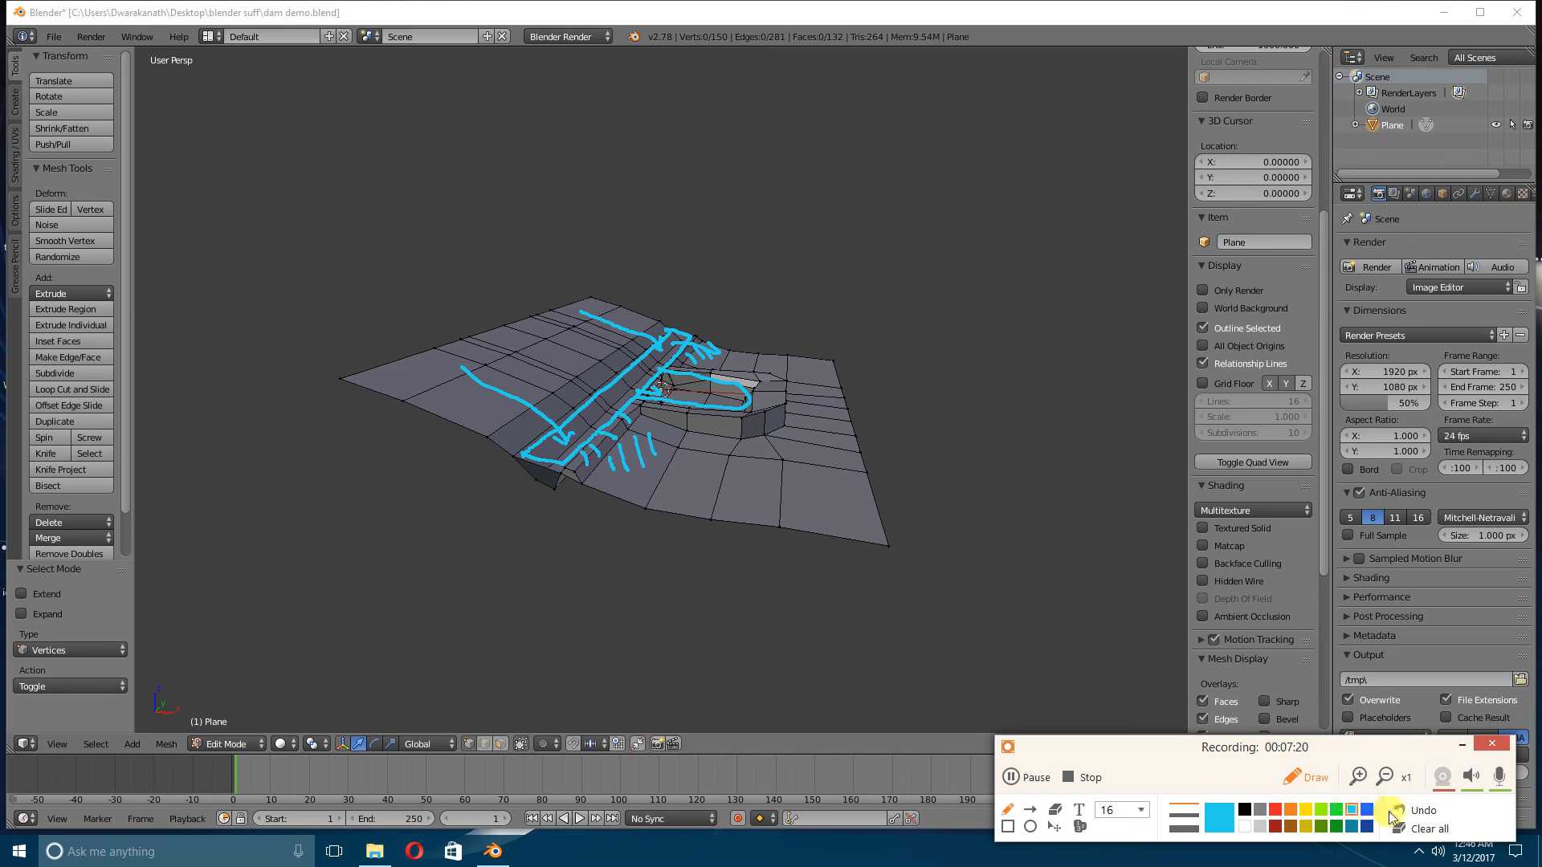
click(1429, 829)
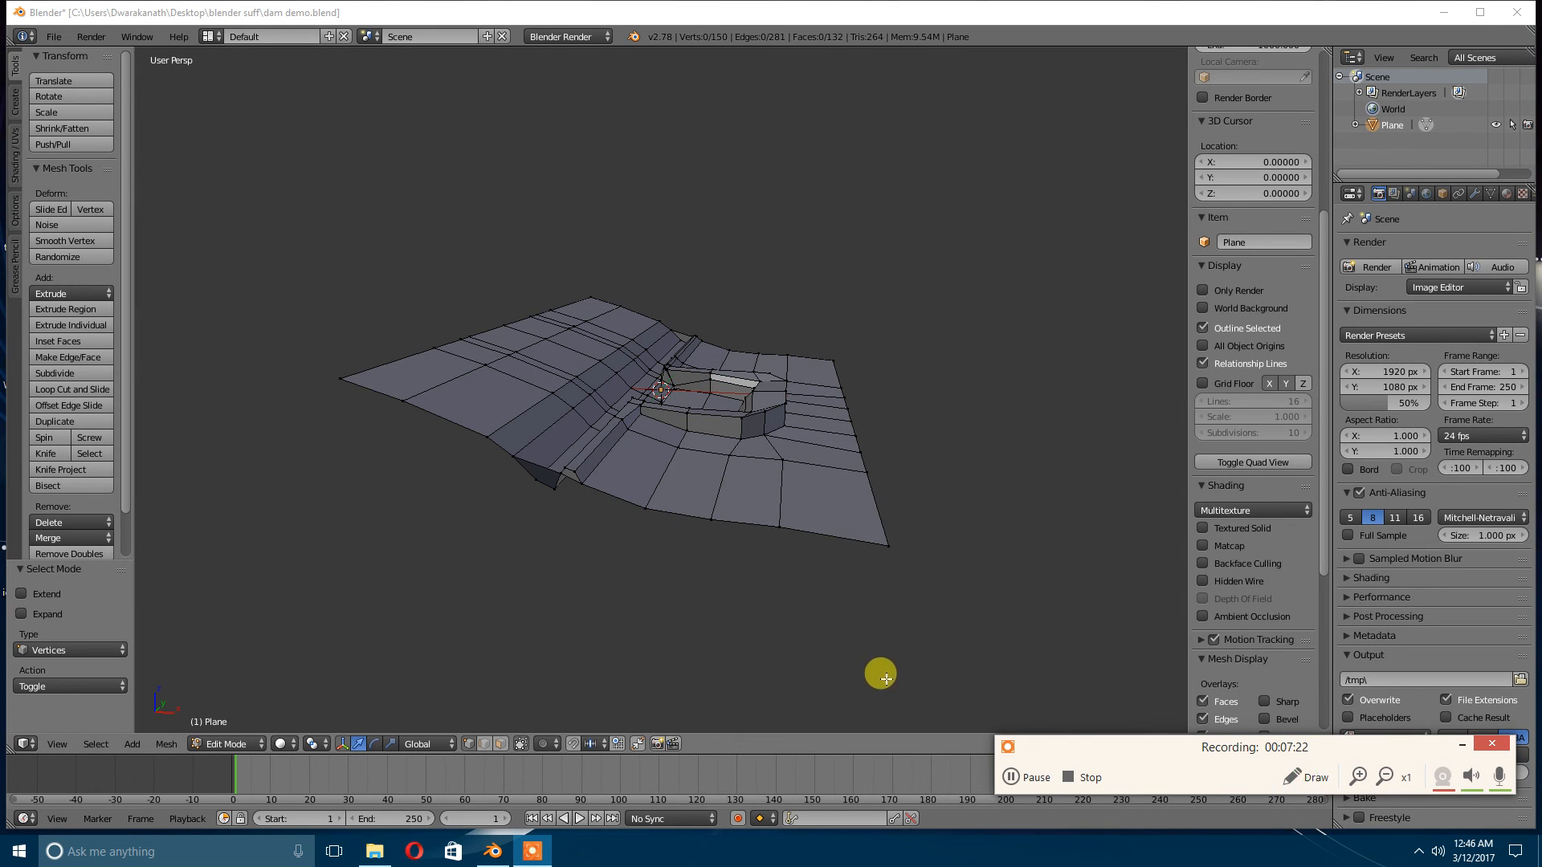
drag(880, 677, 690, 584)
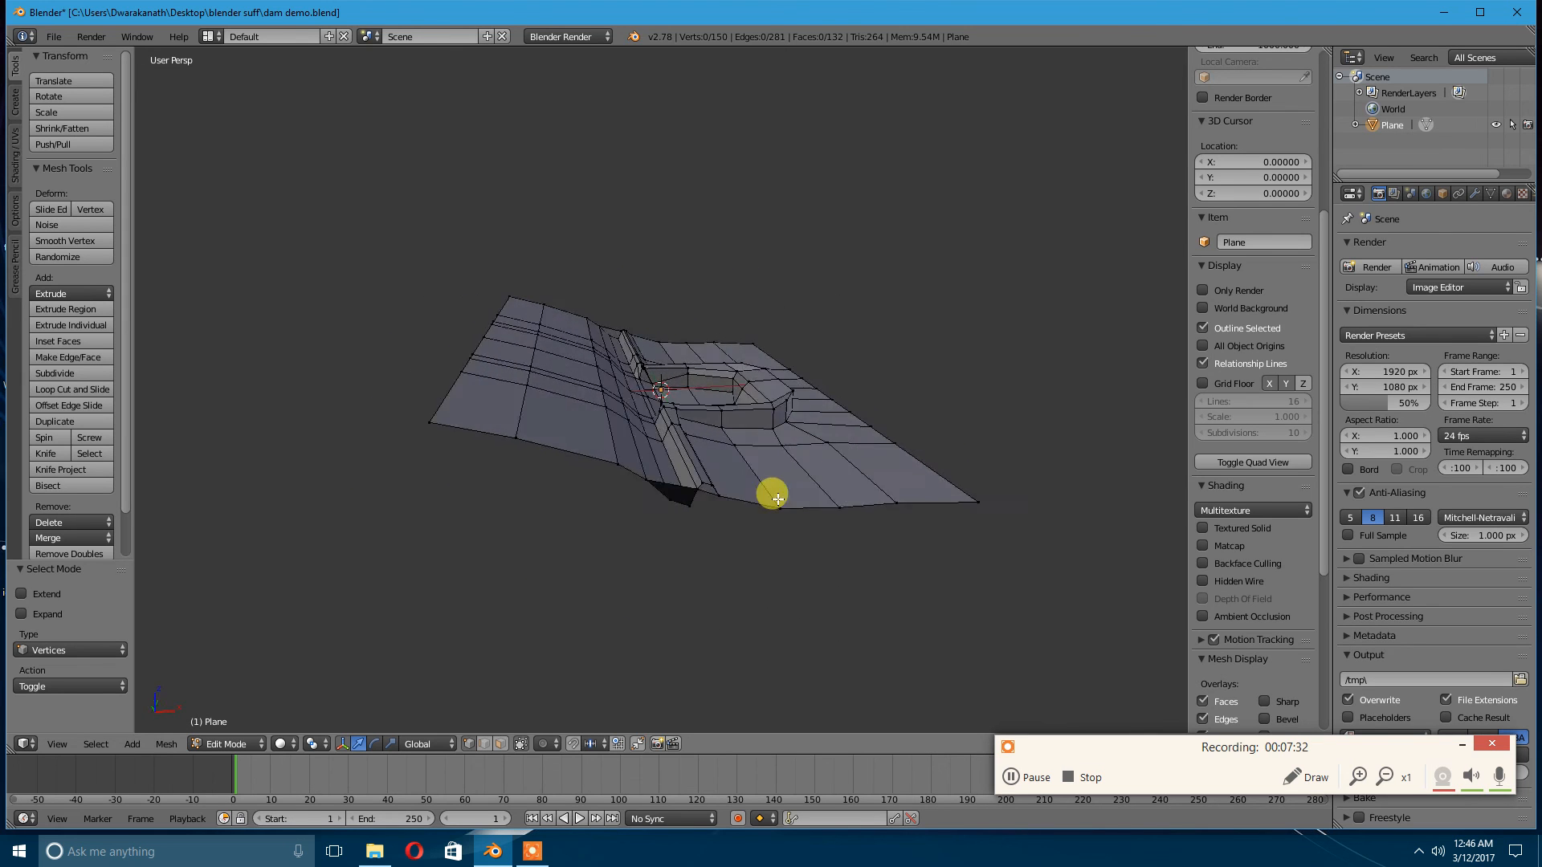
drag(777, 496, 733, 490)
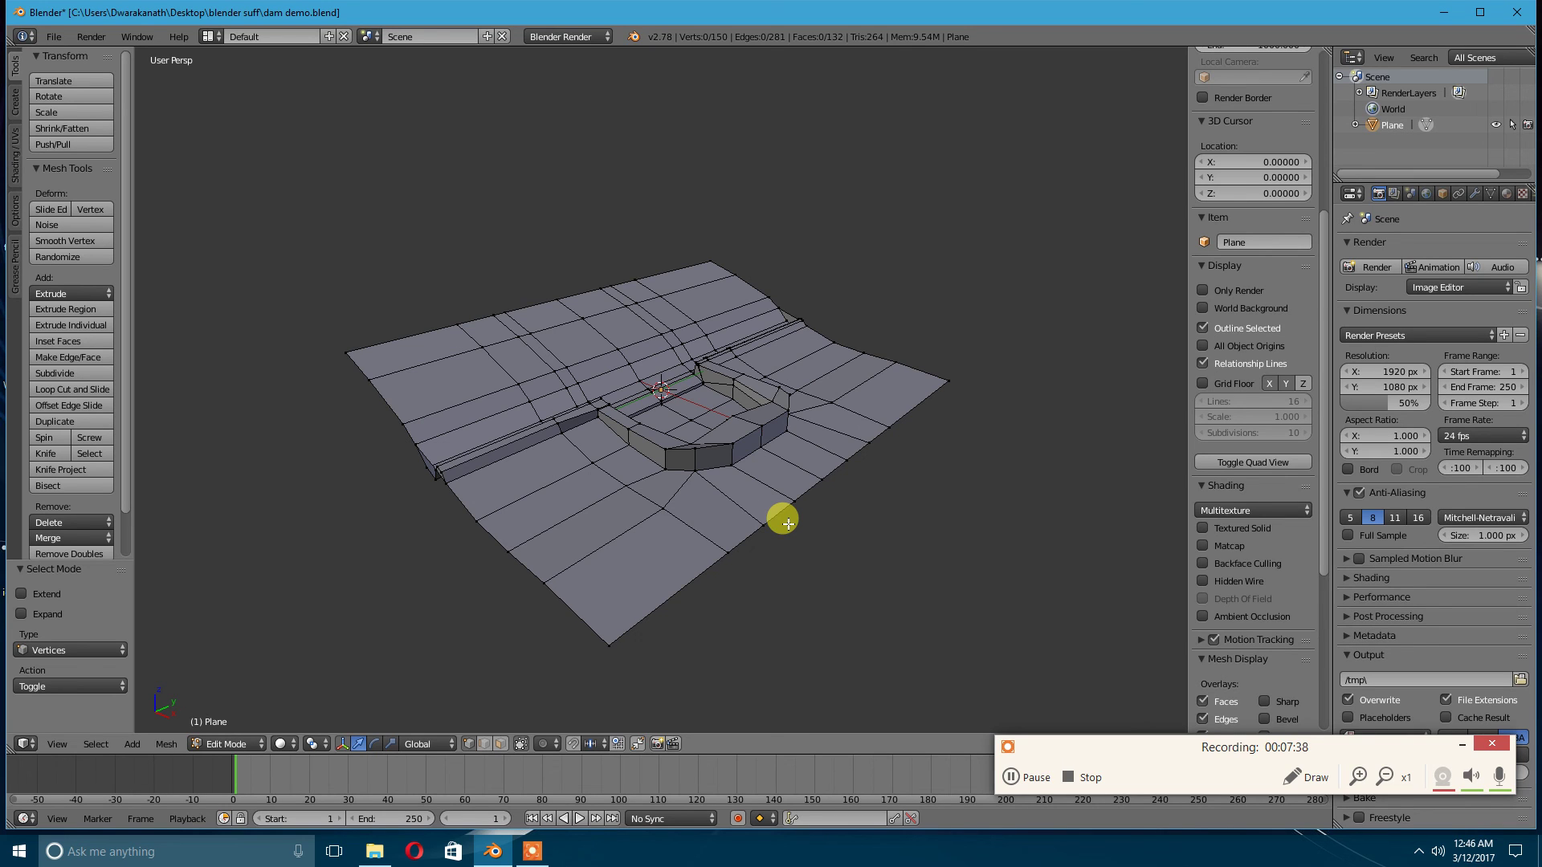
mouse_move(811, 563)
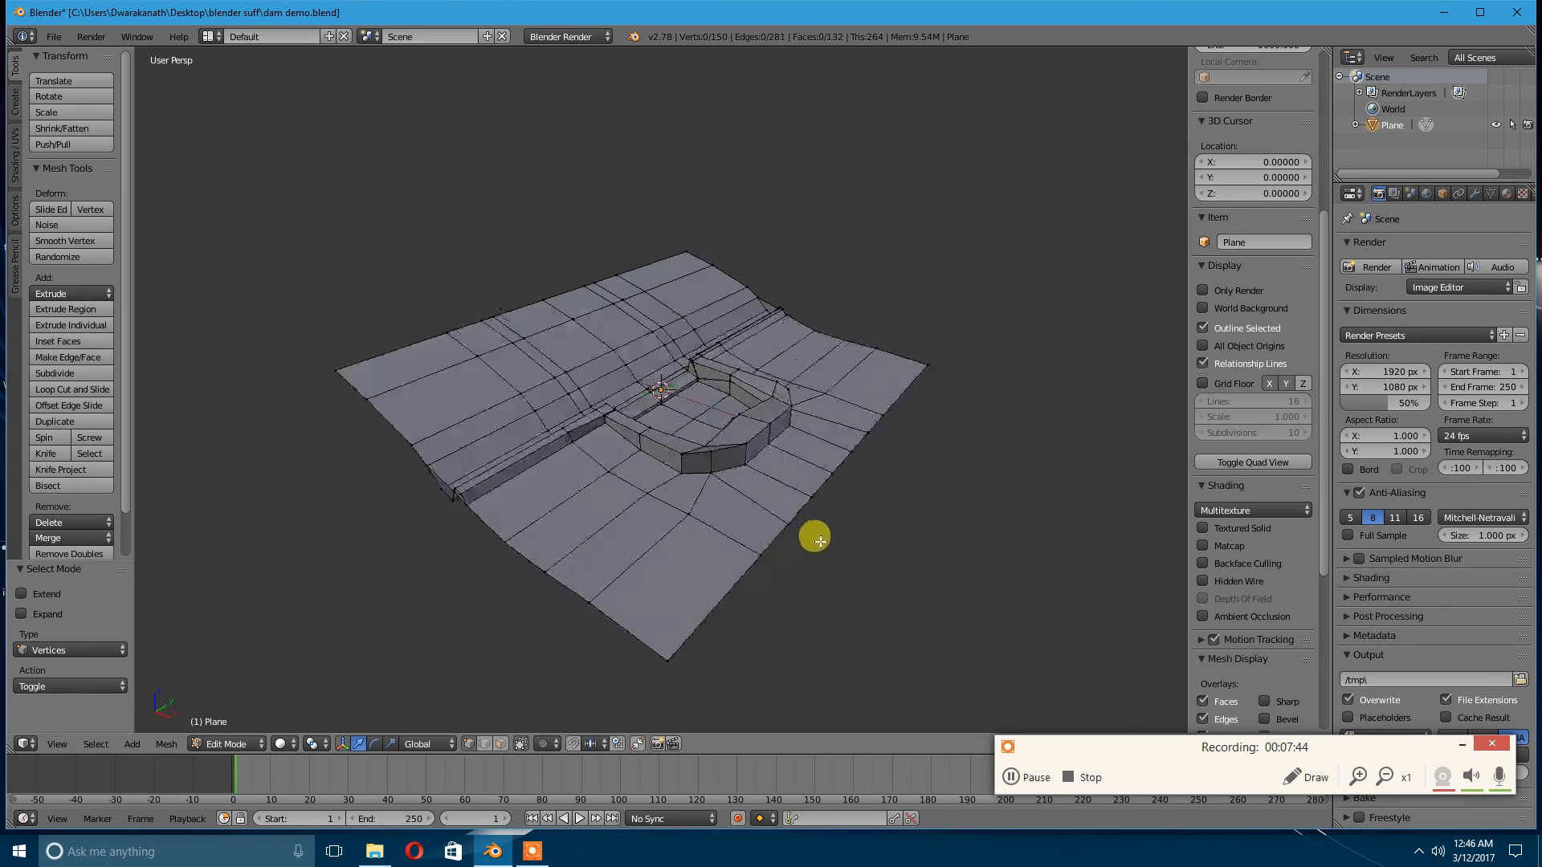
drag(816, 540, 655, 545)
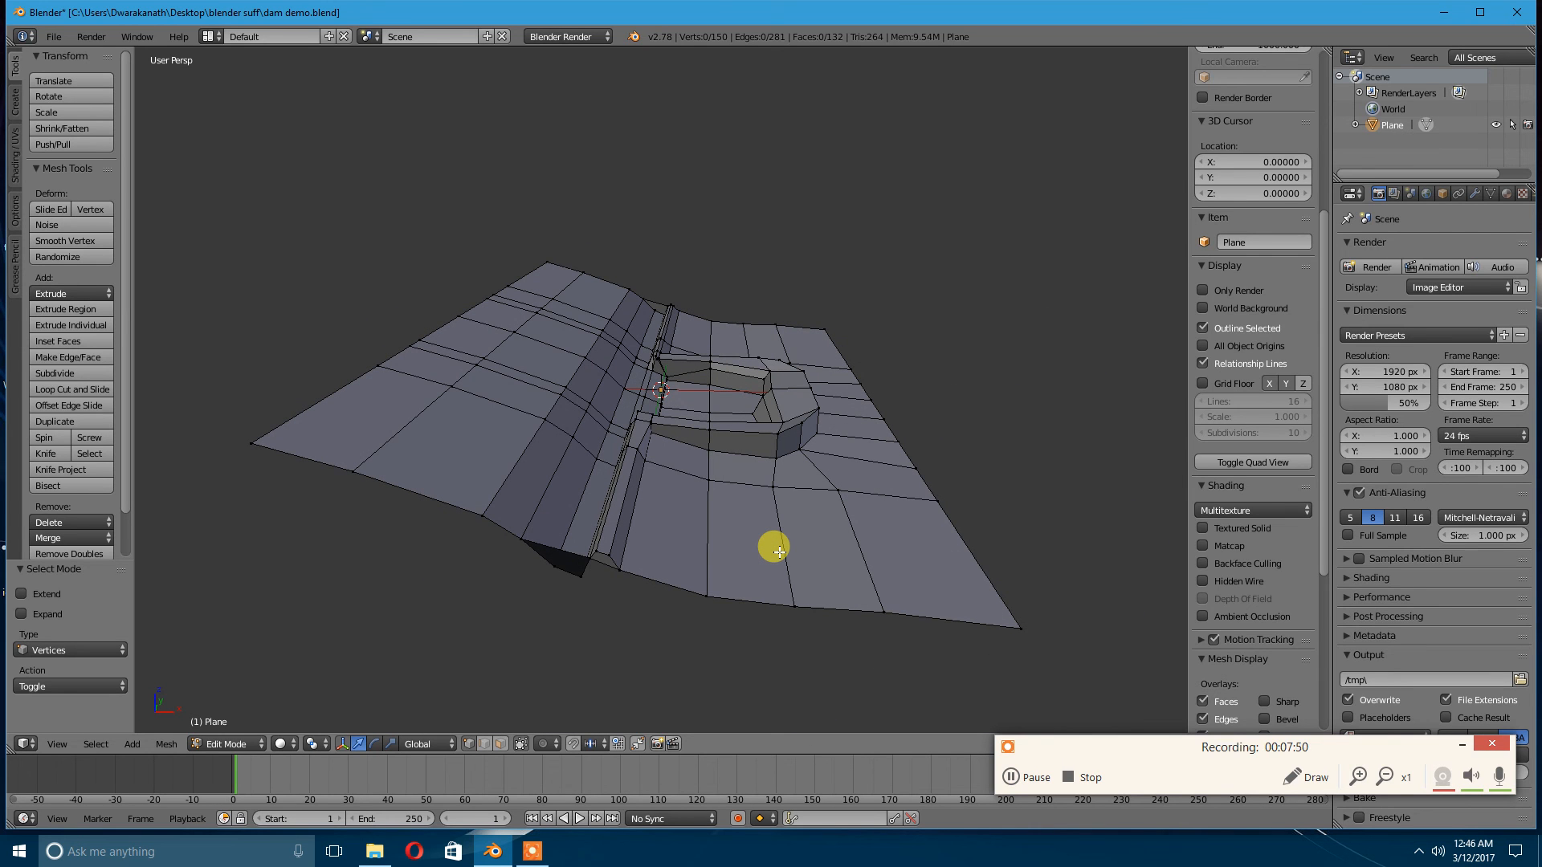
drag(777, 547, 808, 541)
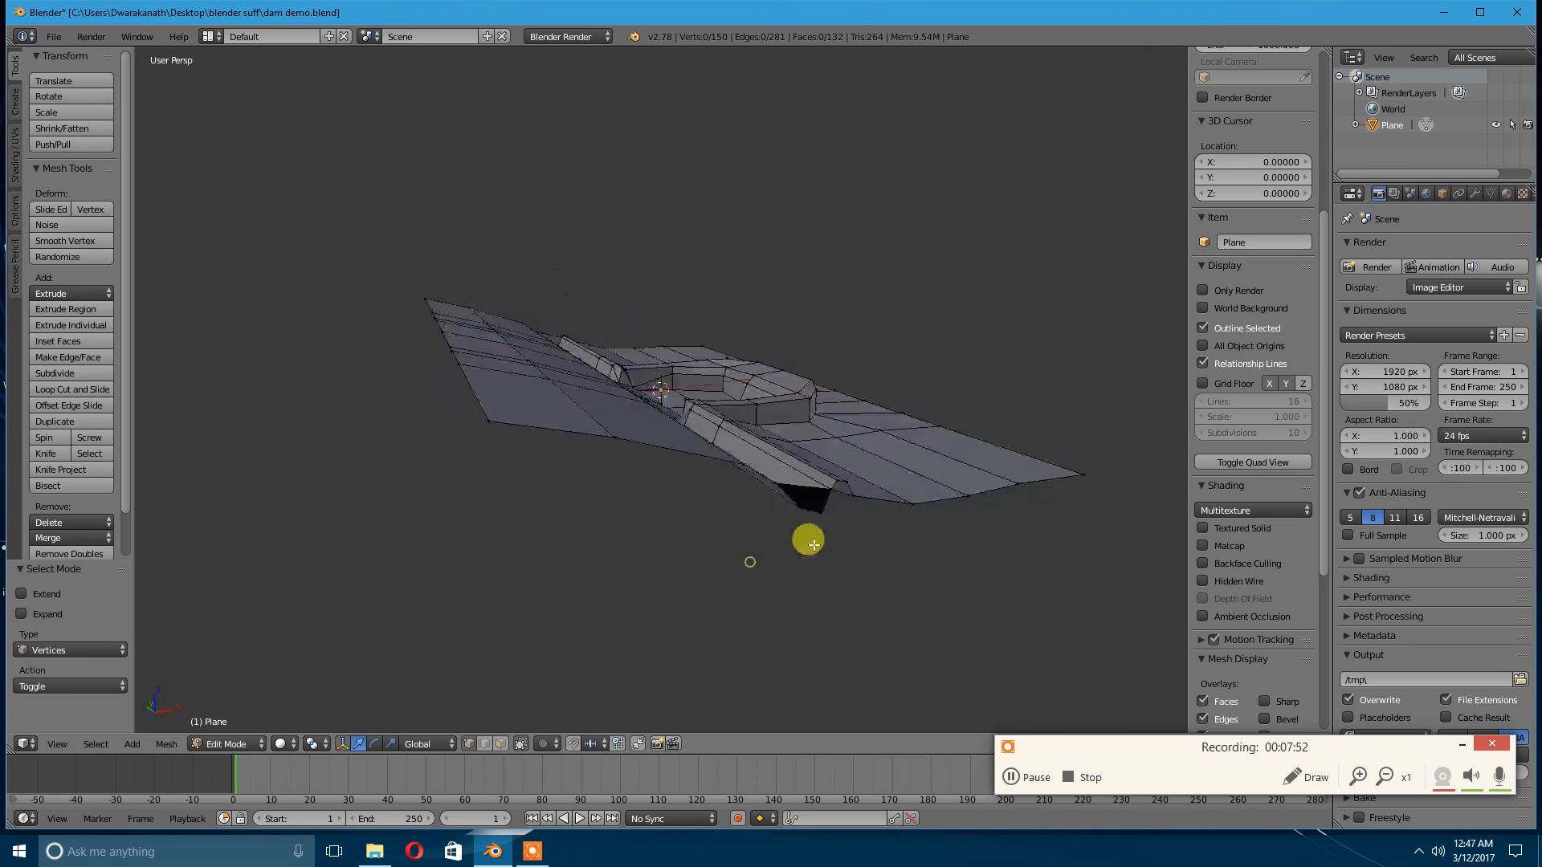
drag(808, 542, 642, 566)
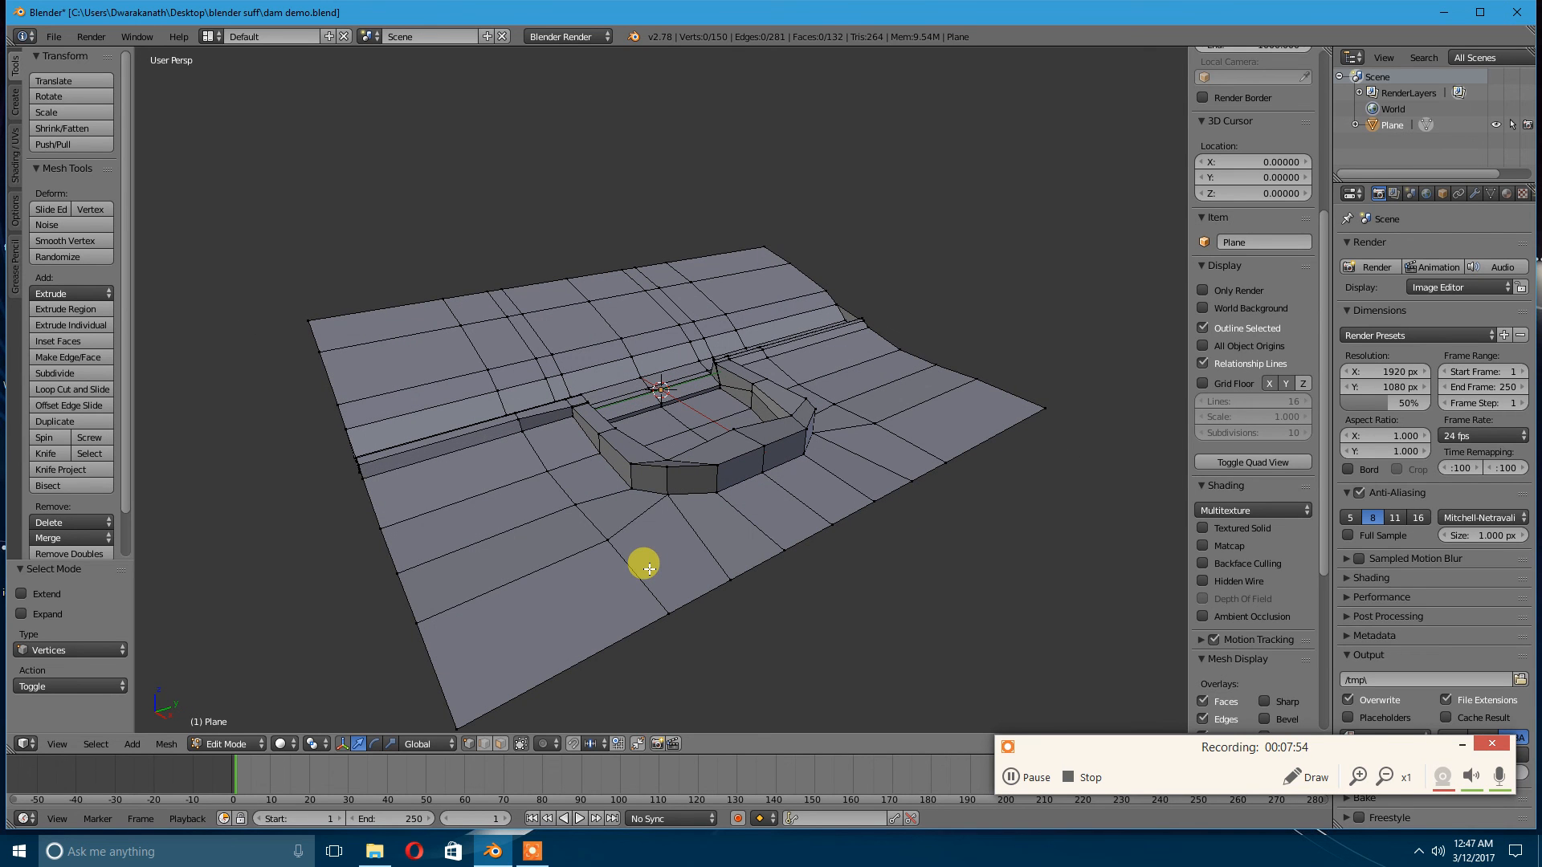
mouse_move(762, 578)
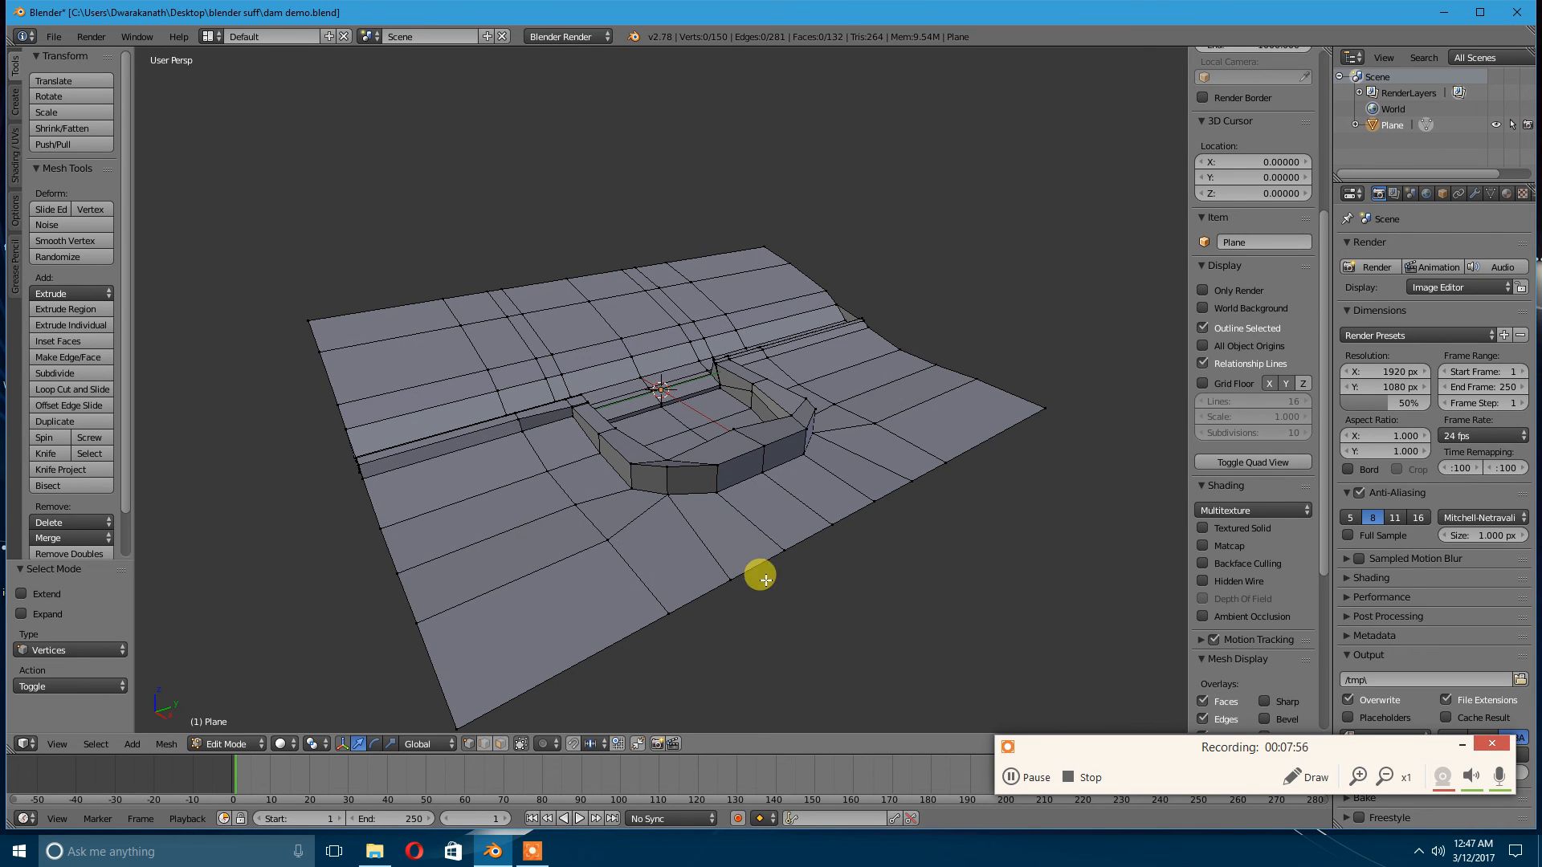
mouse_move(916, 555)
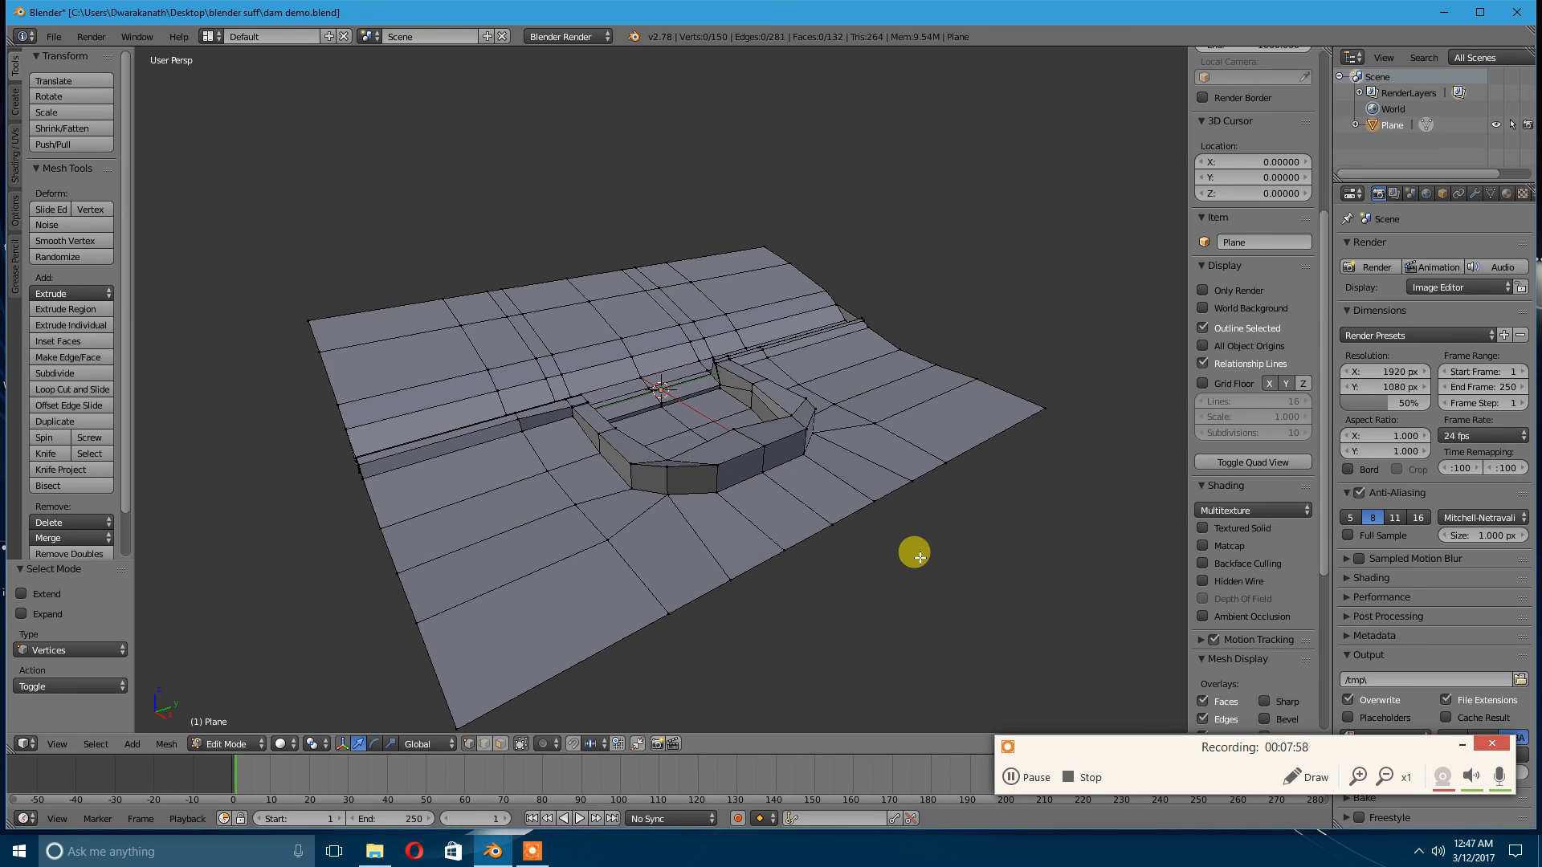